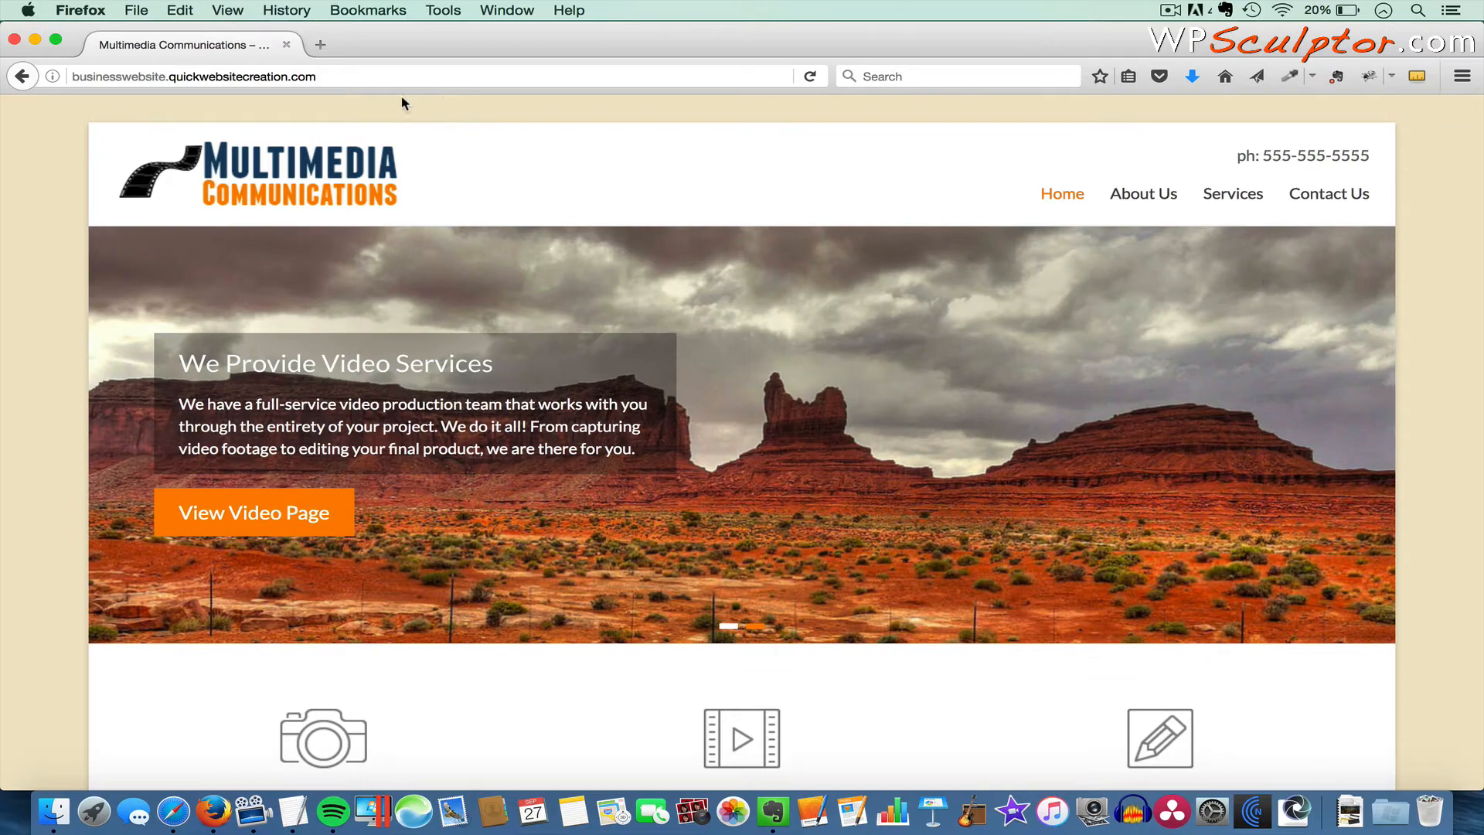
- Go to the site's /wp-admin and log in as wpsculptor to reach the Dashboard
left_click(364, 76)
type("/")
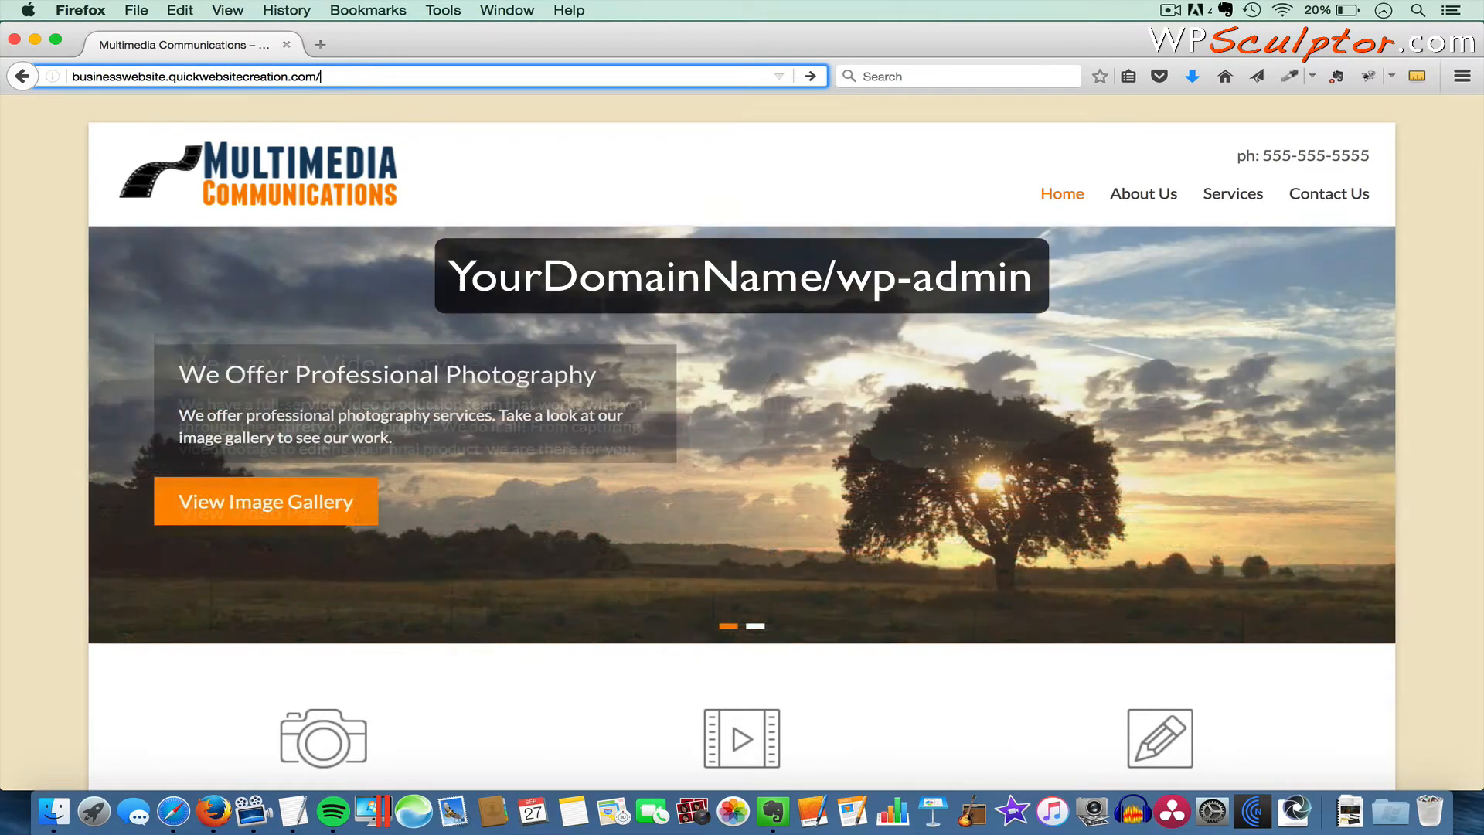
type("wp-adm")
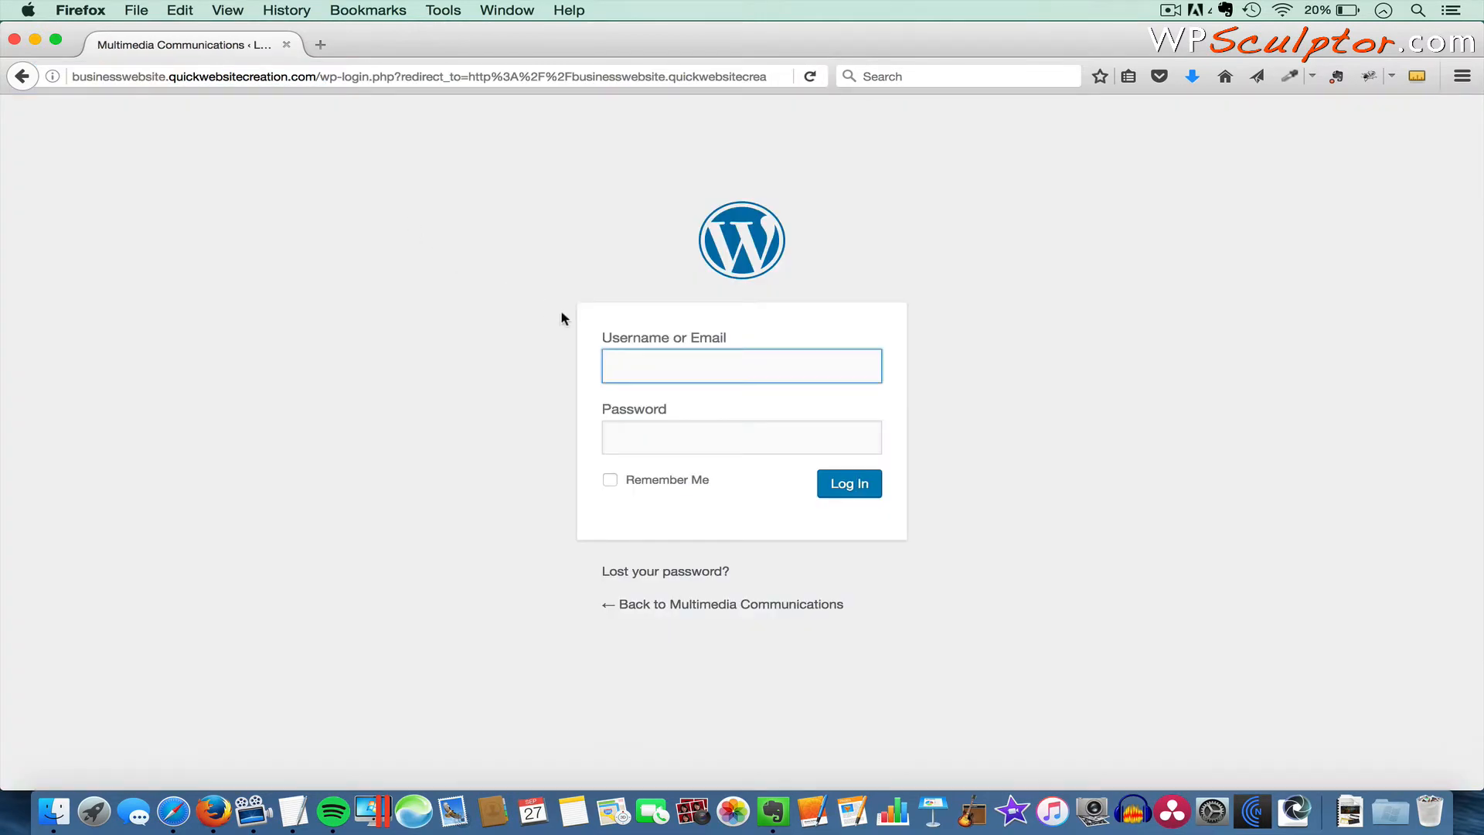
type("wpsculptor")
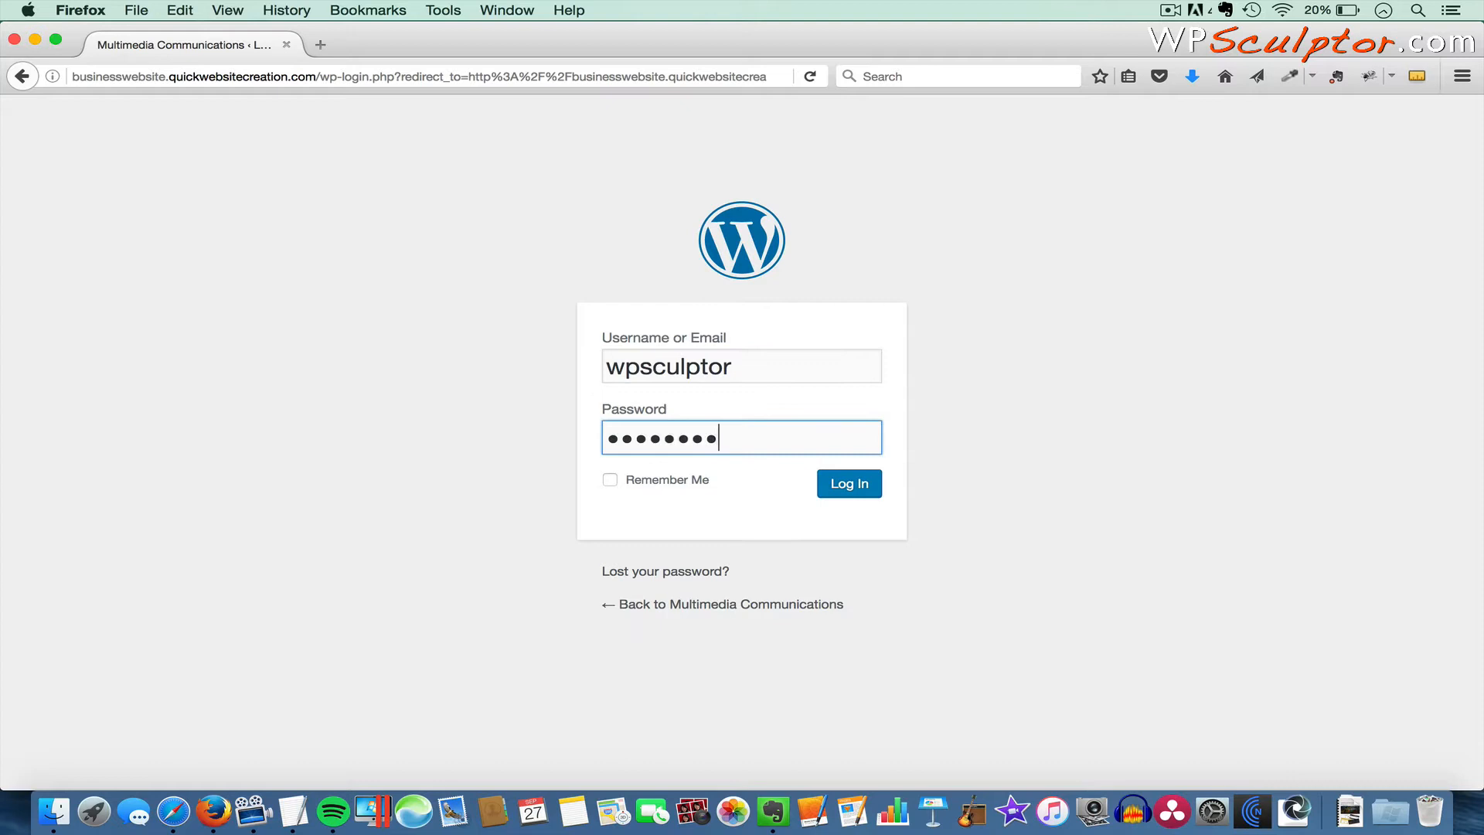
left_click(849, 483)
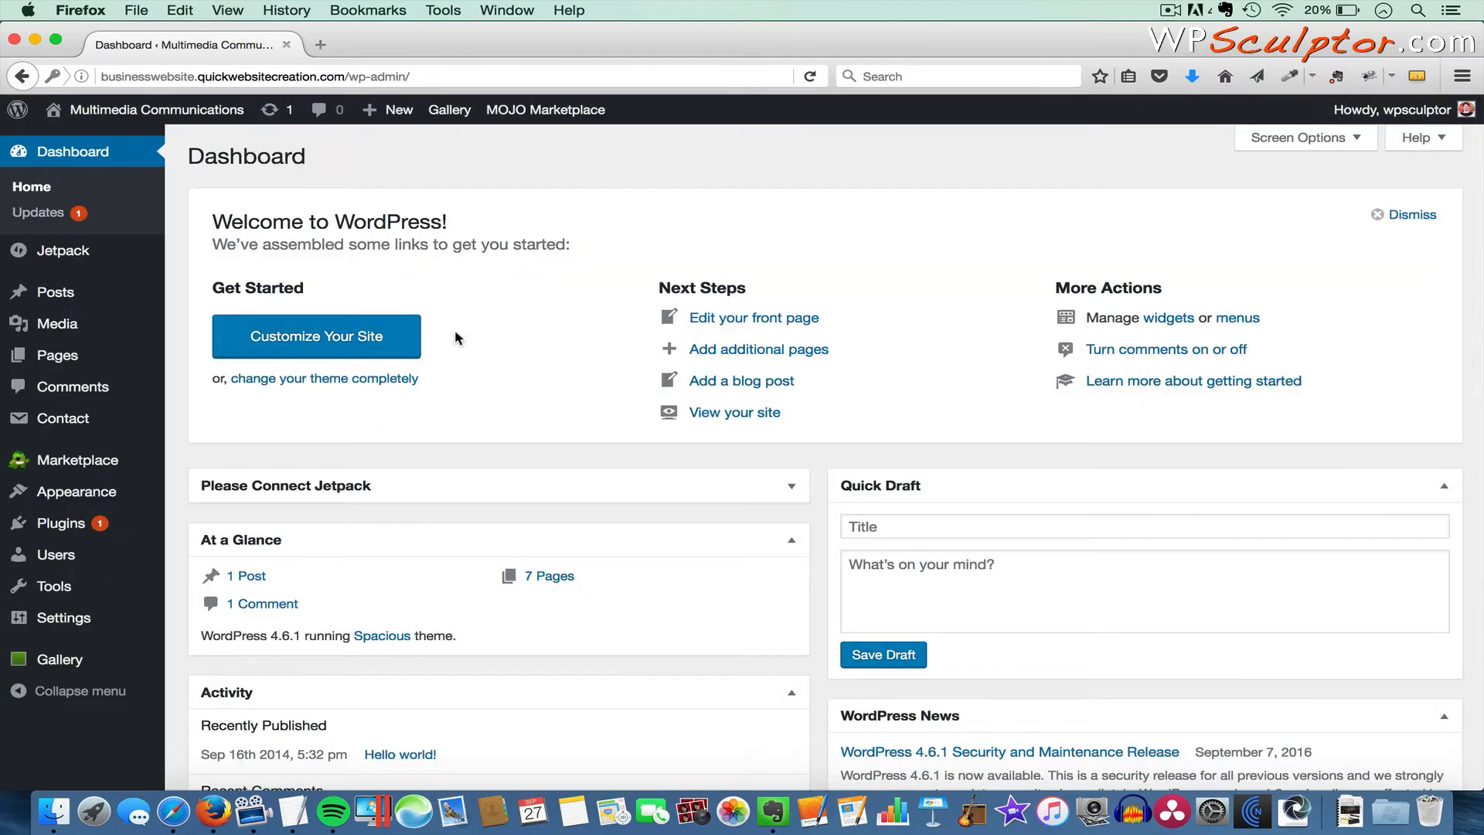
mouse_move(309, 414)
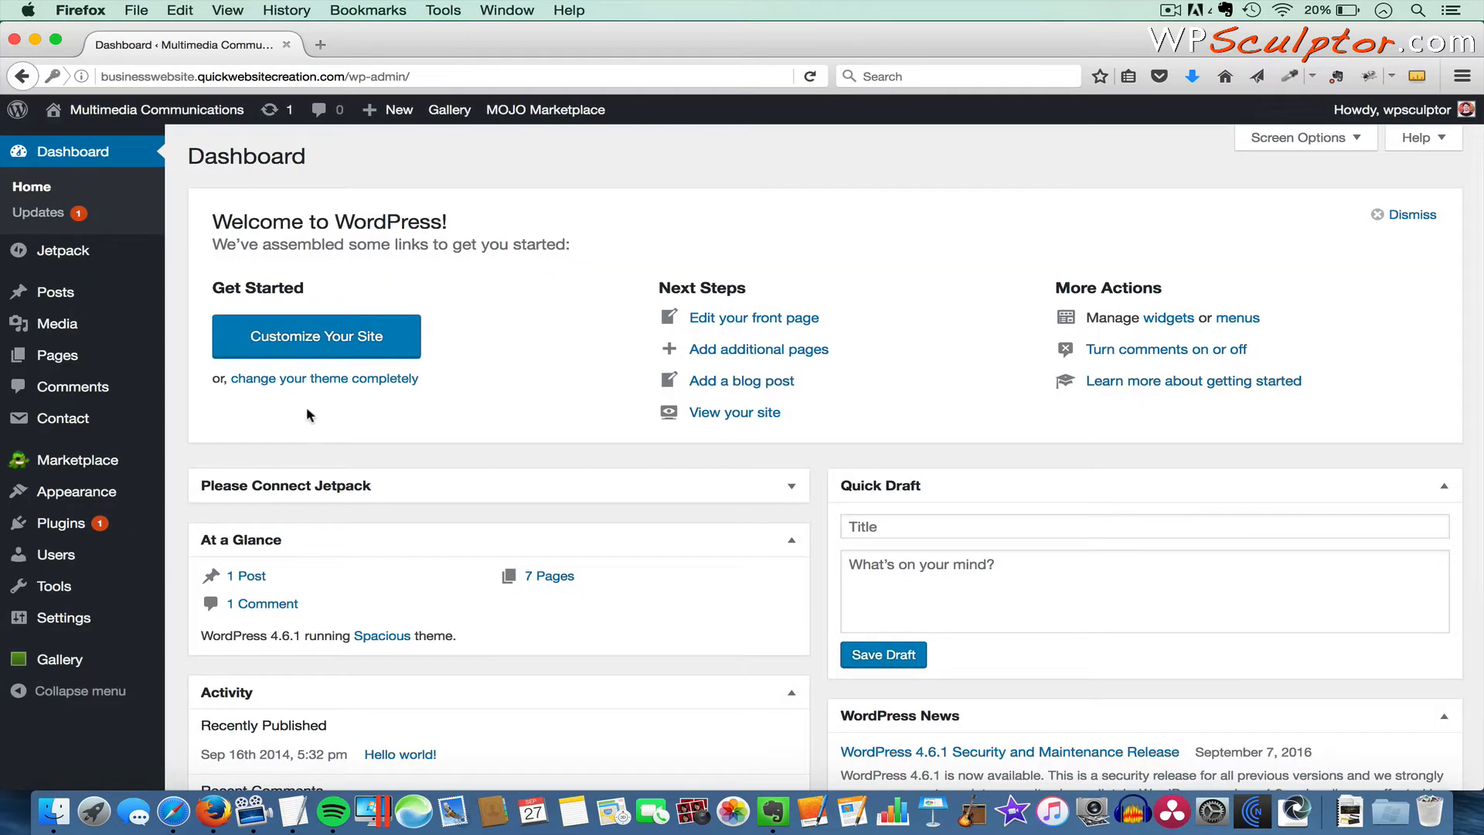
mouse_move(61, 522)
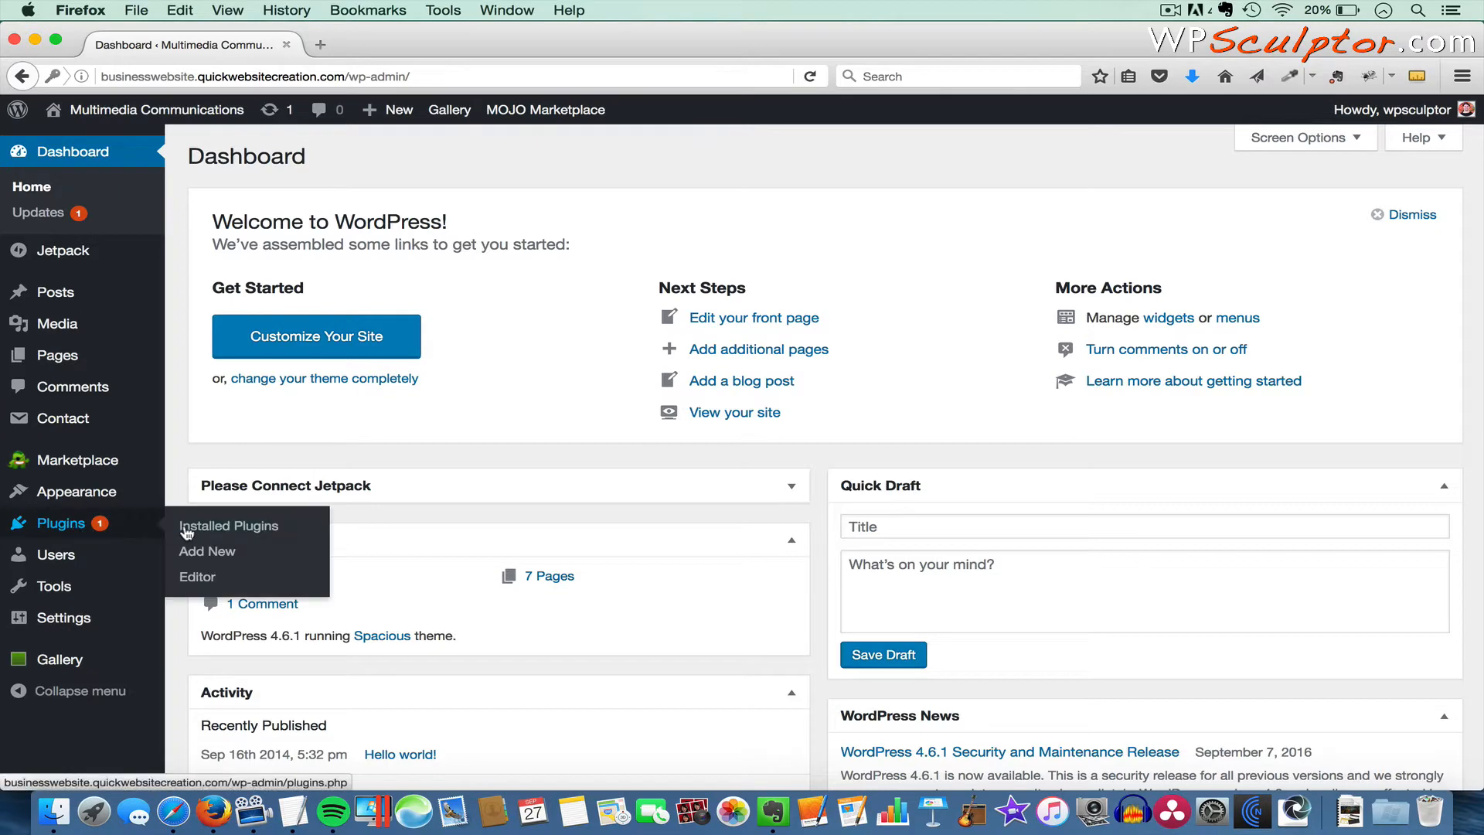
- Go to Plugins > Add New in the admin sidebar
left_click(207, 551)
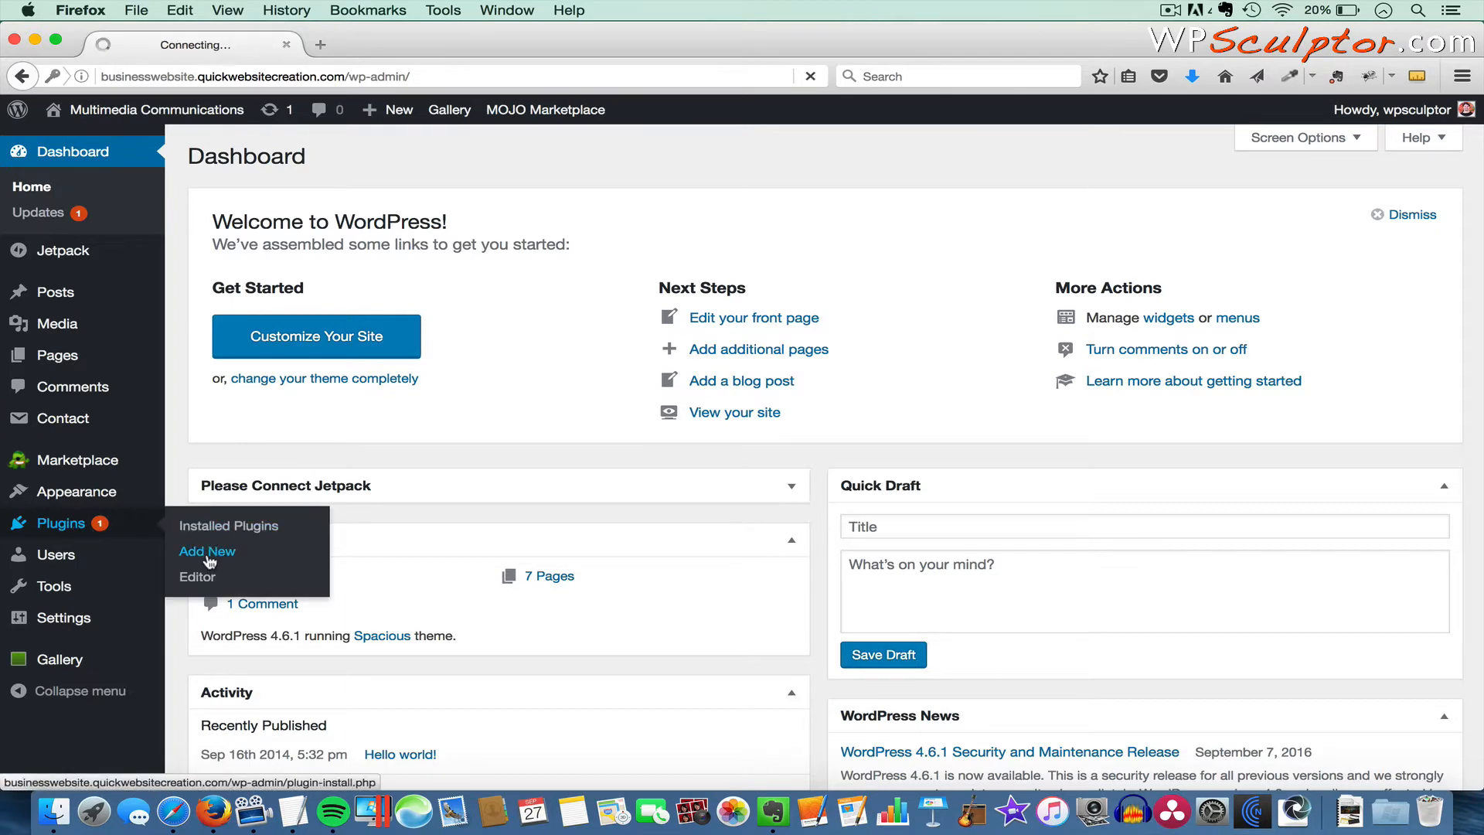
left_click(207, 551)
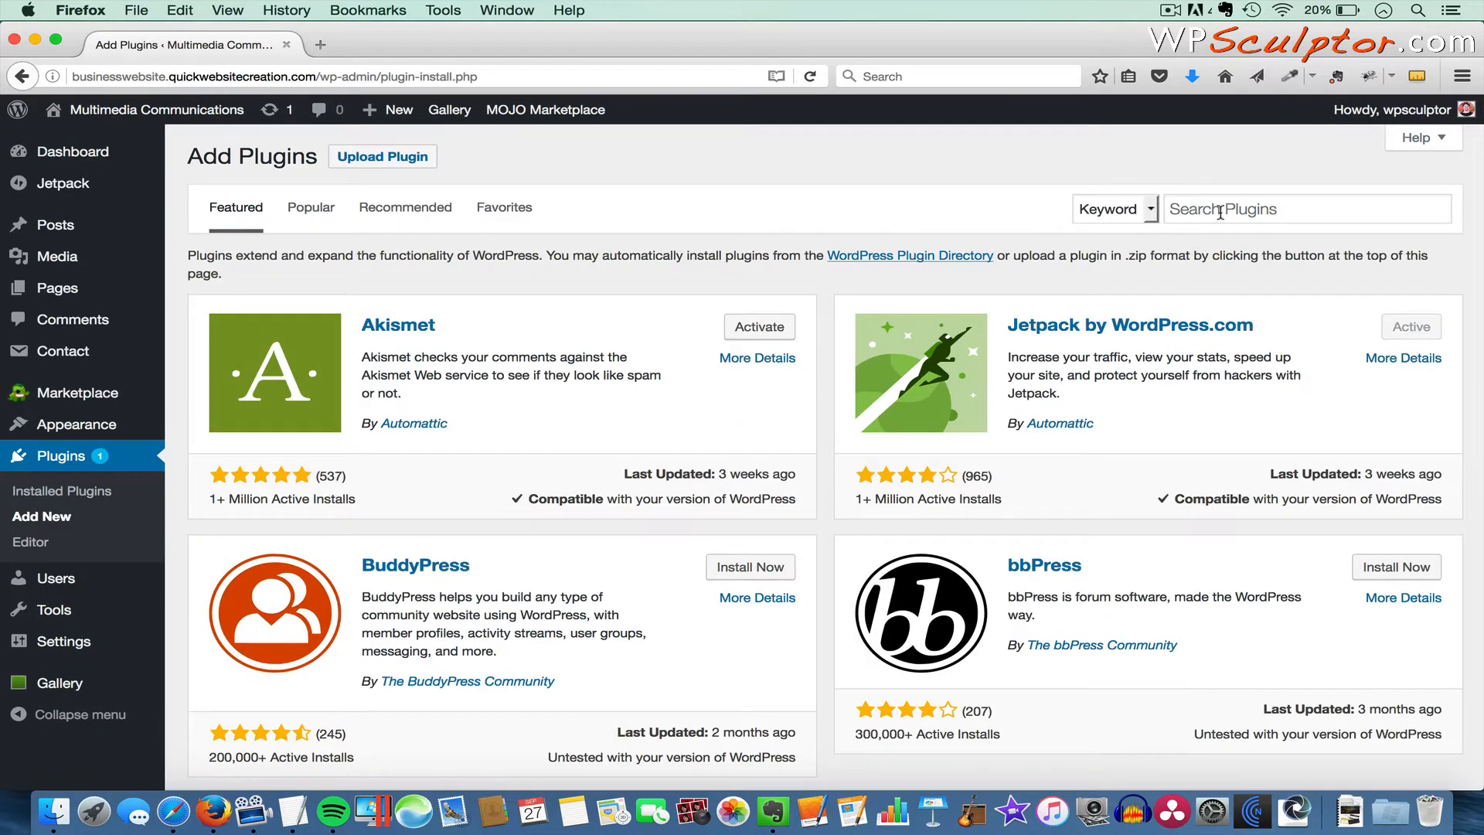
- Search plugins for 'coming soon' to list SeedProd's Coming Soon Page & Maintenance Mode
type("com")
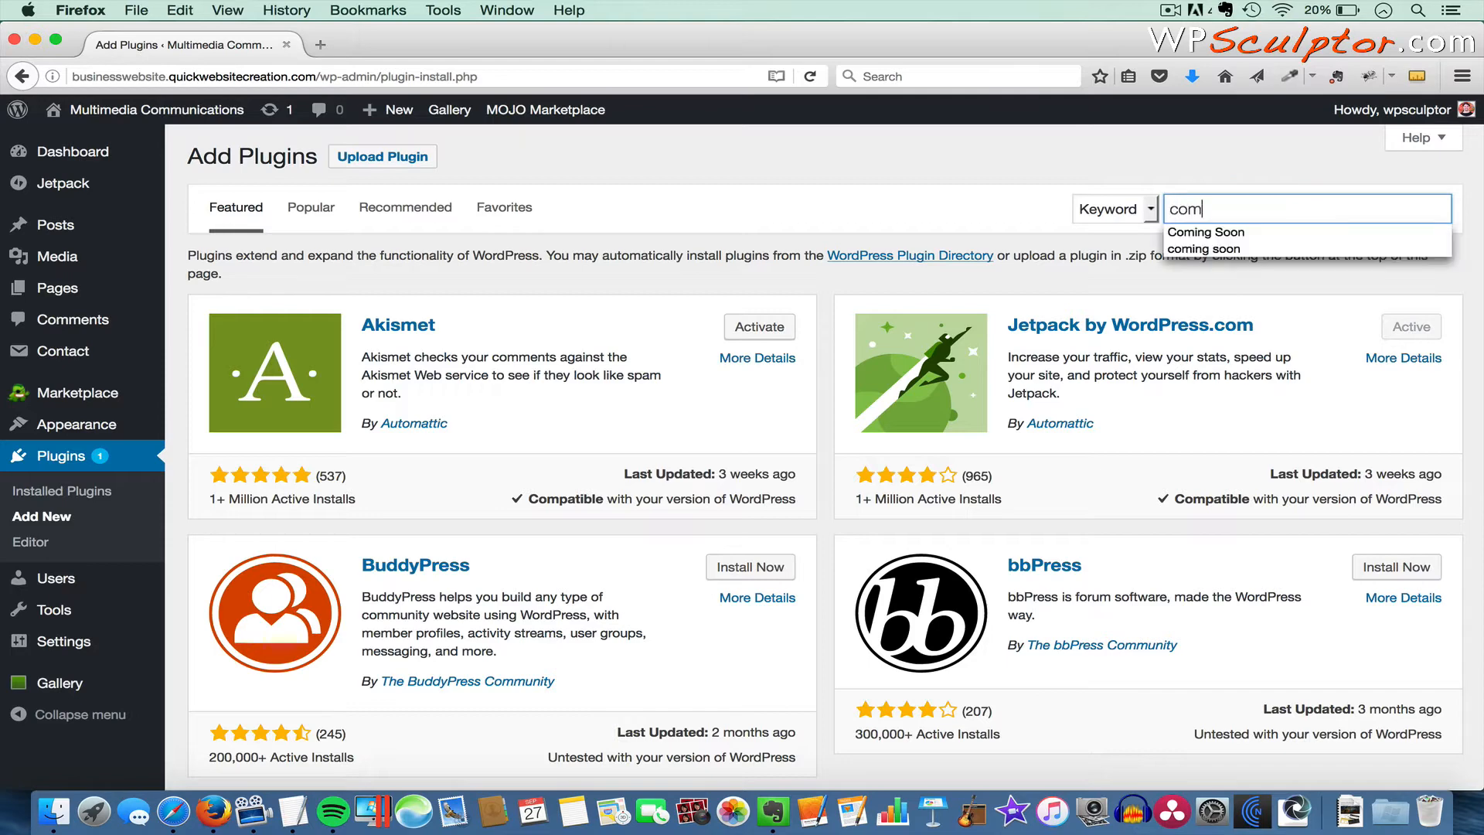
left_click(1203, 248)
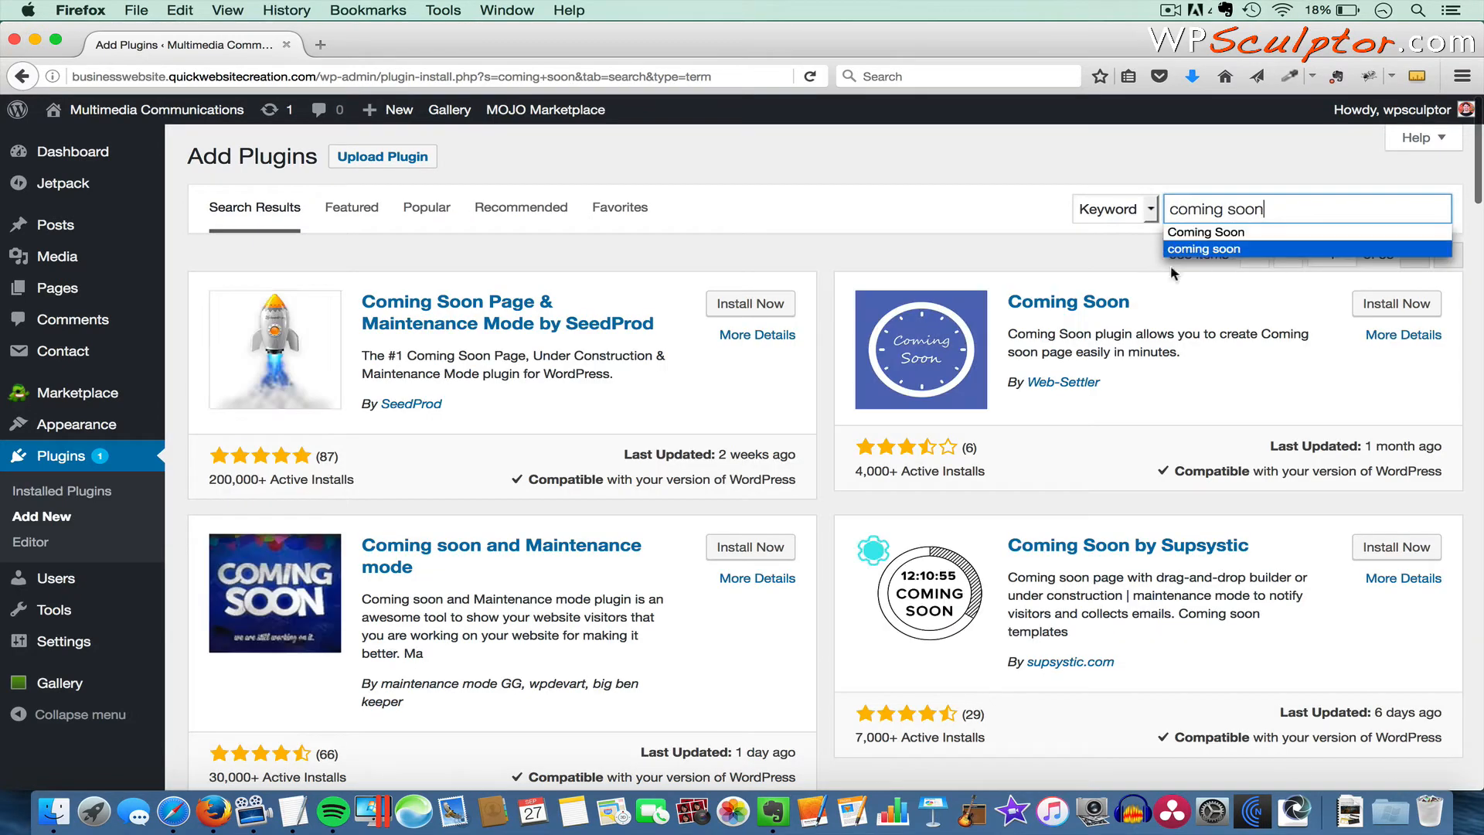
mouse_move(460, 386)
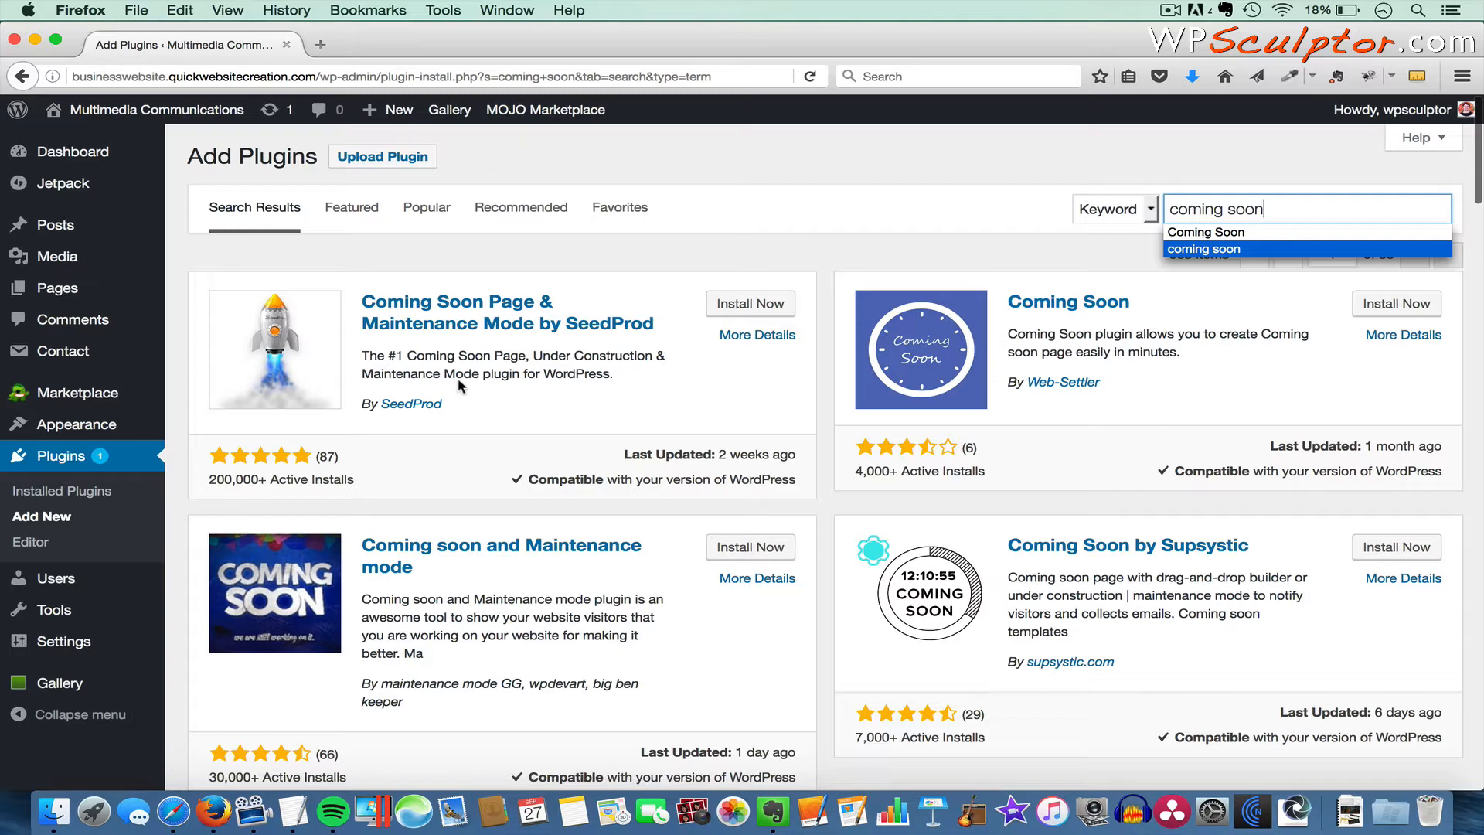
mouse_move(397, 444)
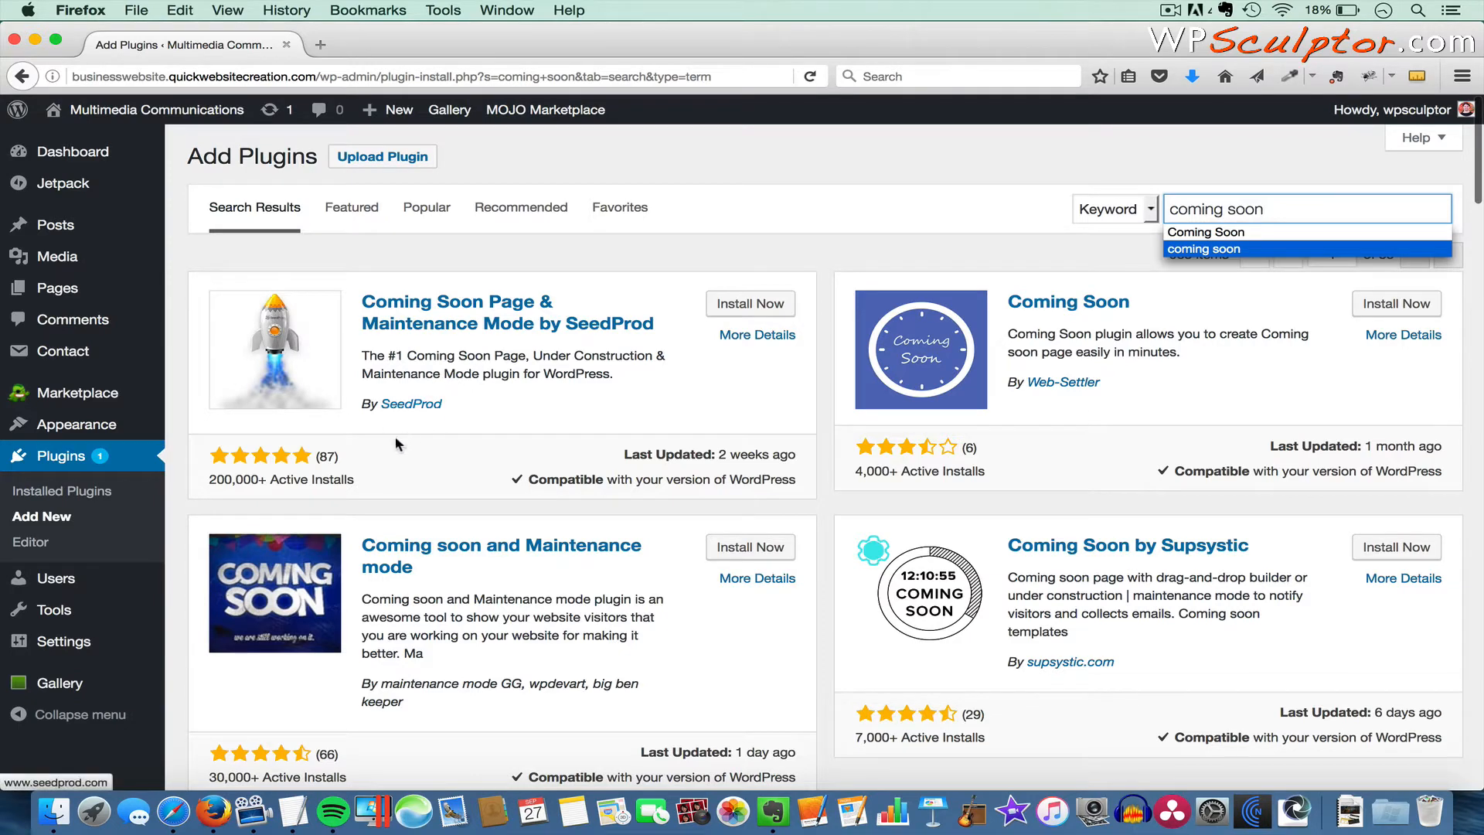
mouse_move(317, 463)
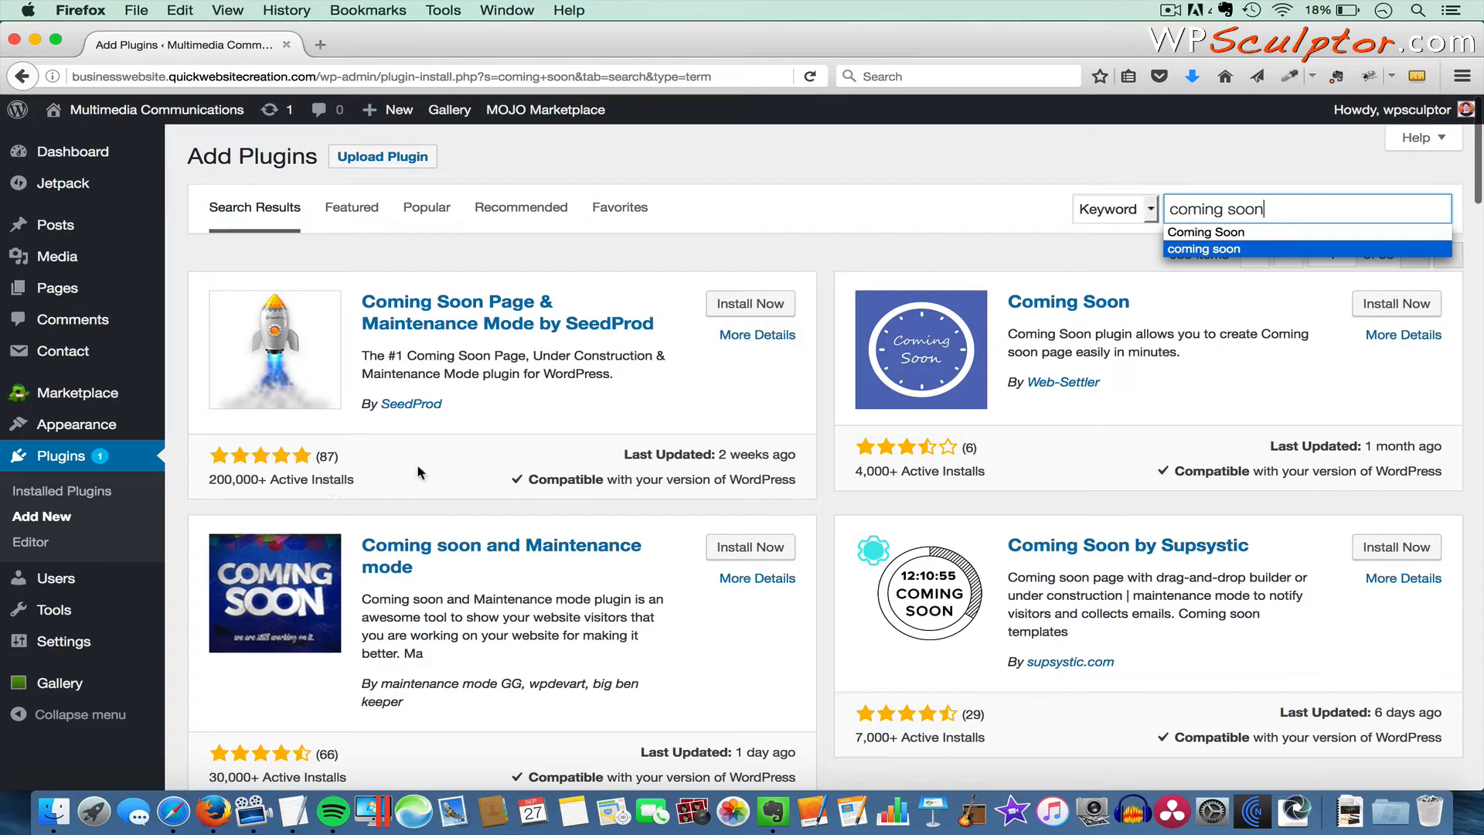
mouse_move(752, 466)
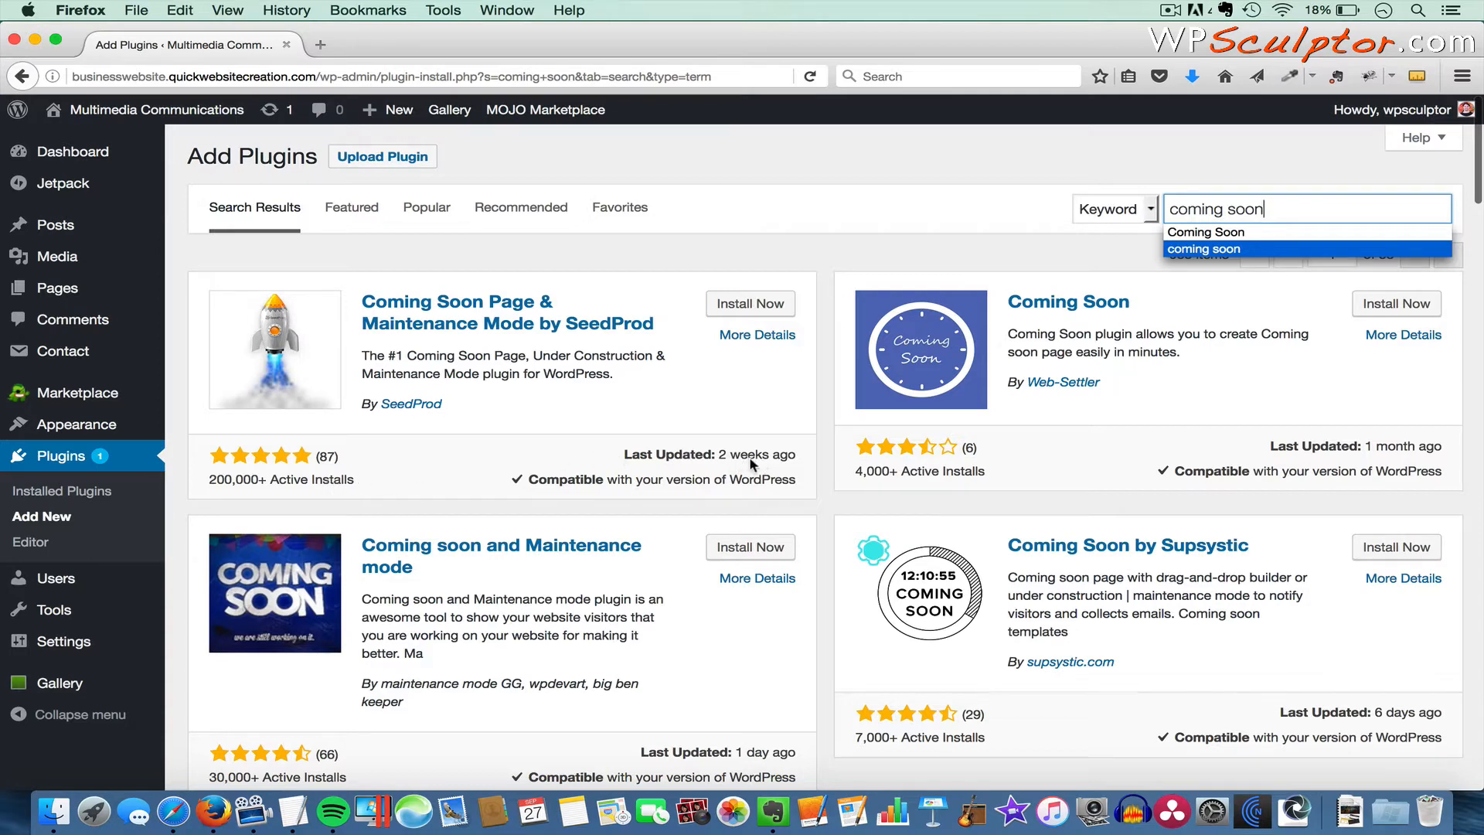
mouse_move(761, 466)
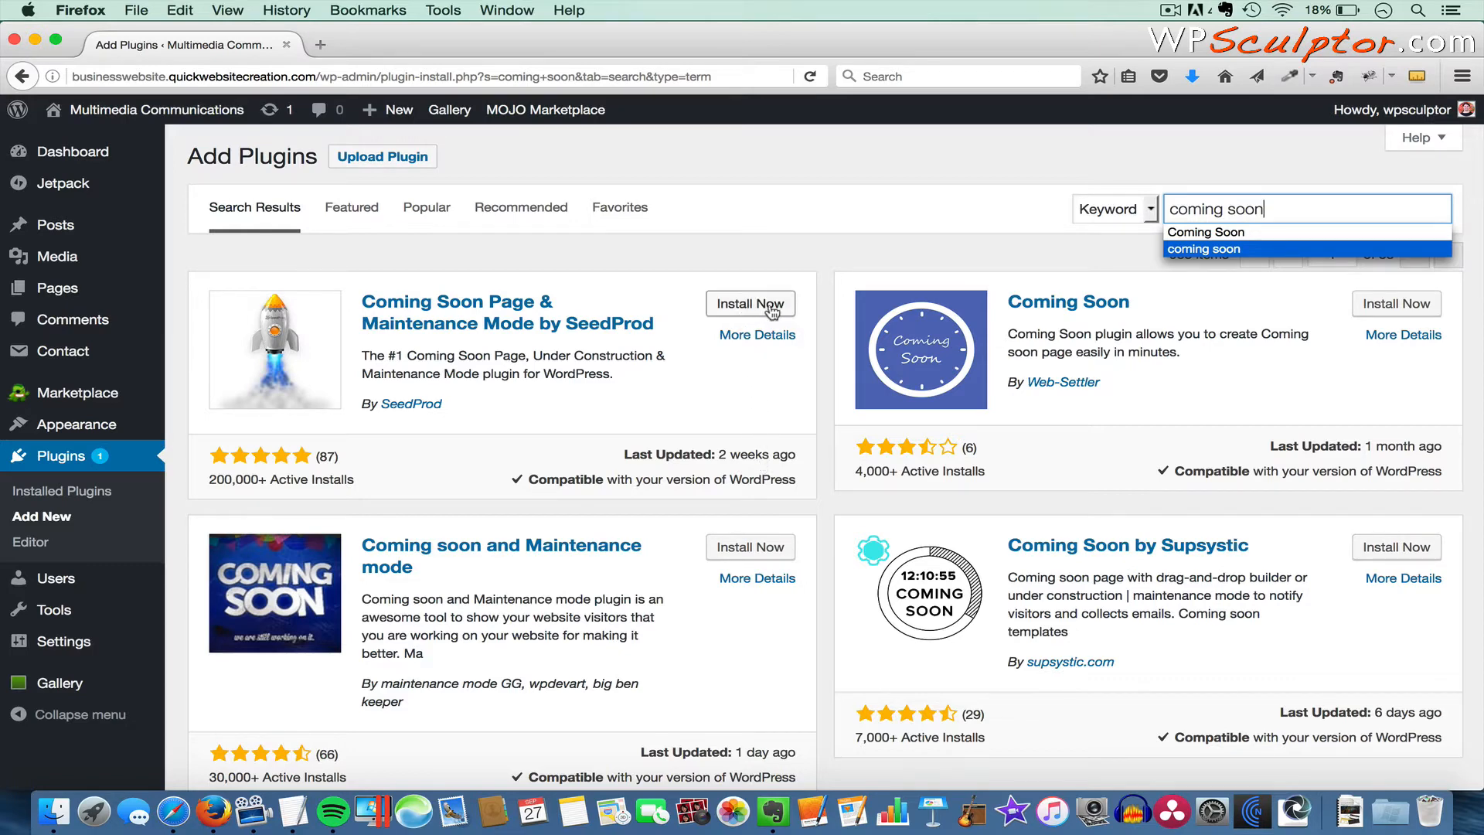
- Install the SeedProd Coming Soon Page & Maintenance Mode plugin, then activate it
left_click(750, 303)
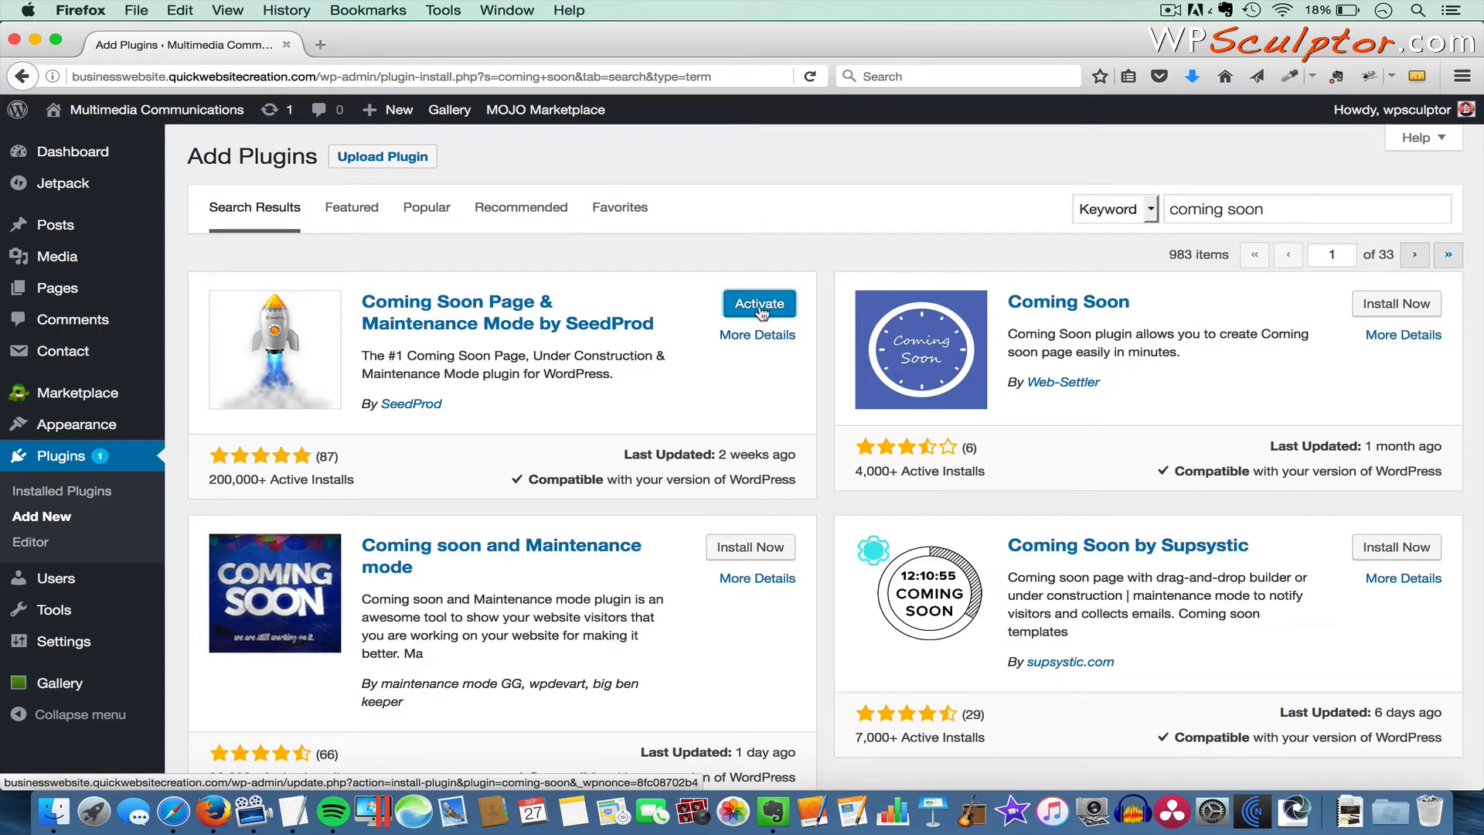
left_click(759, 304)
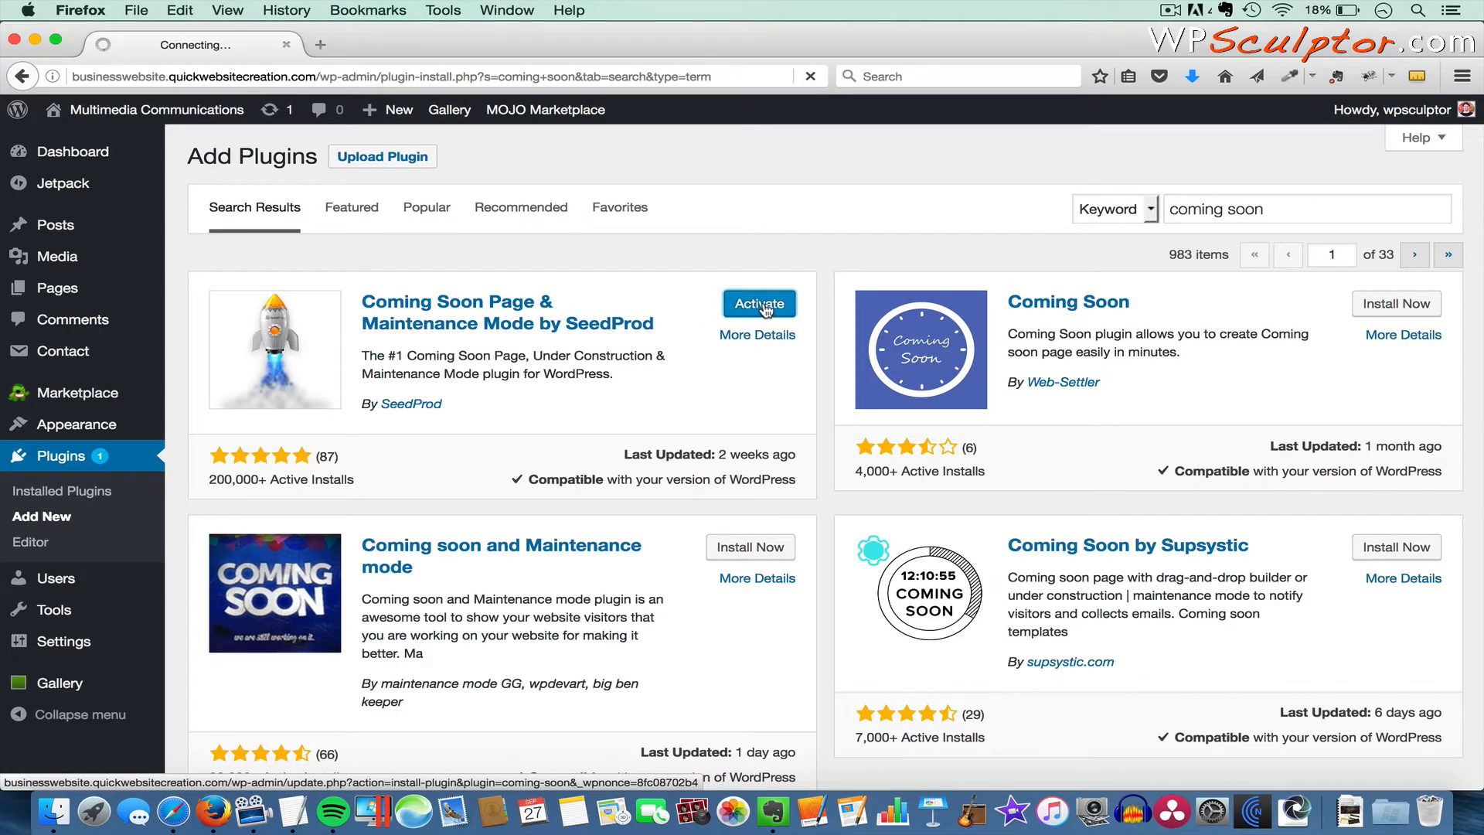
left_click(759, 303)
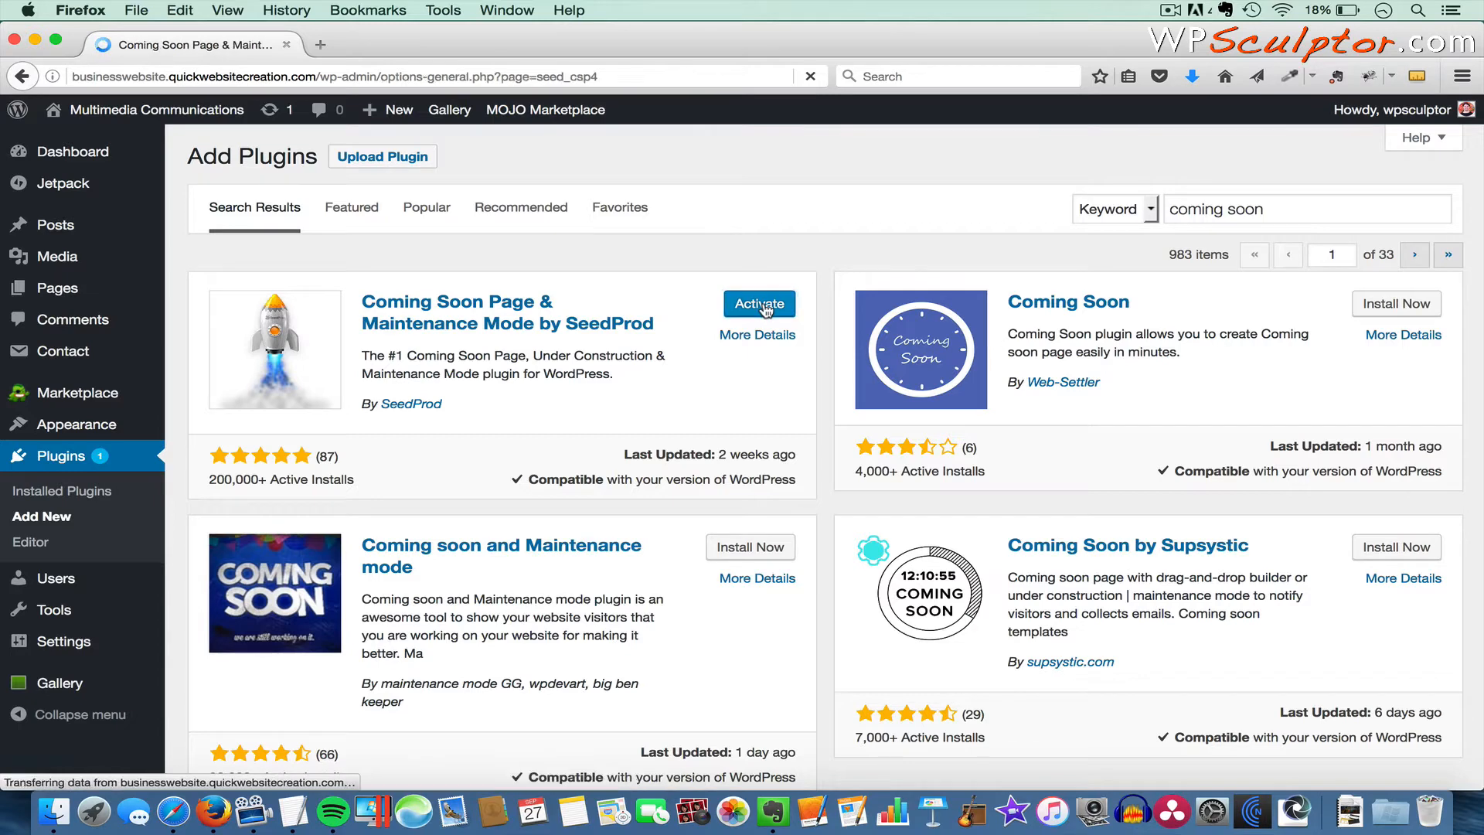
left_click(758, 304)
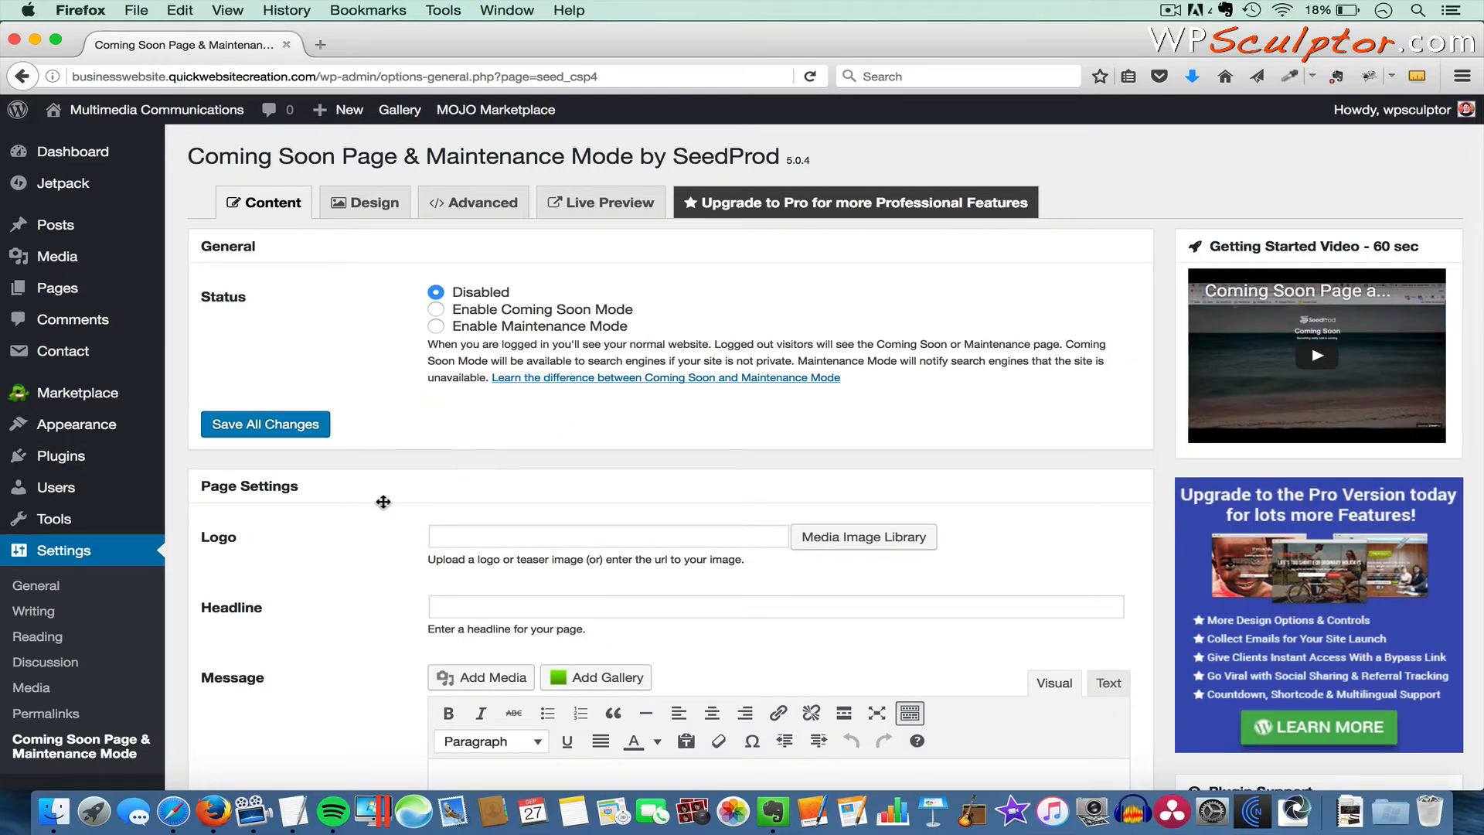
mouse_move(371, 486)
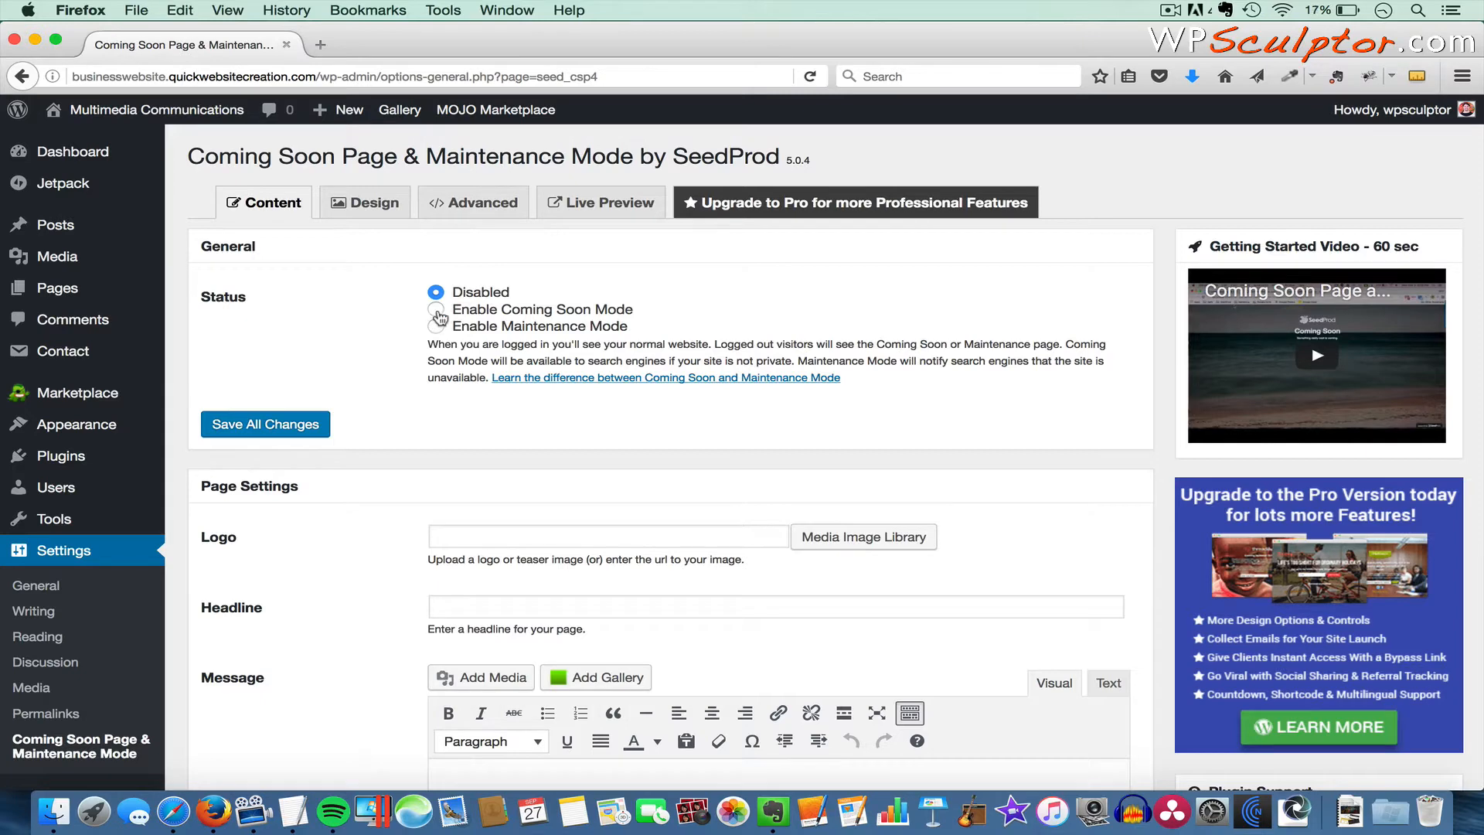
- Set the SeedProd status to Coming Soon Mode and scroll down to Page Settings
left_click(435, 309)
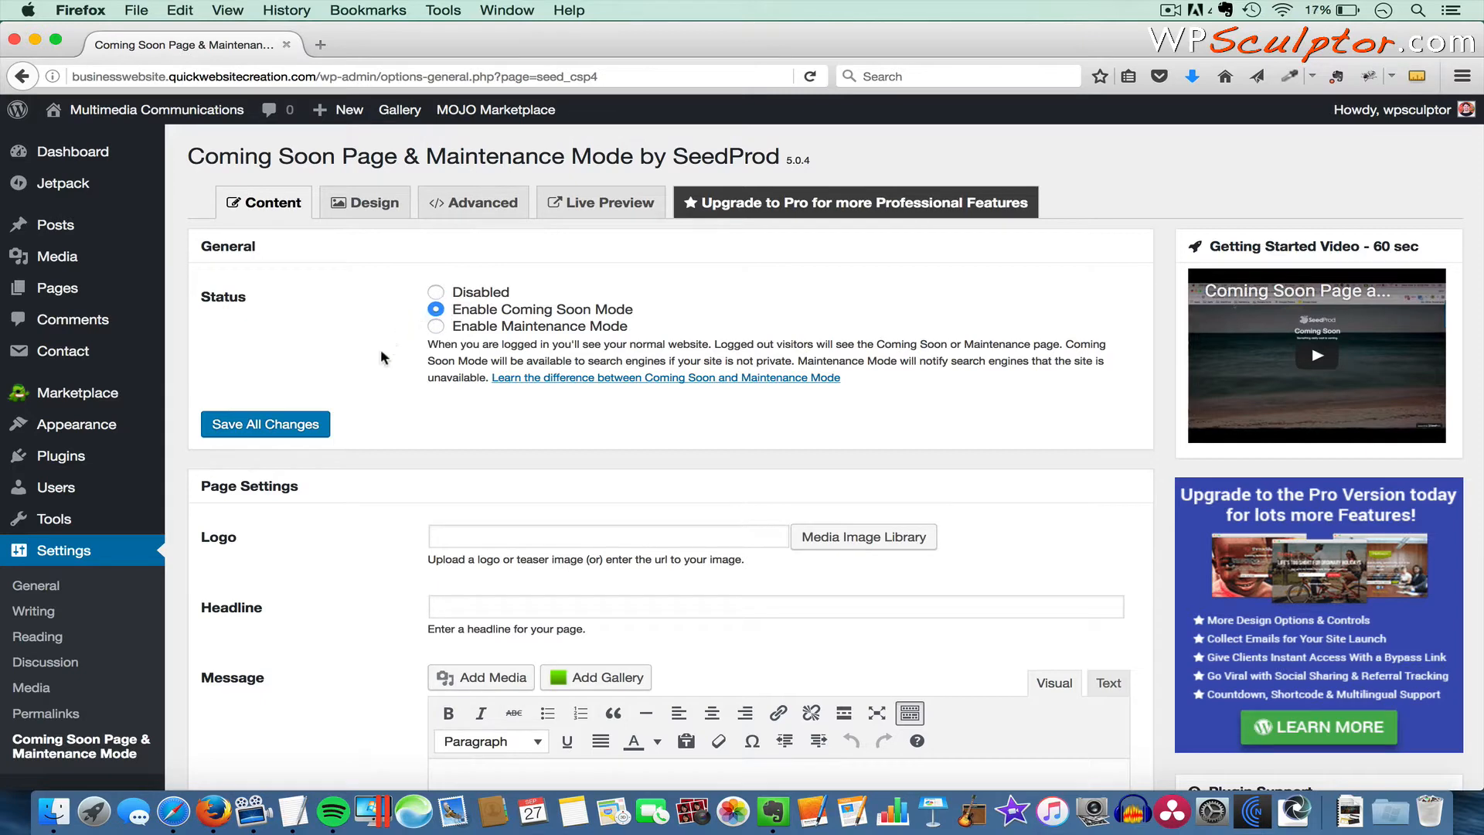
scroll("down", 3)
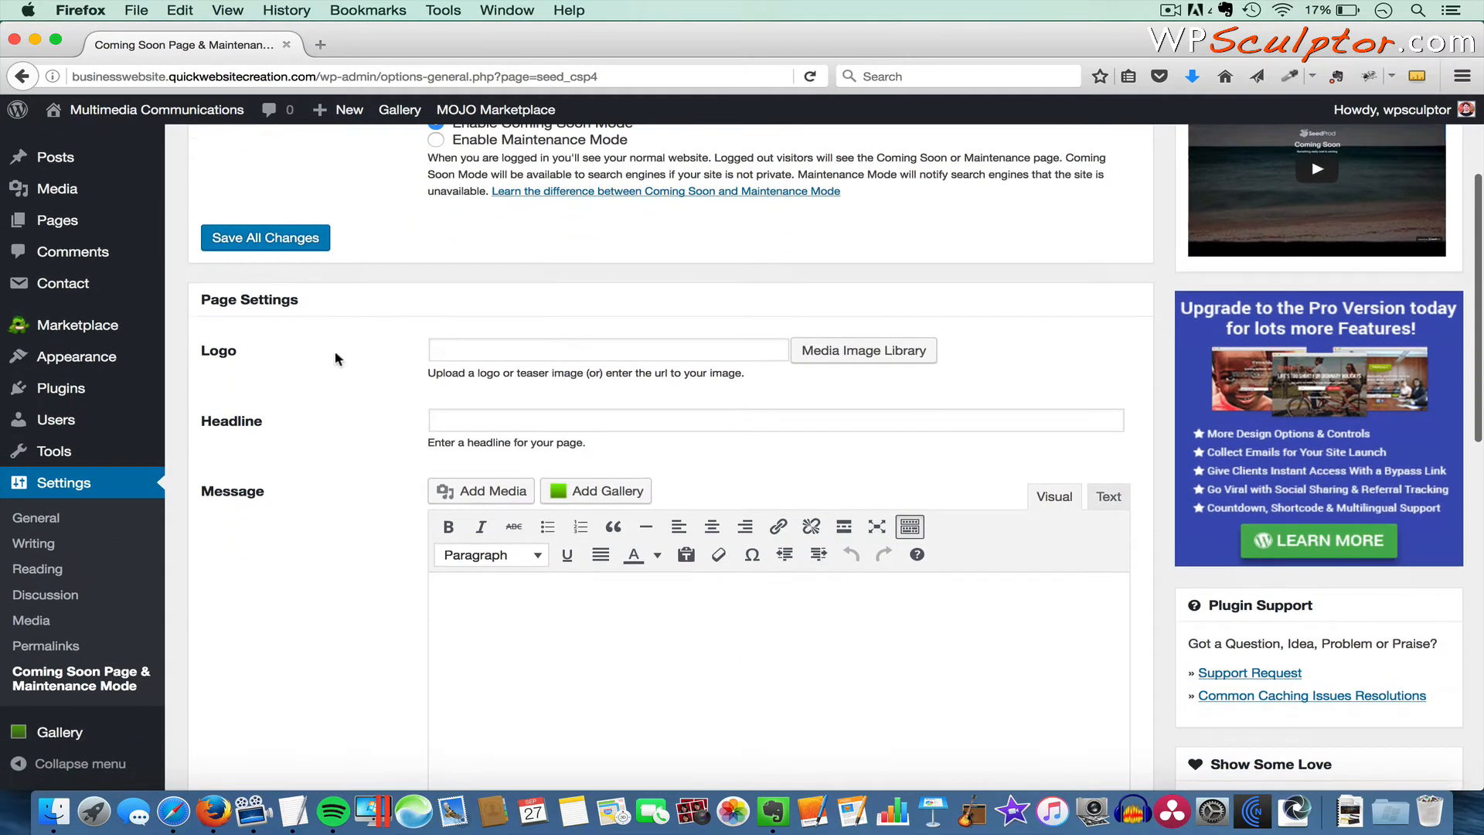
mouse_move(414, 361)
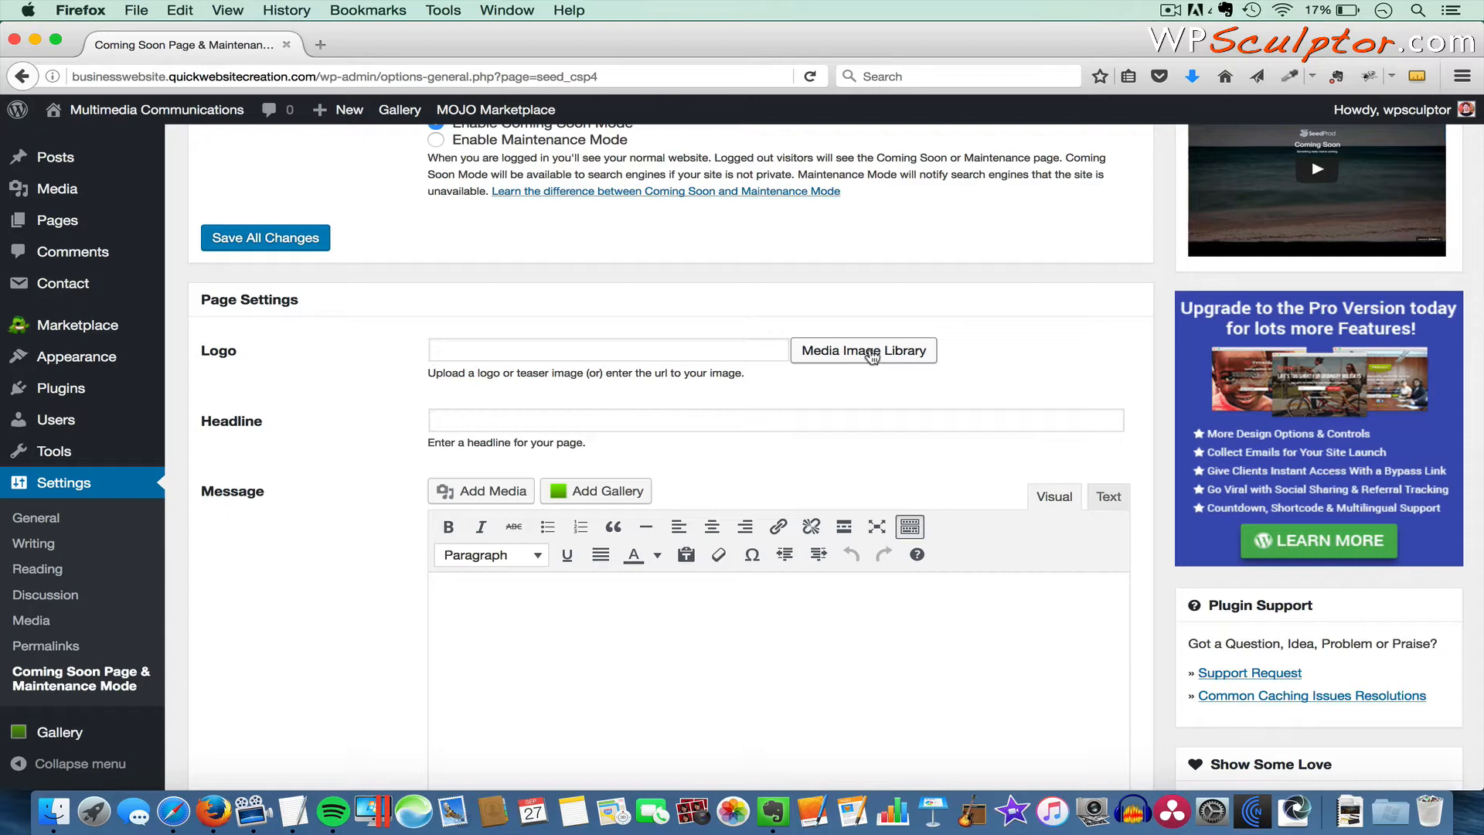
- Insert Logo.png from the Media Library into the coming soon page's logo field
left_click(863, 350)
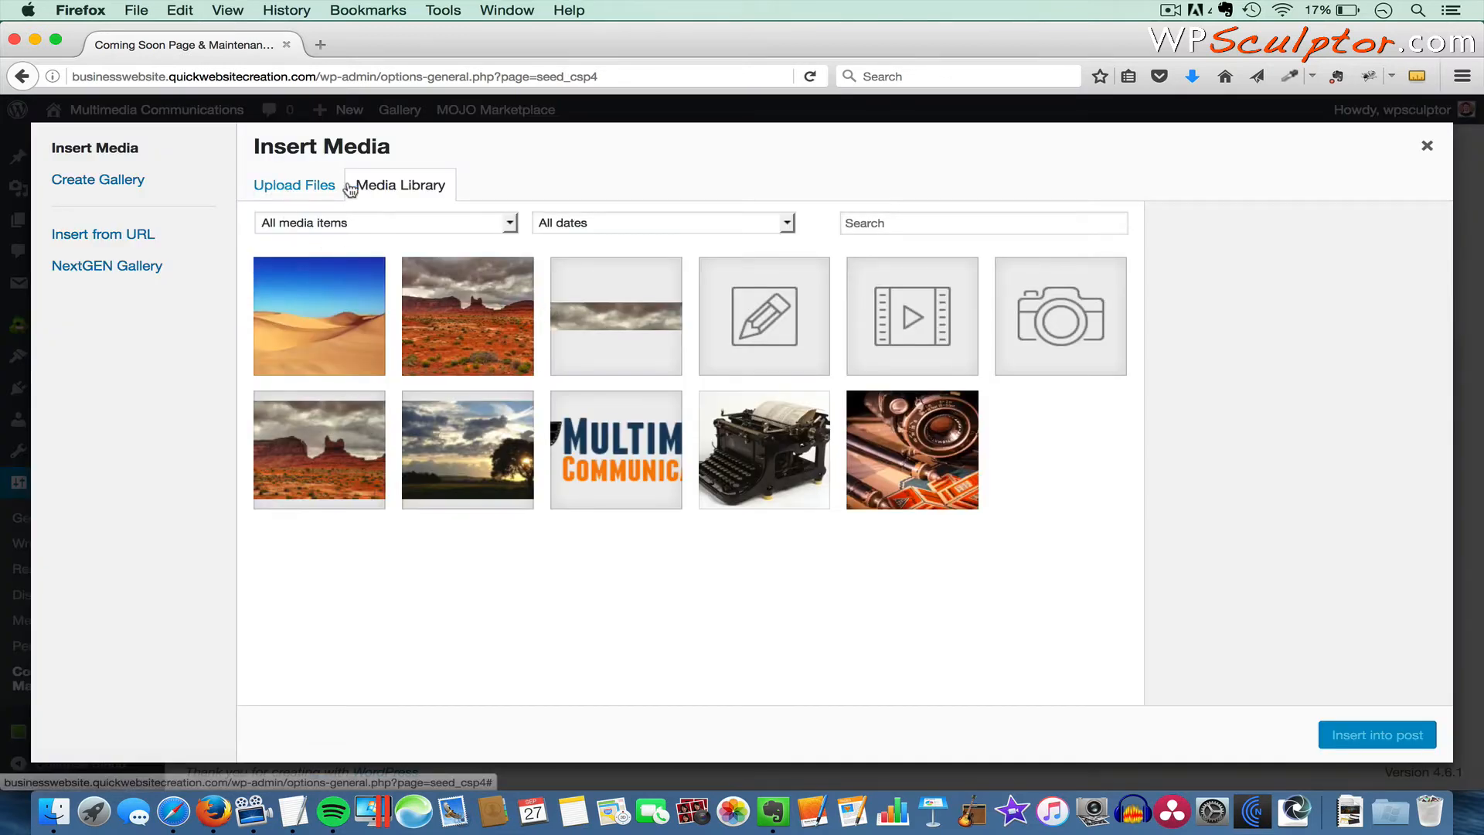
left_click(294, 185)
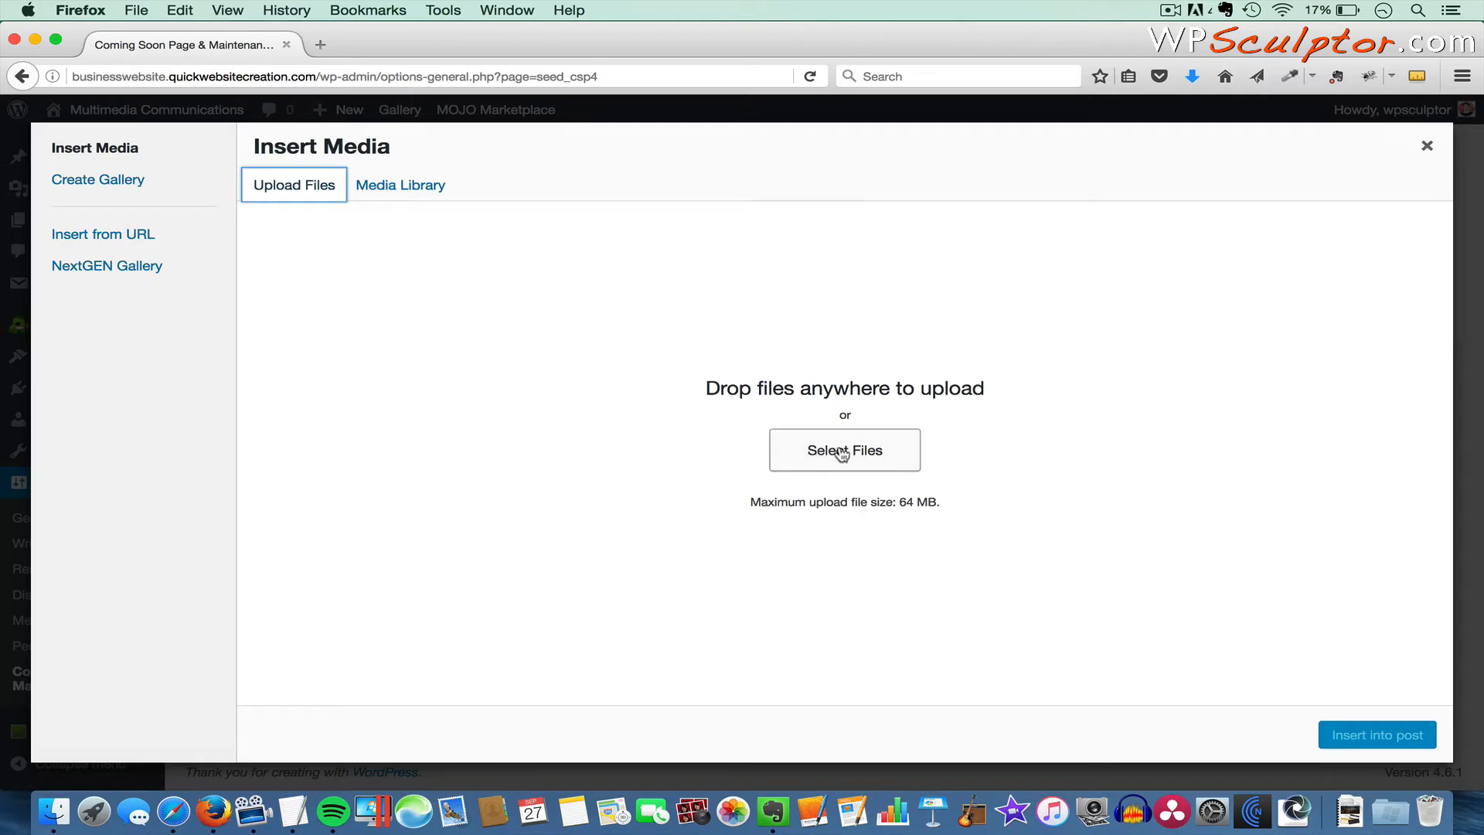
mouse_move(559, 367)
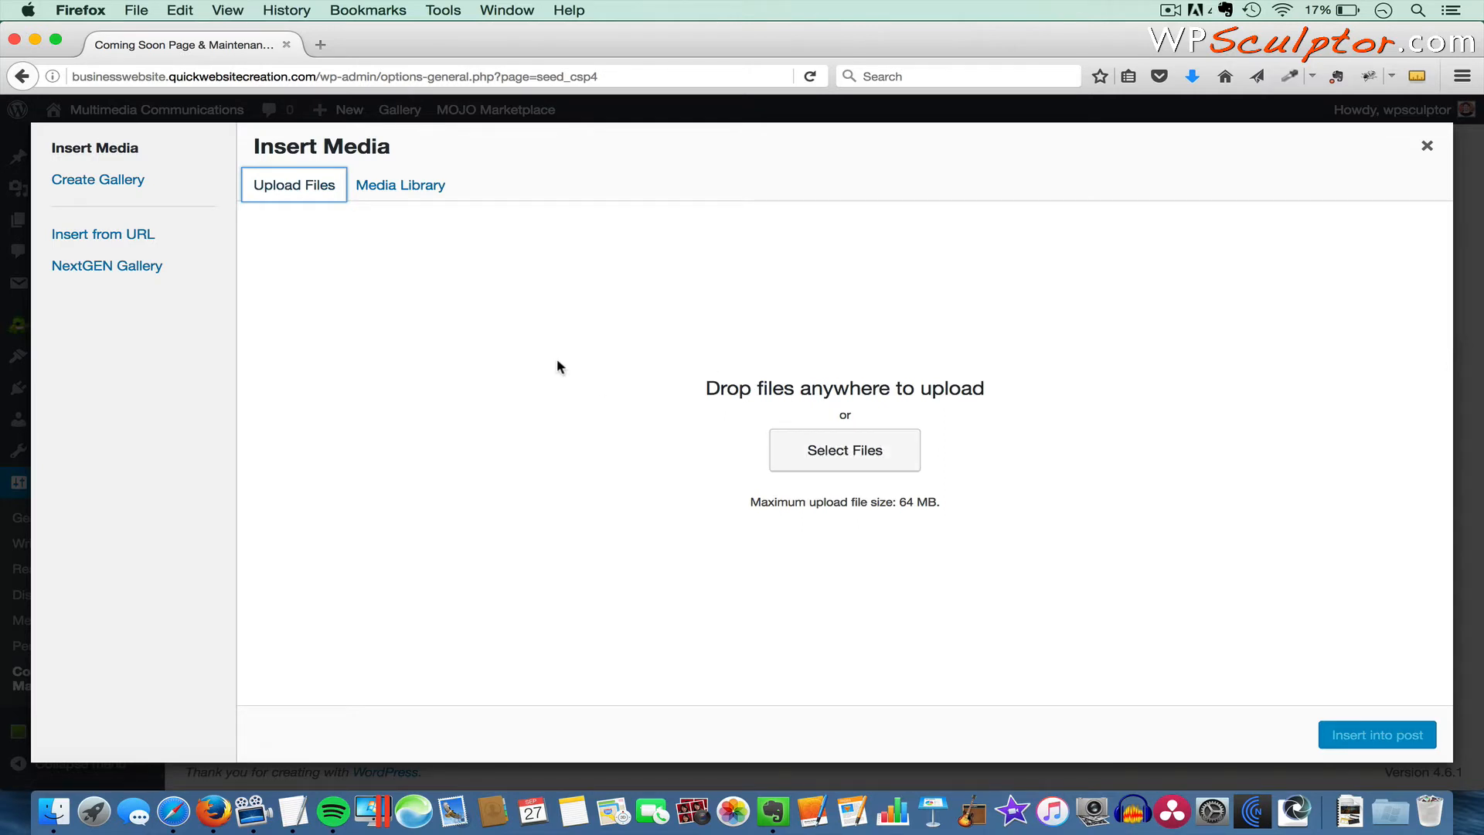
mouse_move(402, 191)
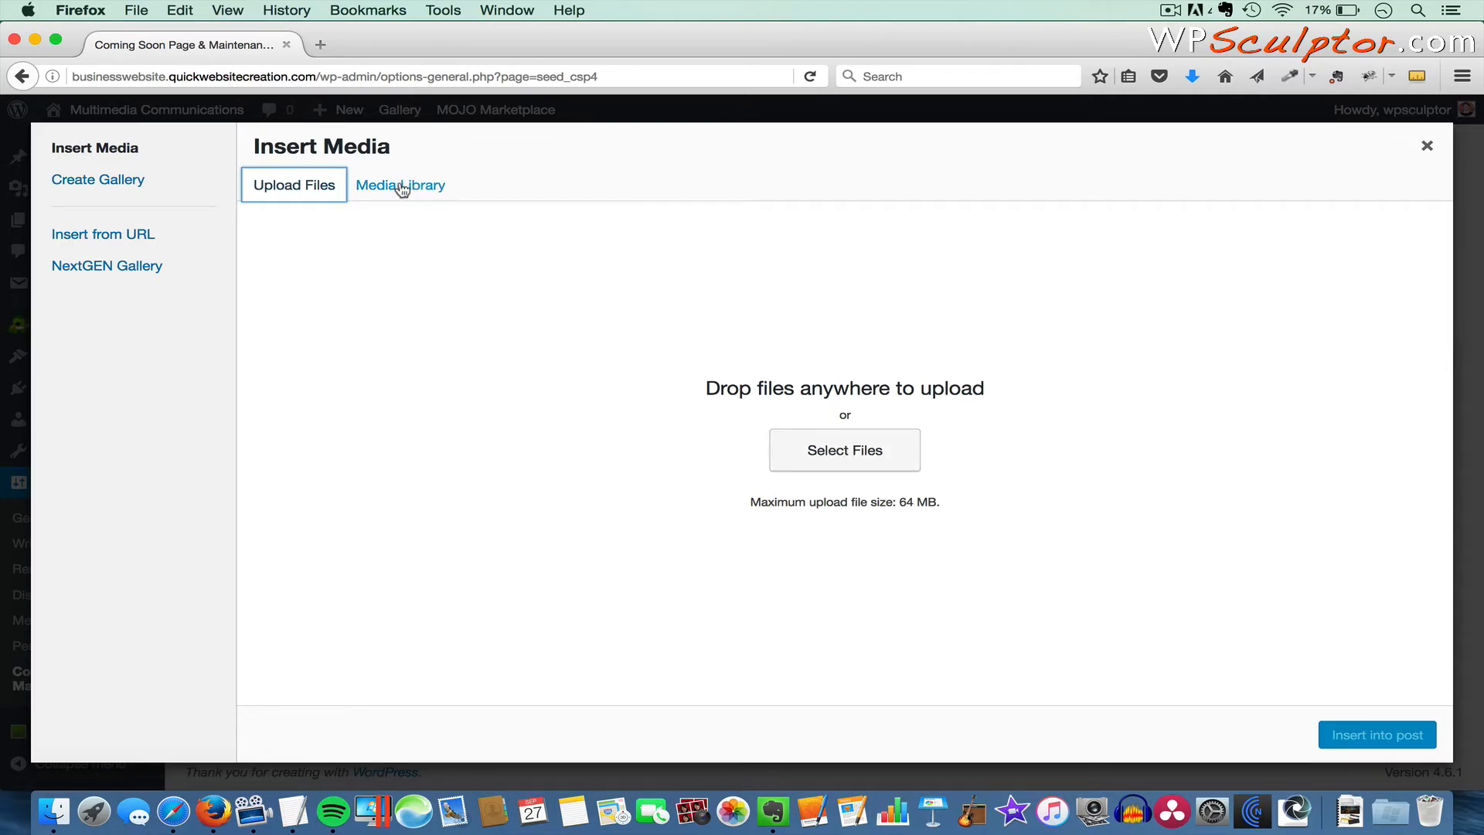
left_click(400, 185)
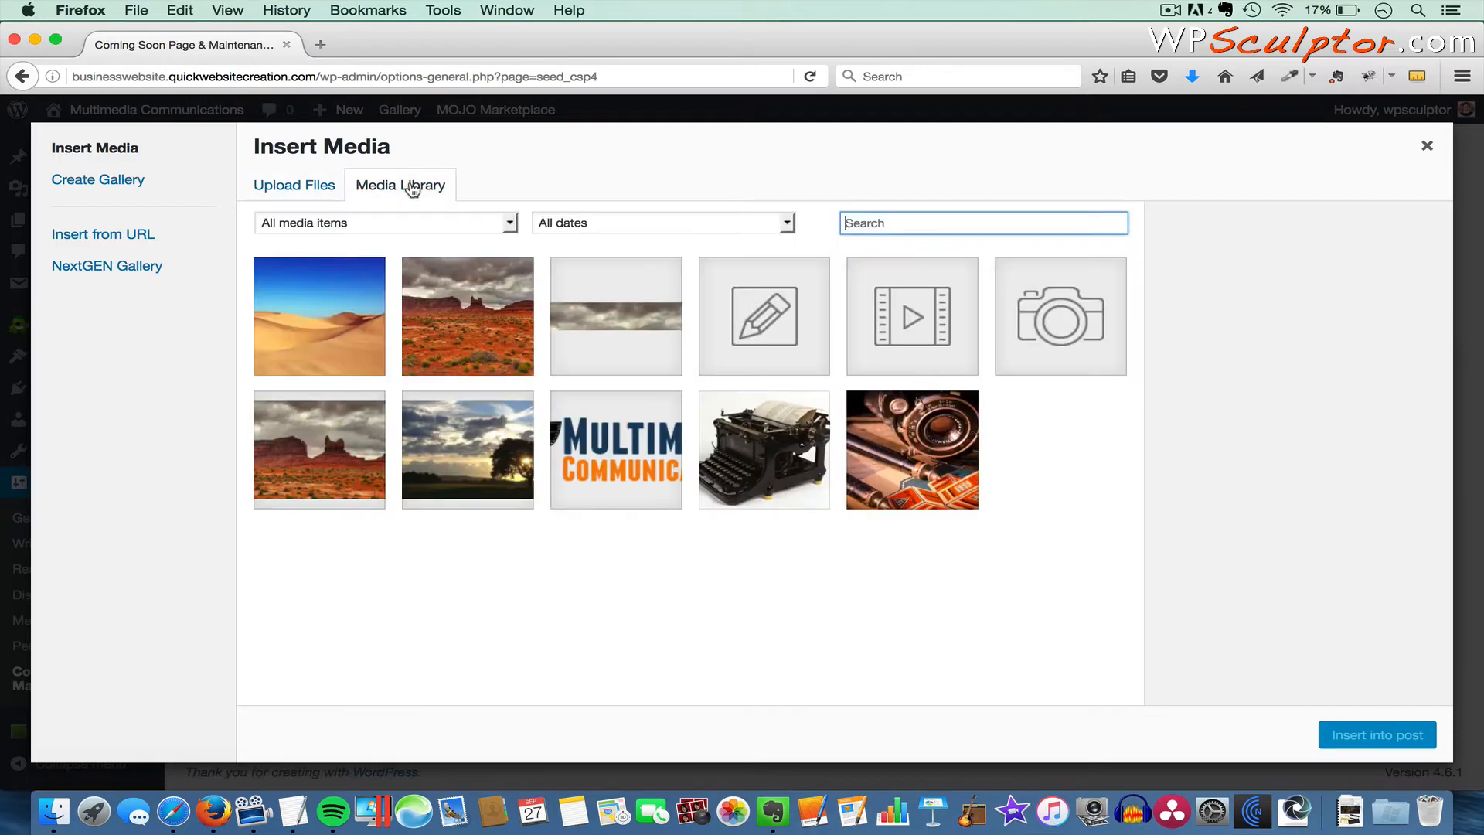
left_click(616, 449)
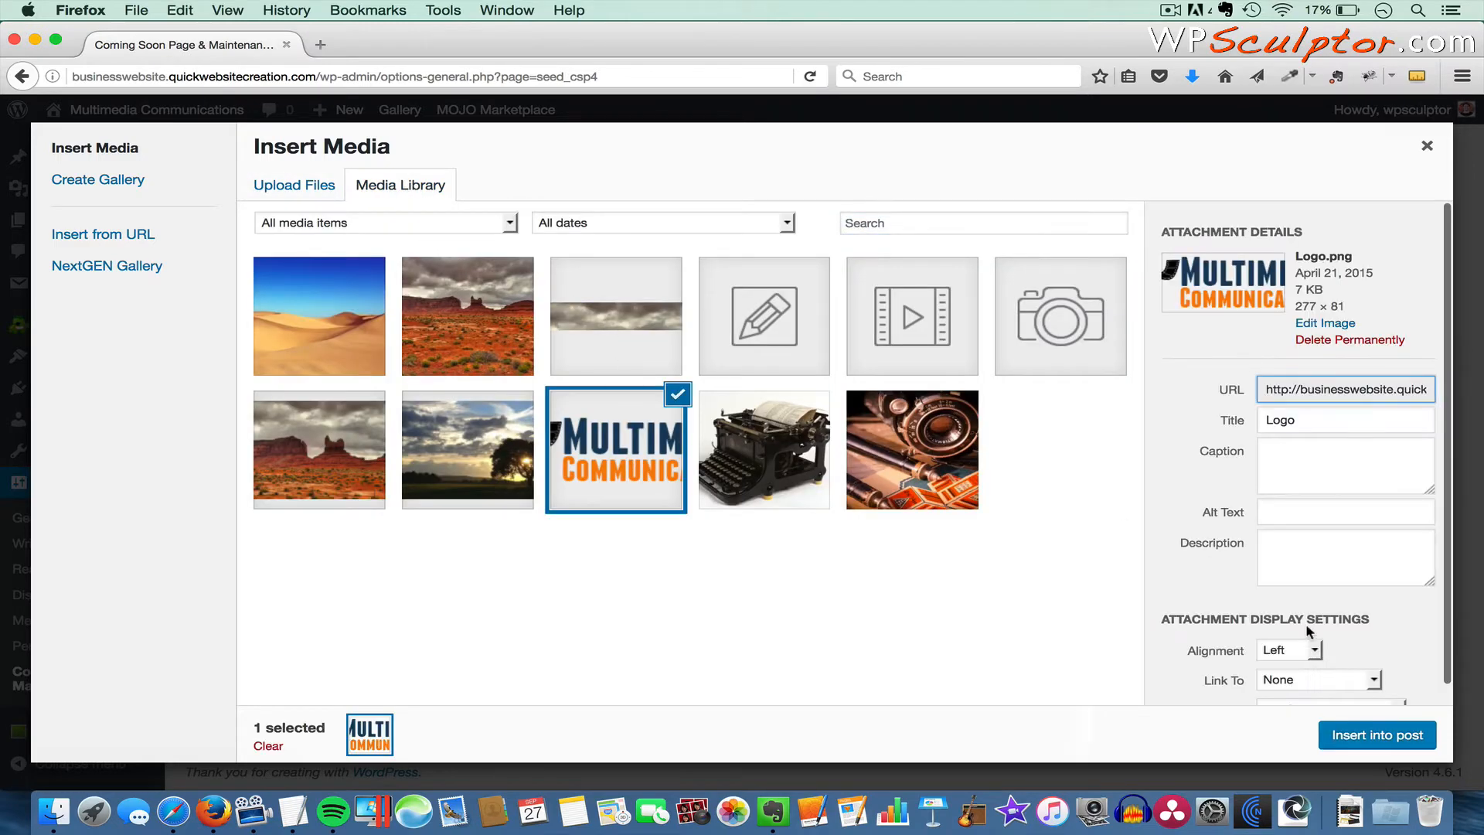
left_click(1377, 734)
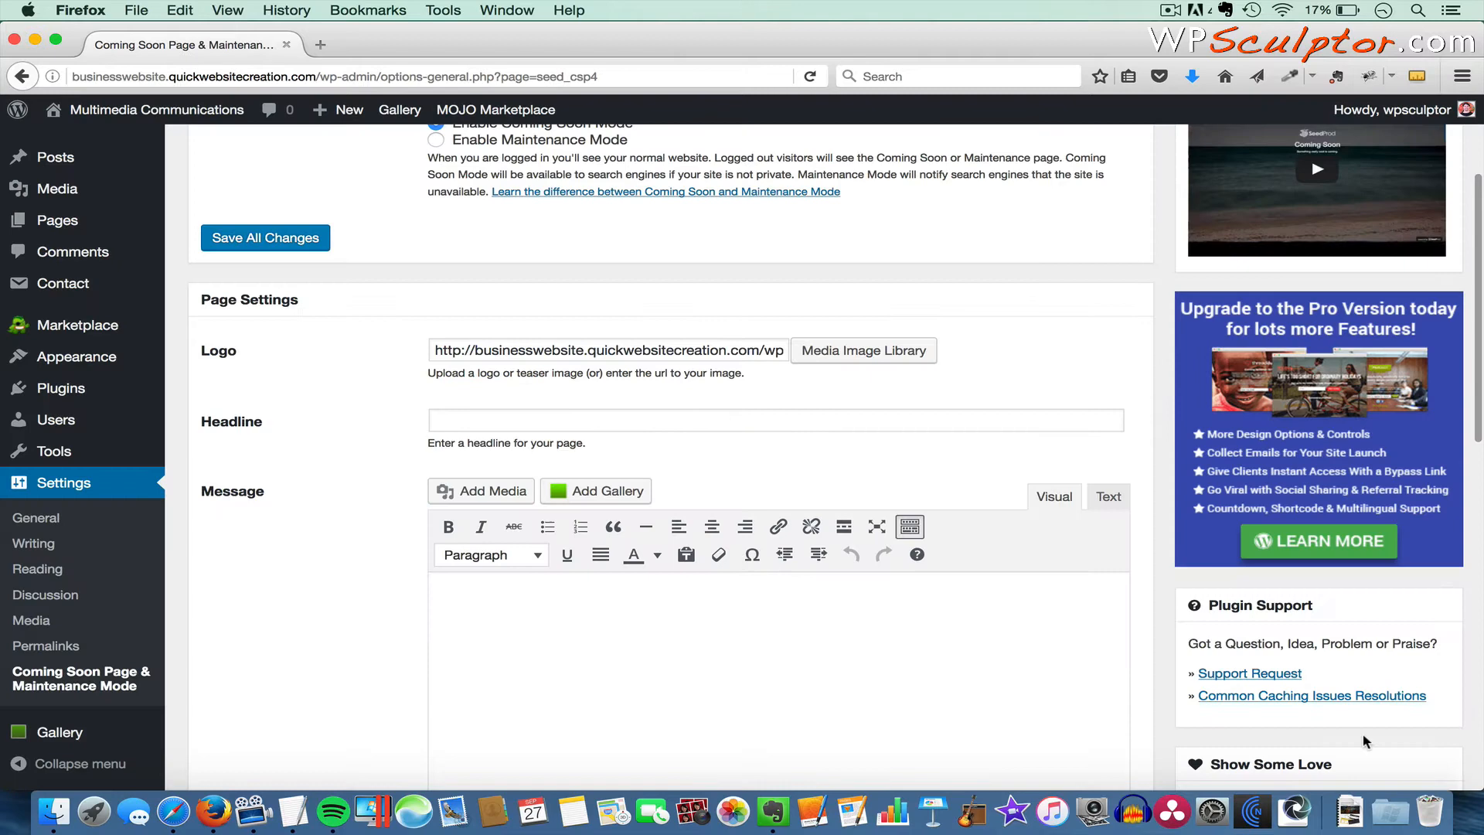
- Enter headline 'Business Website Coming Soon!' and a thank-you message, then Save All Changes
left_click(572, 418)
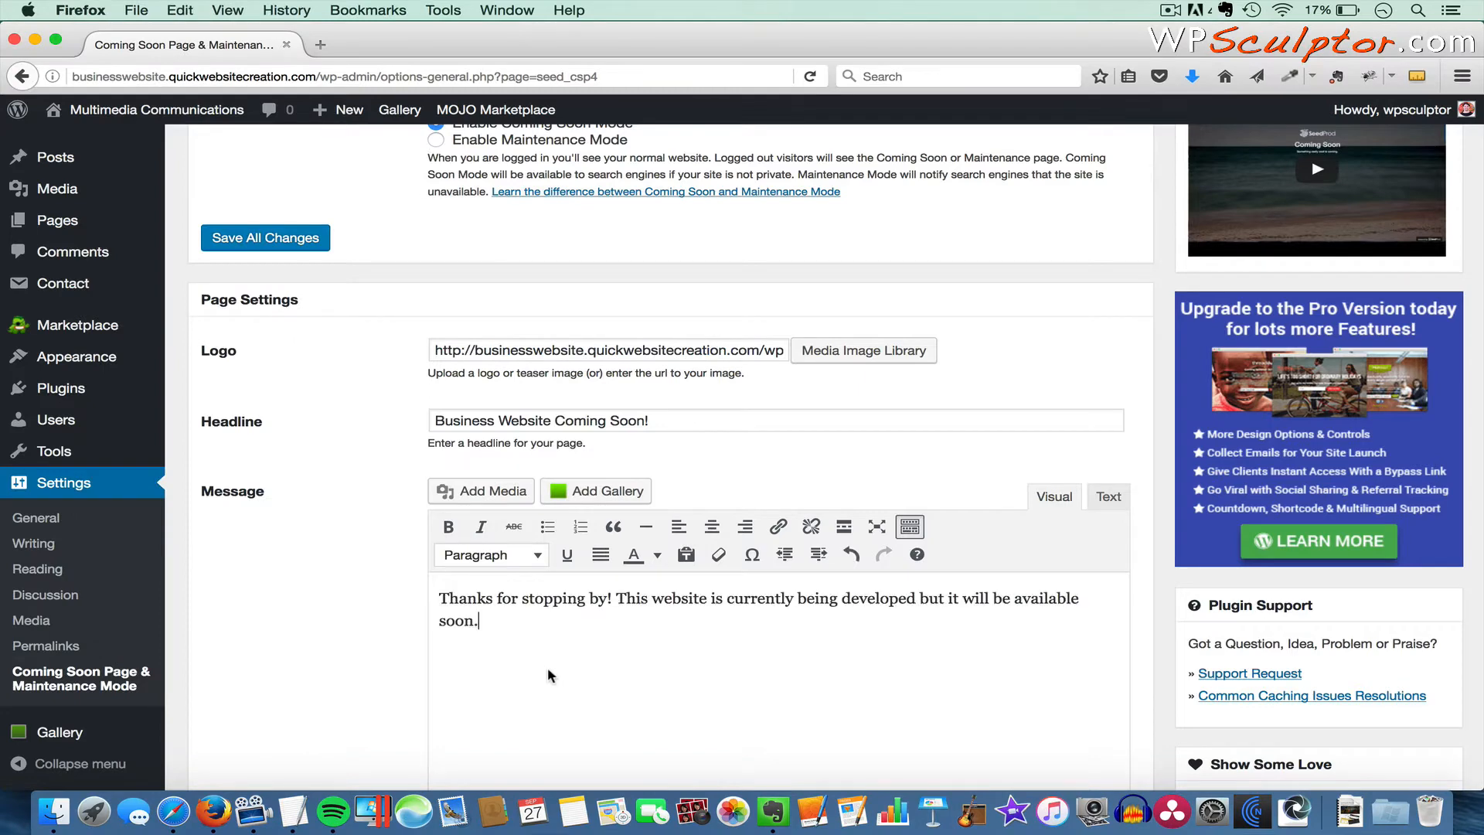
mouse_move(284, 240)
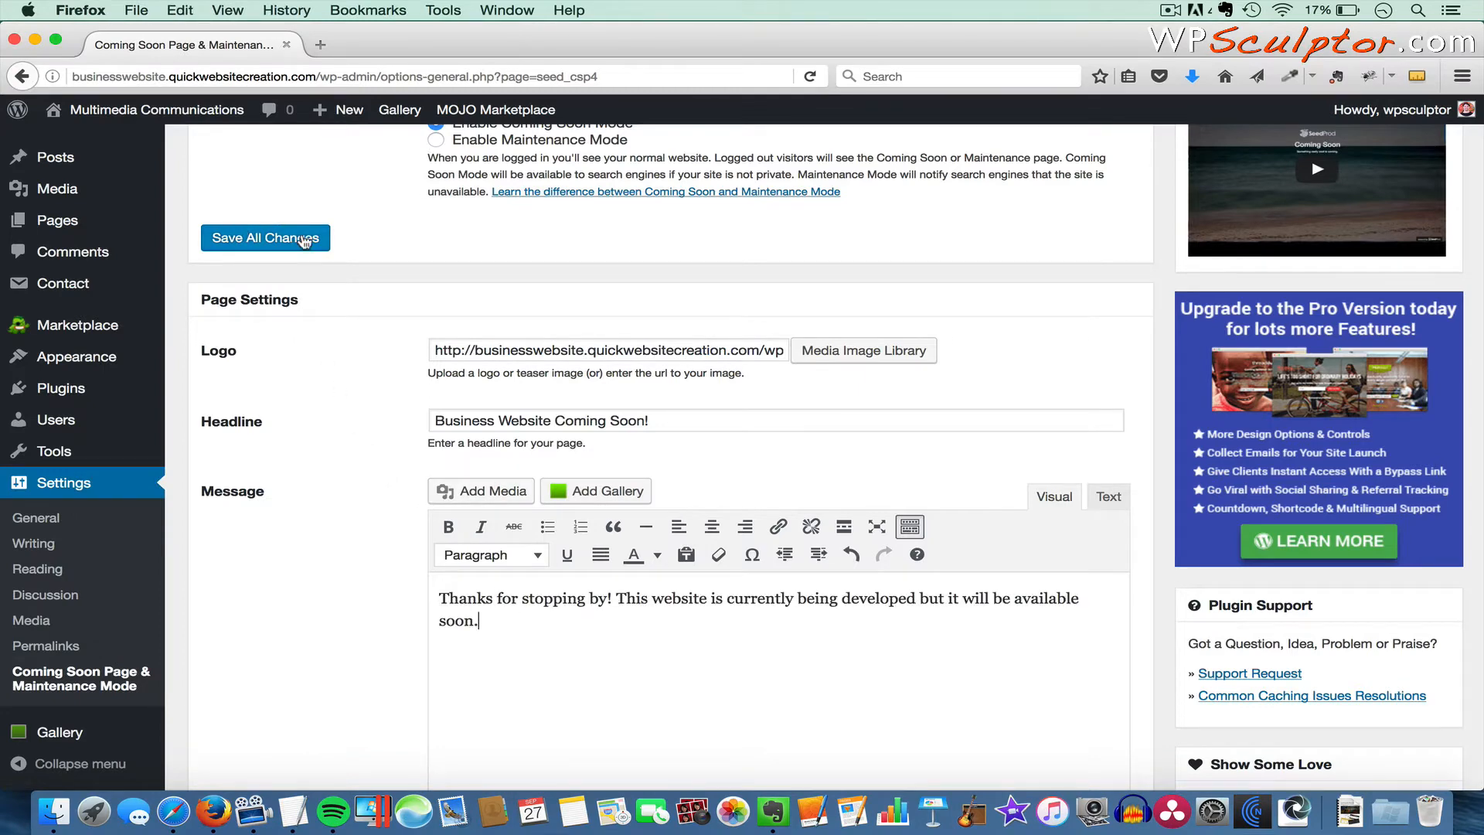
scroll("down", 3)
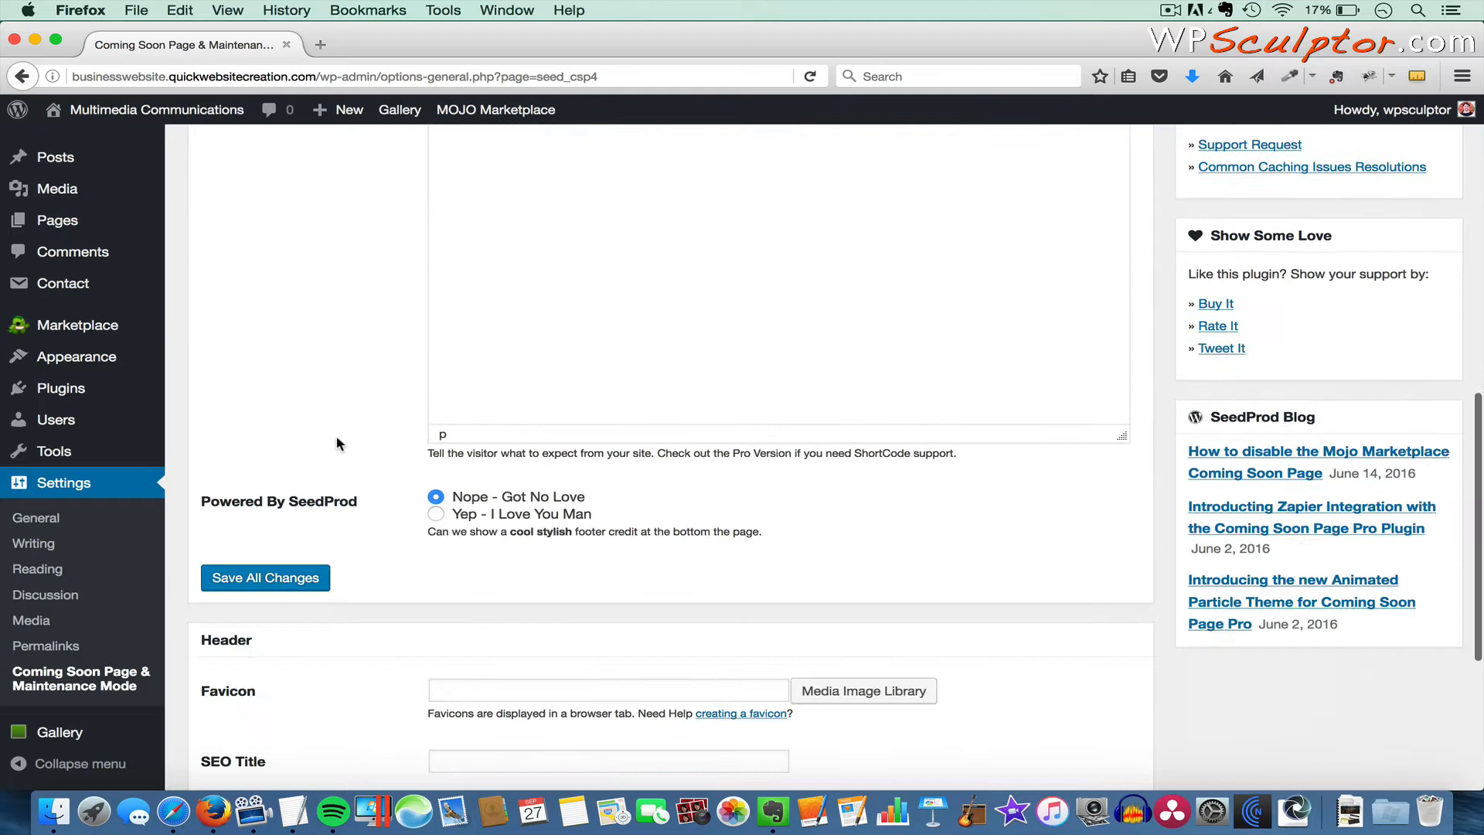
scroll("down", 3)
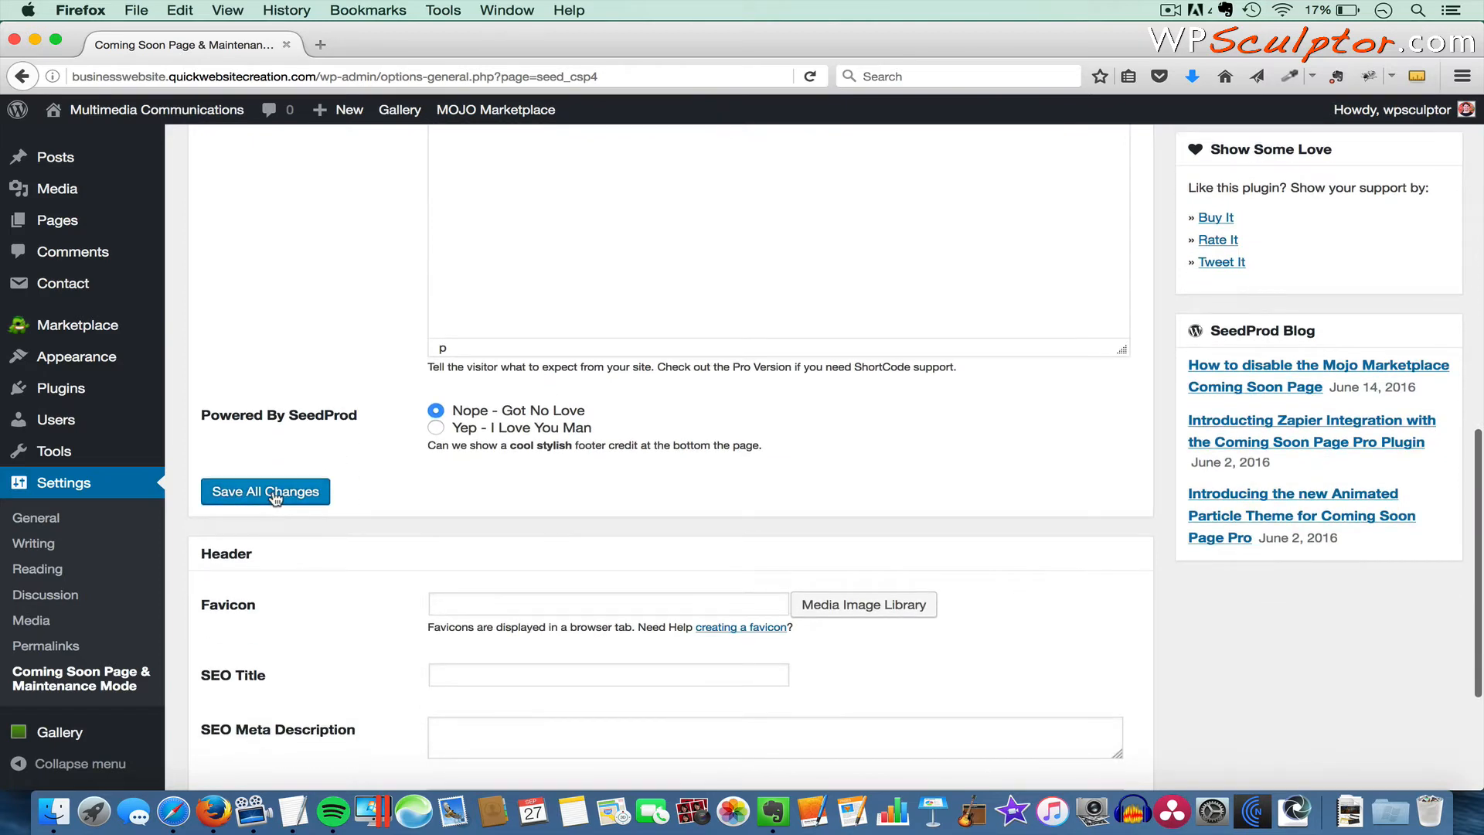
left_click(265, 491)
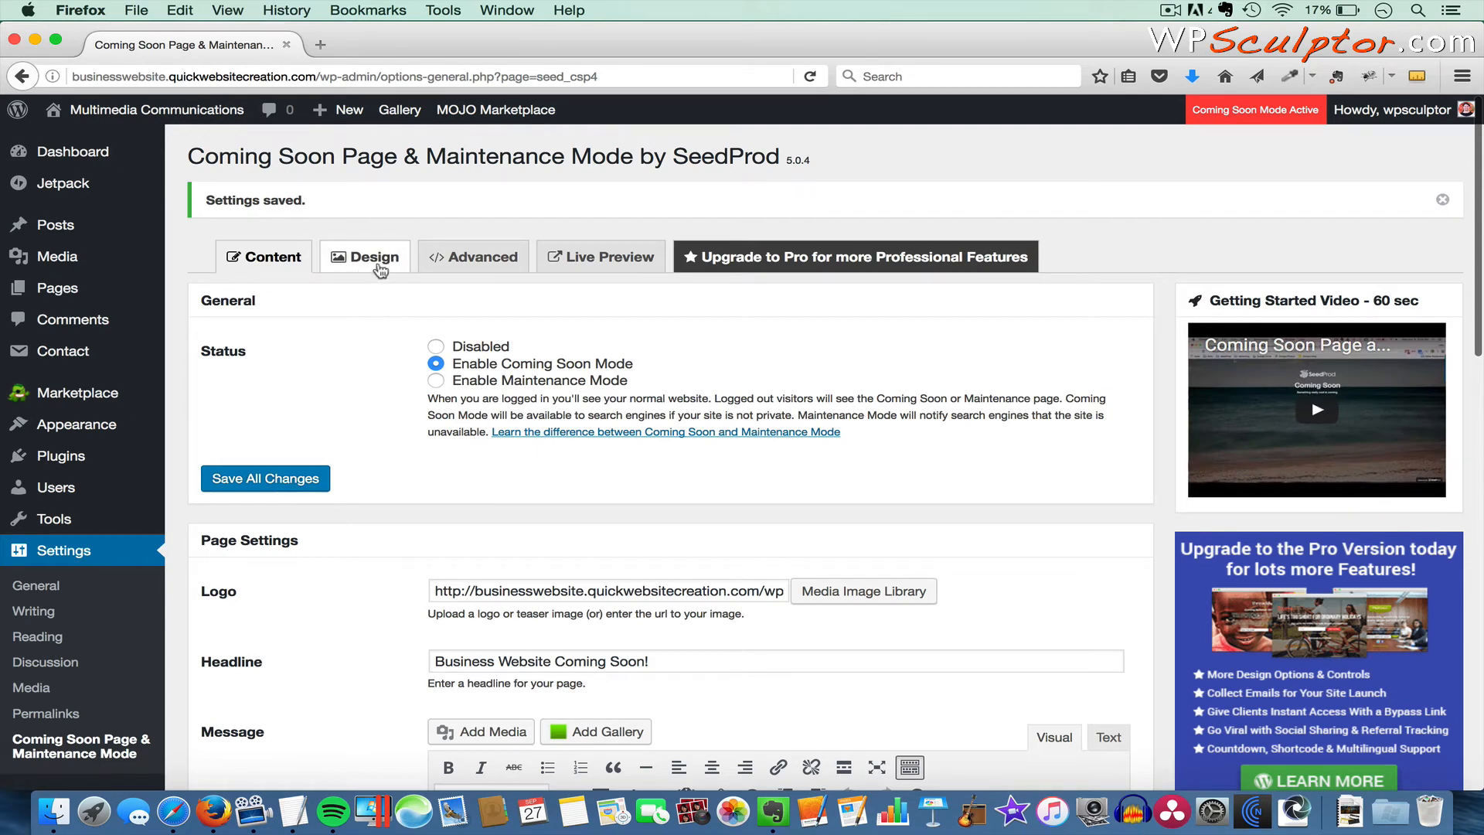
mouse_move(377, 333)
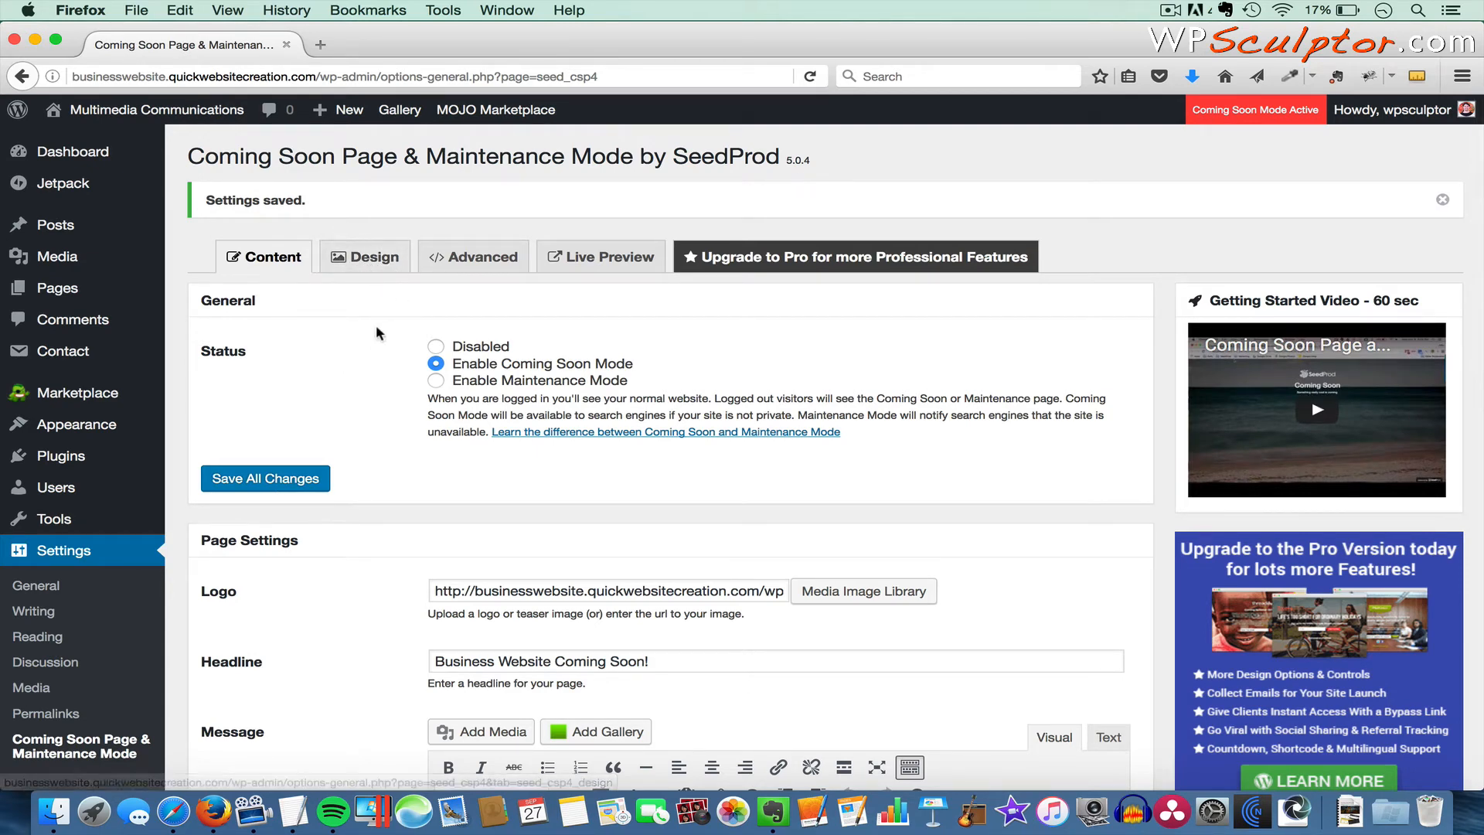
mouse_move(352, 355)
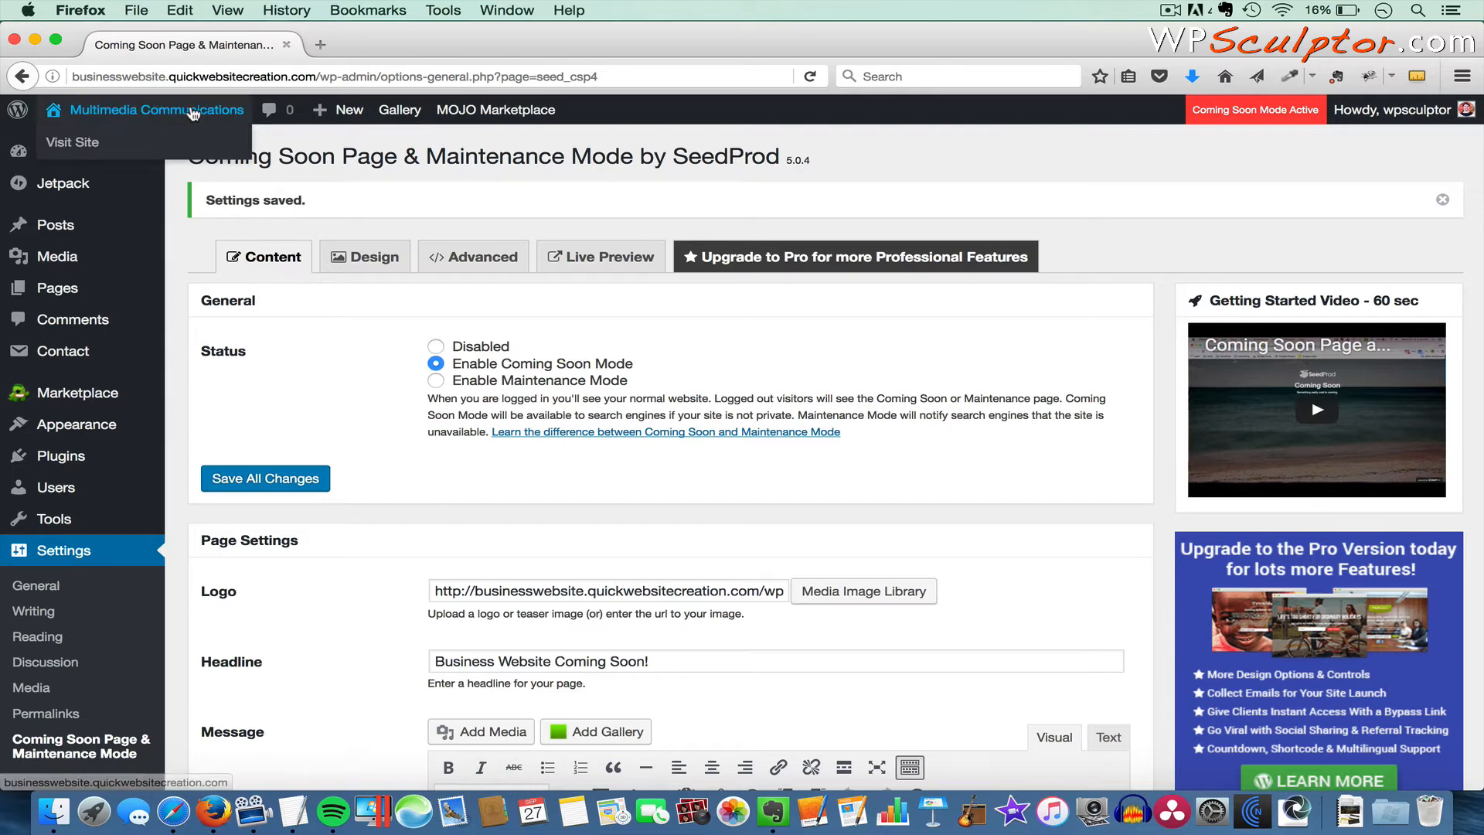
- Visit the live site in a new tab, showing the normal homepage while logged in
left_click(71, 142)
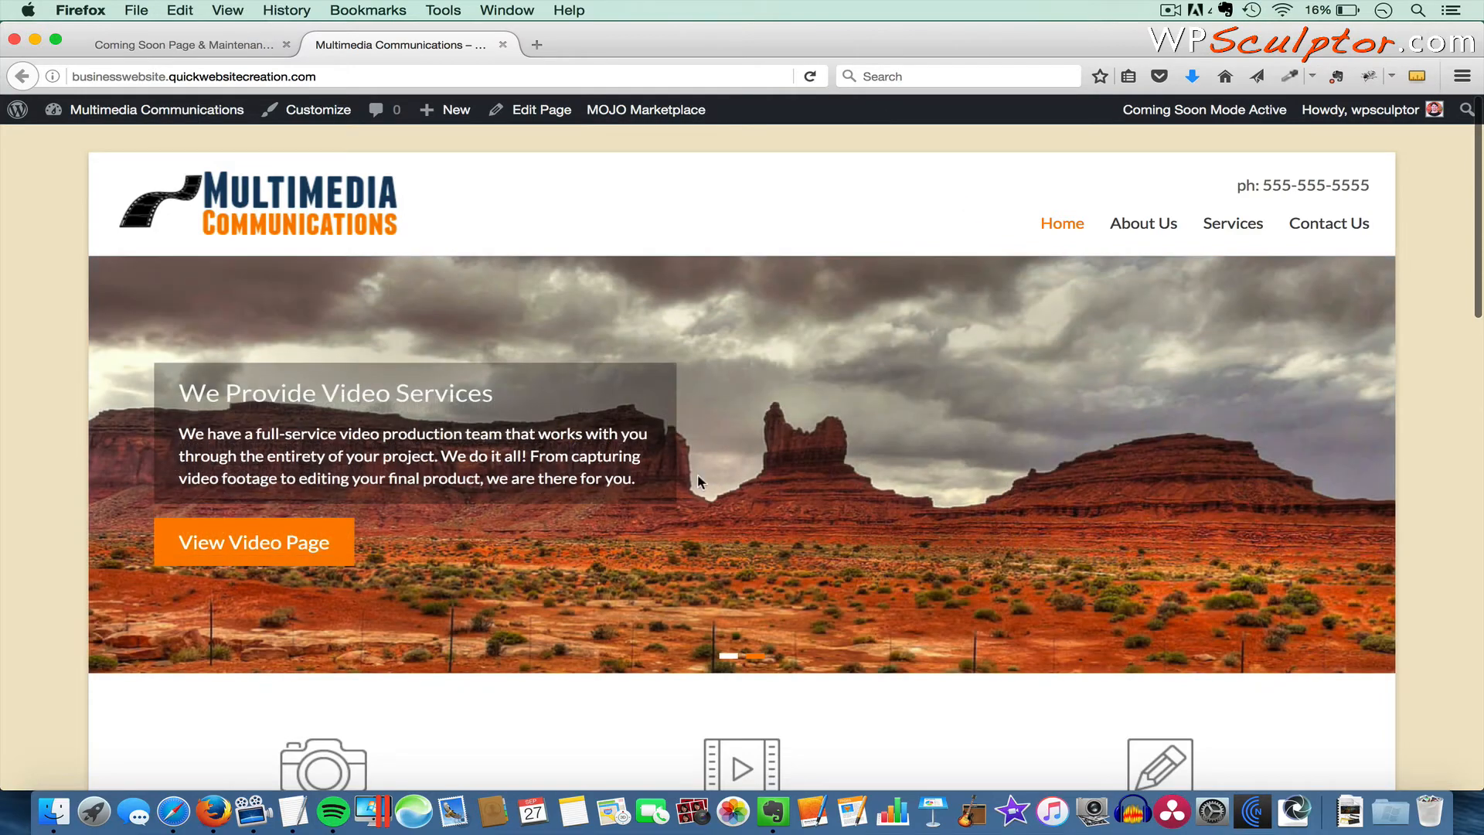
mouse_move(244, 724)
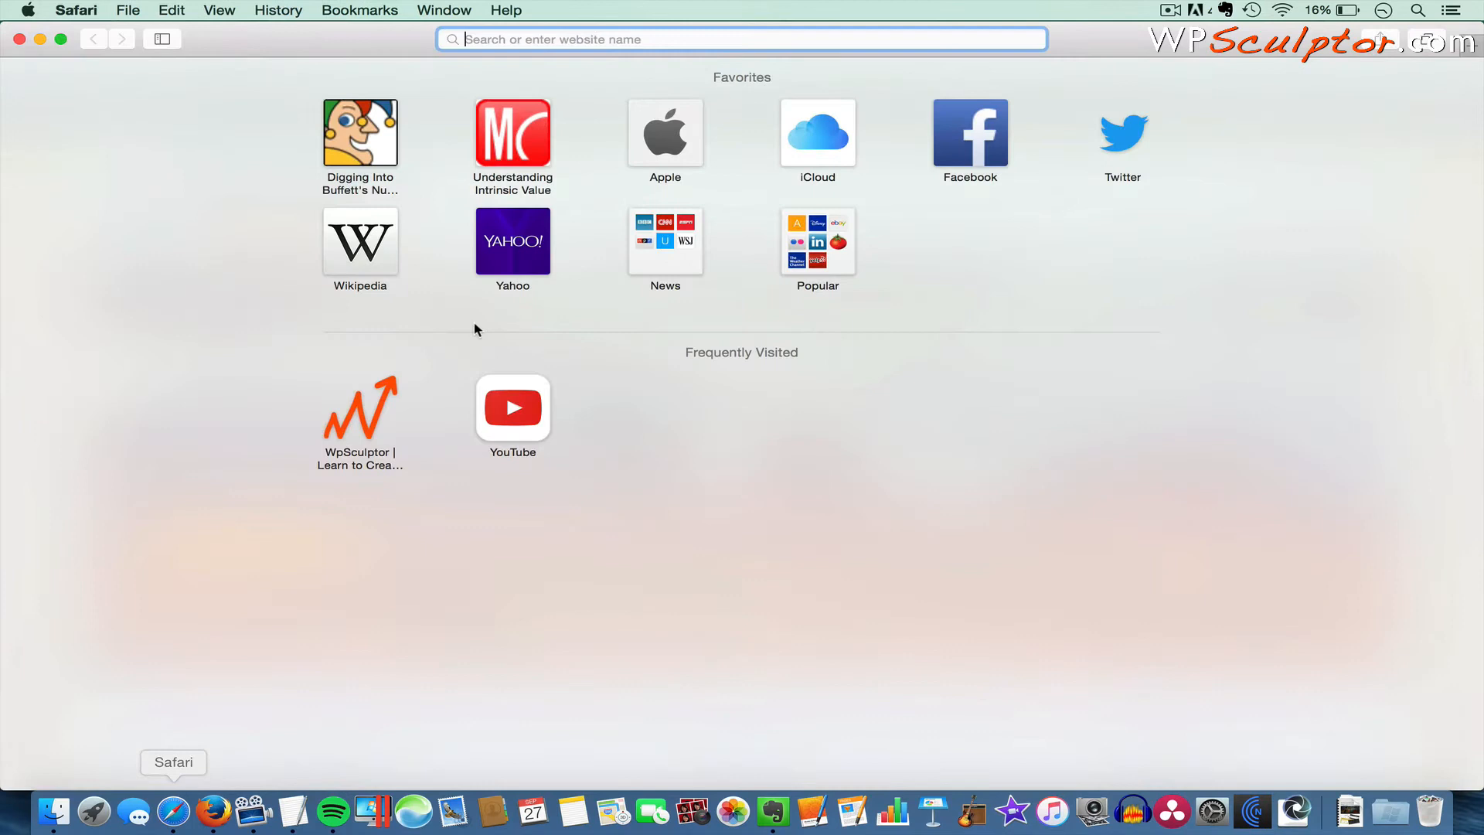
- Load businesswebsite.quickwebsitecreation.com in Safari to see the logged-out coming soon page
type("businesswebsite.quickwebsitecreation.com")
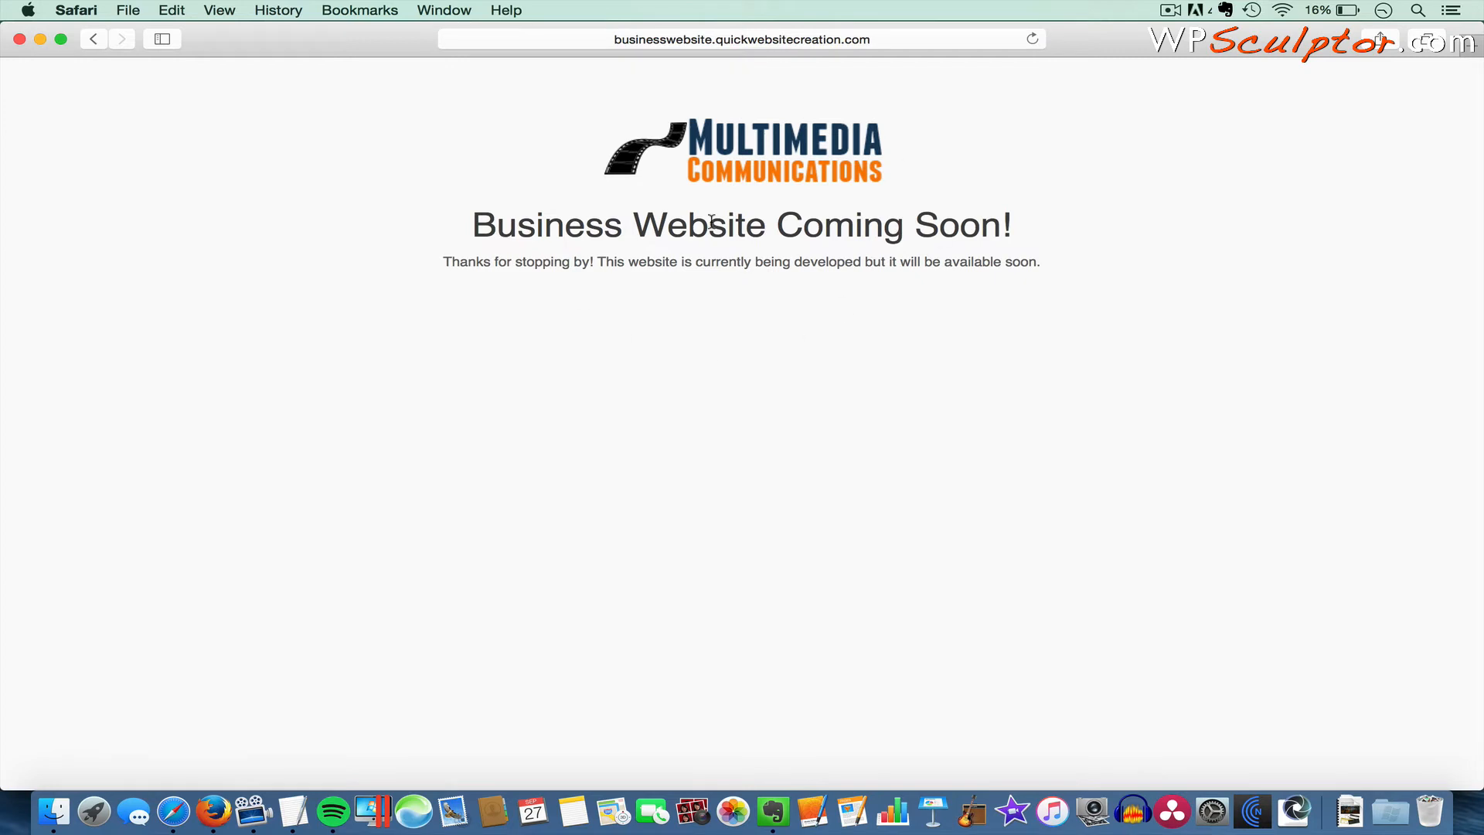
mouse_move(742, 210)
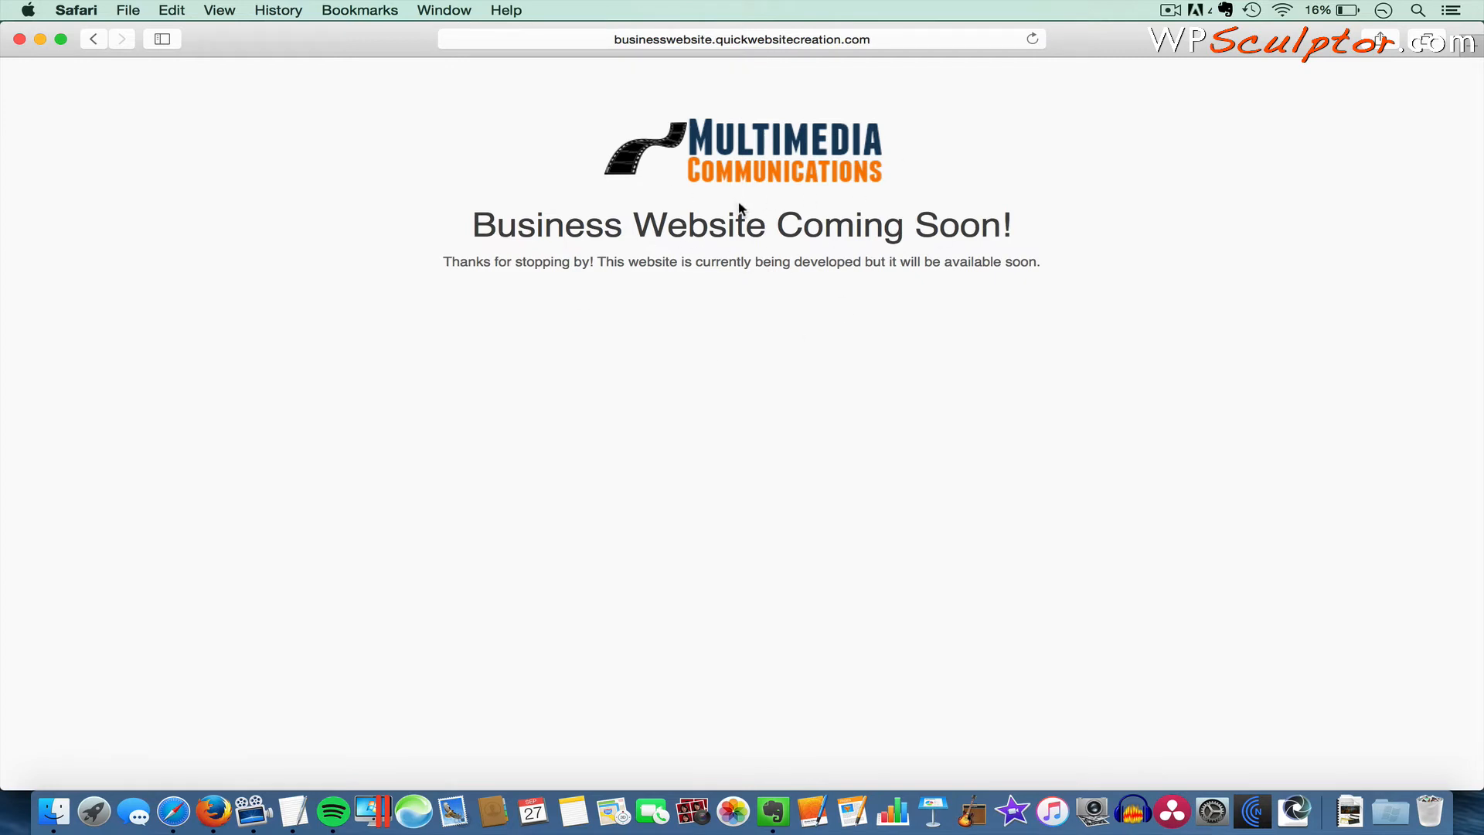
mouse_move(388, 329)
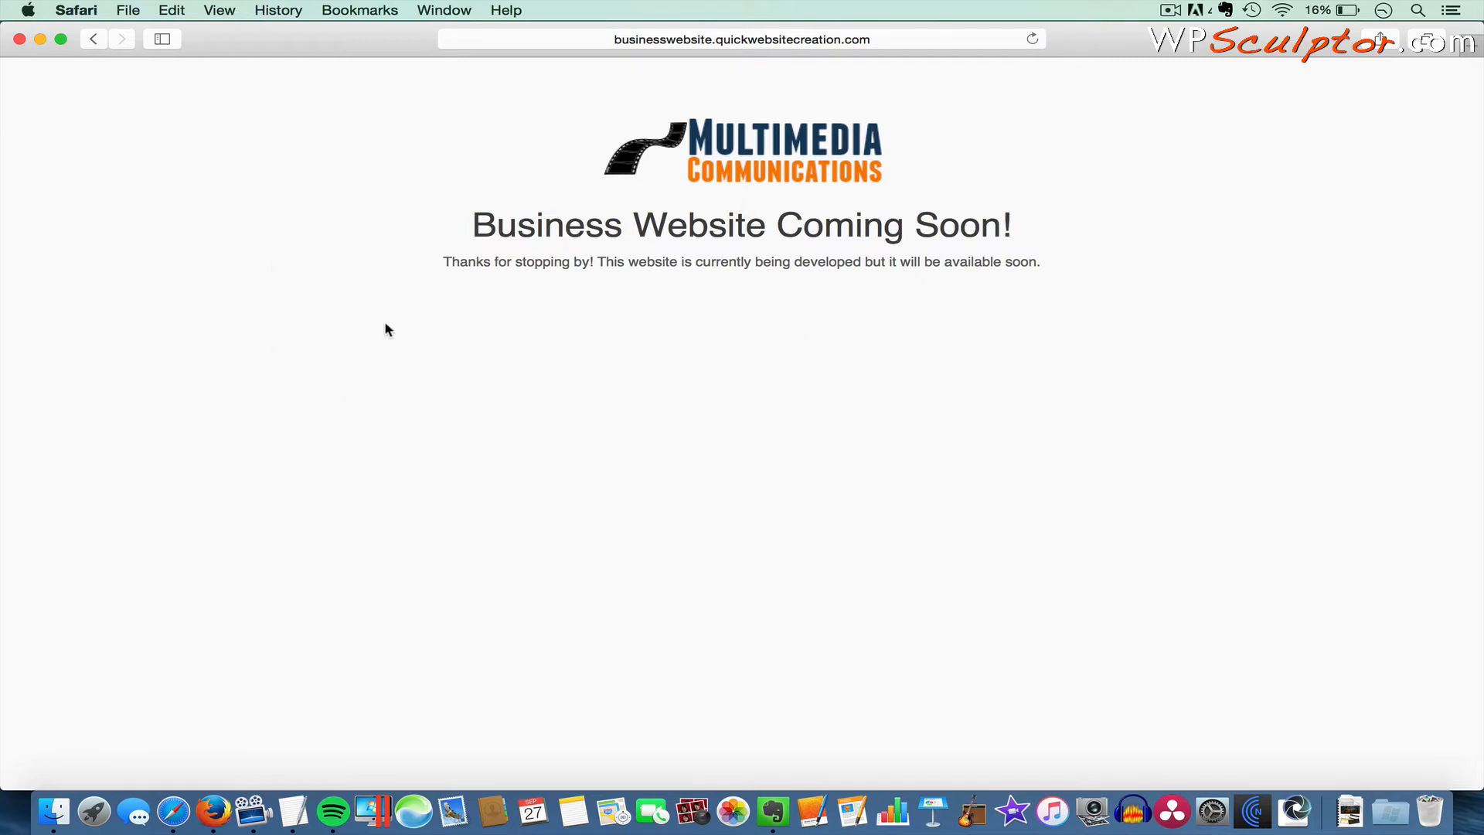
mouse_move(733, 164)
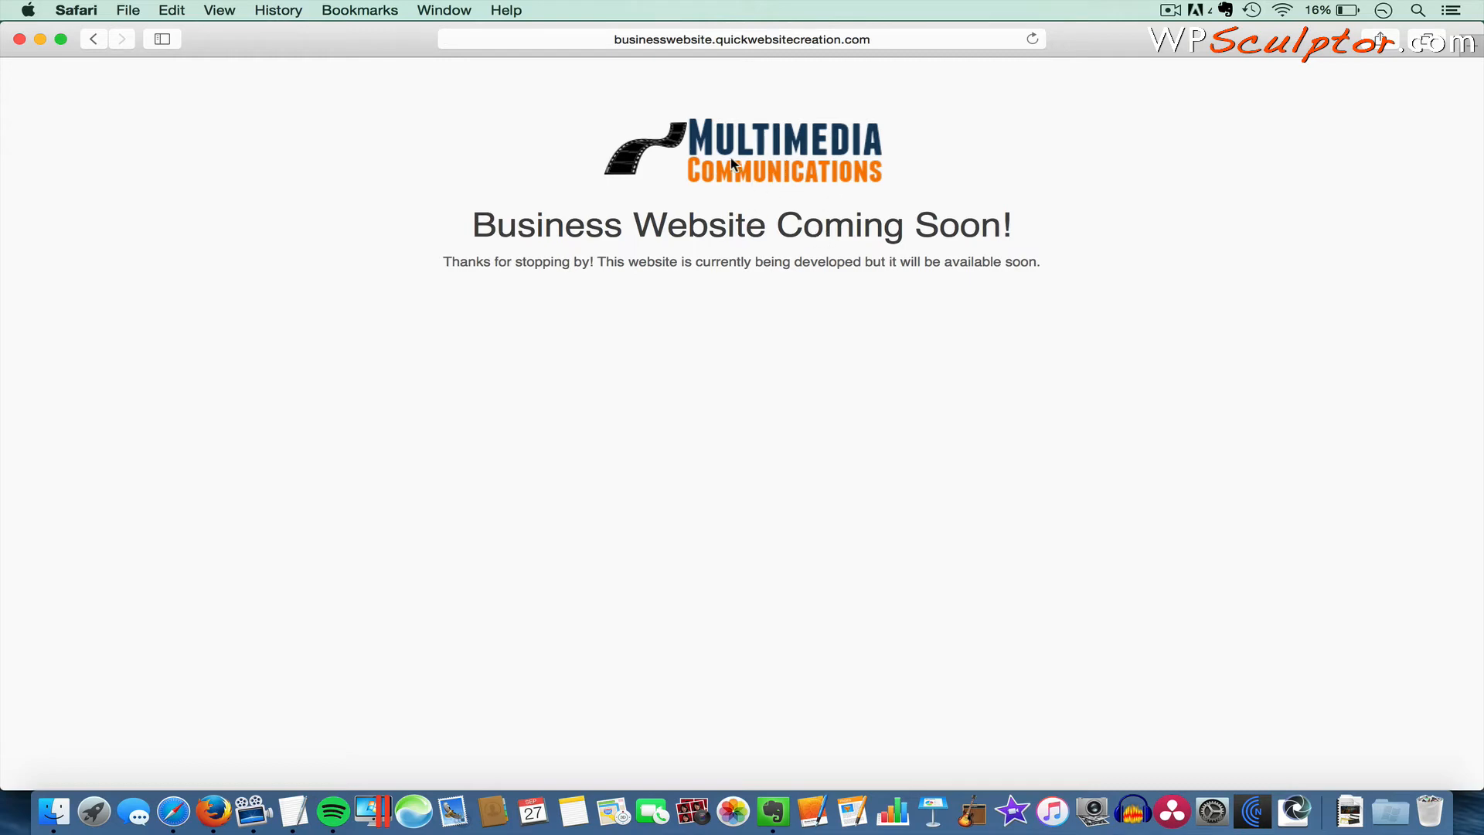
mouse_move(674, 191)
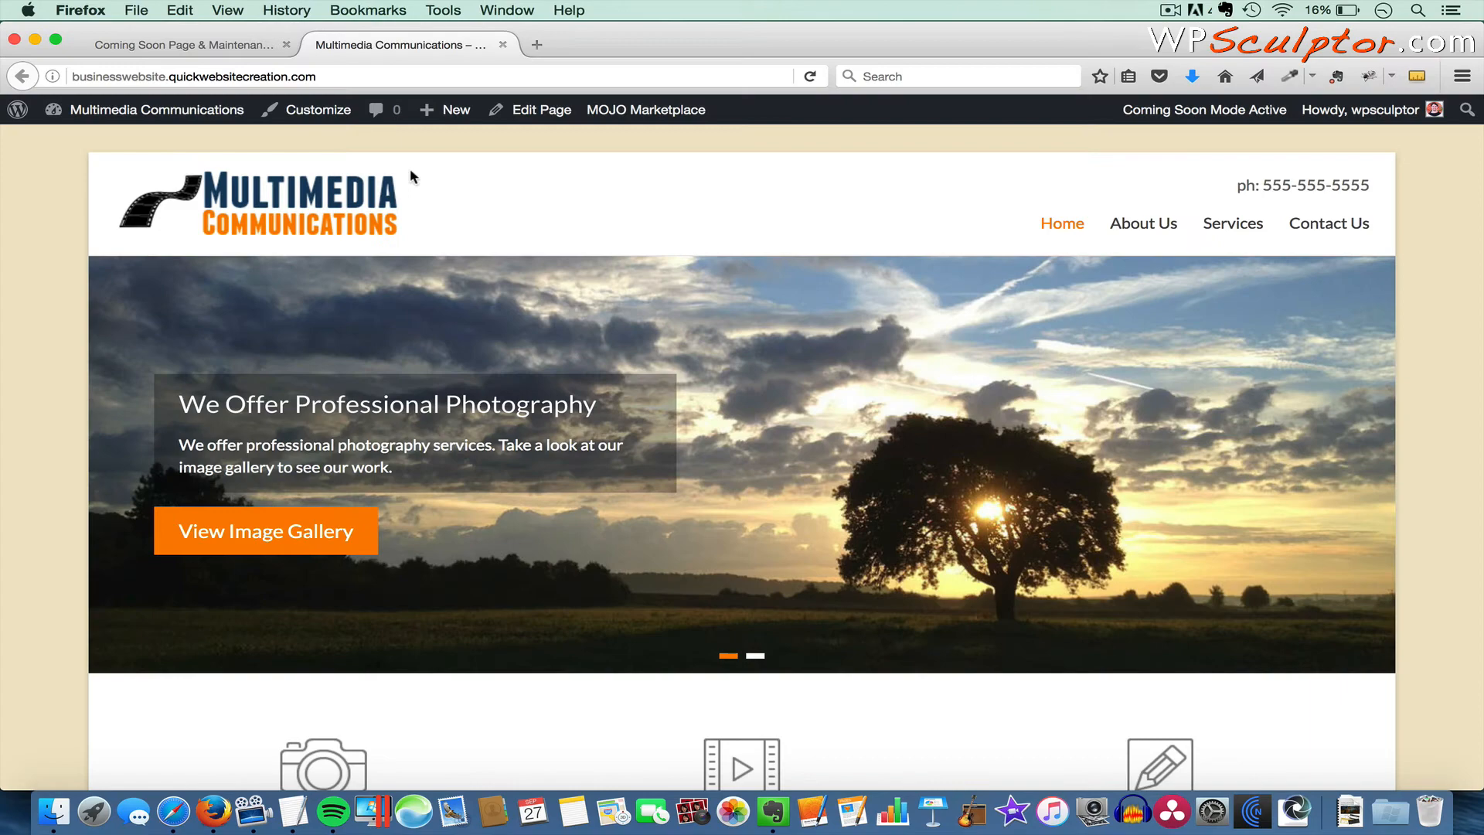
- In the SeedProd Design tab, insert the desert dunes photo as background and save changes
left_click(190, 44)
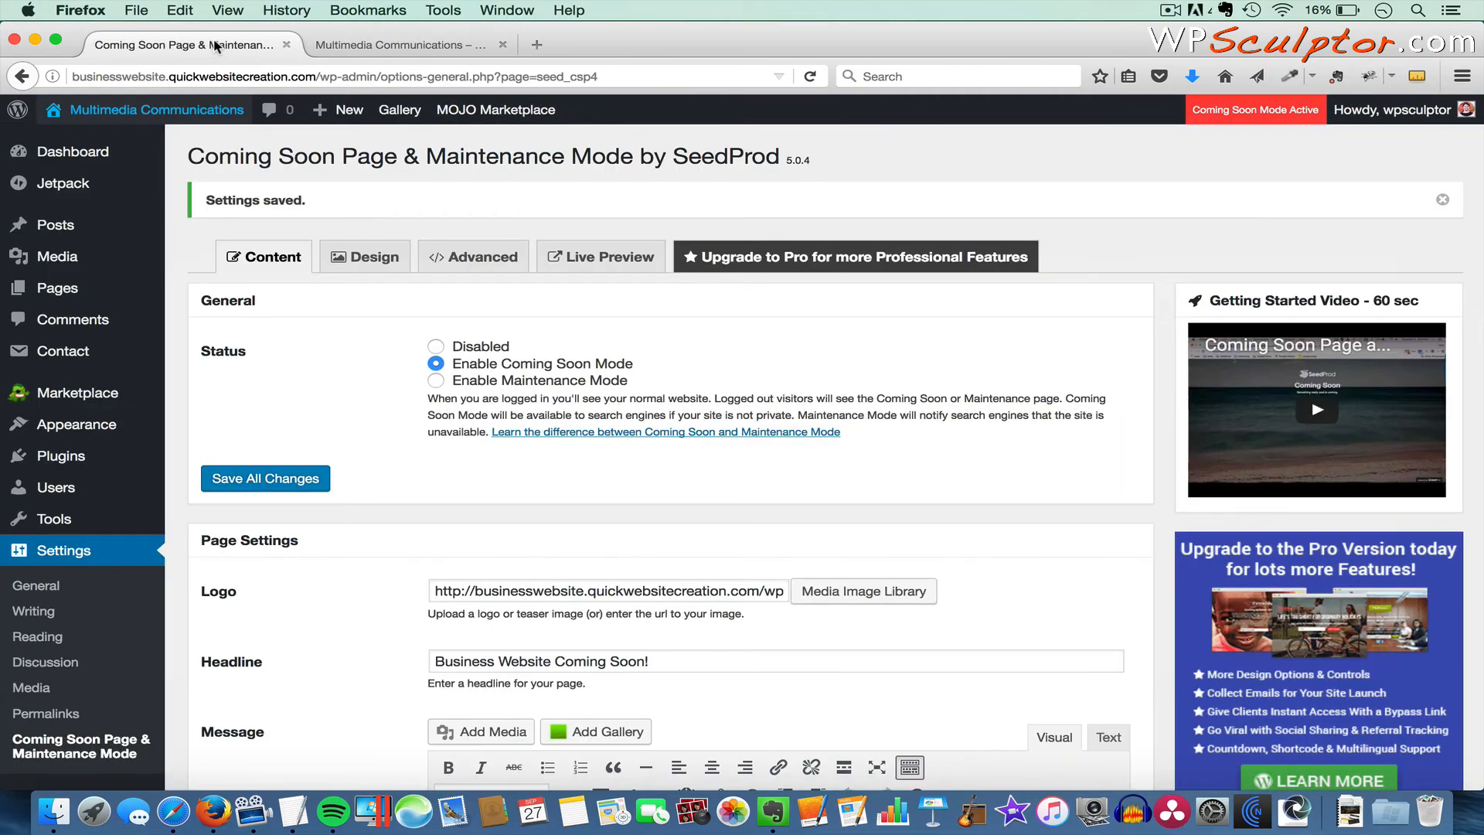
mouse_move(369, 257)
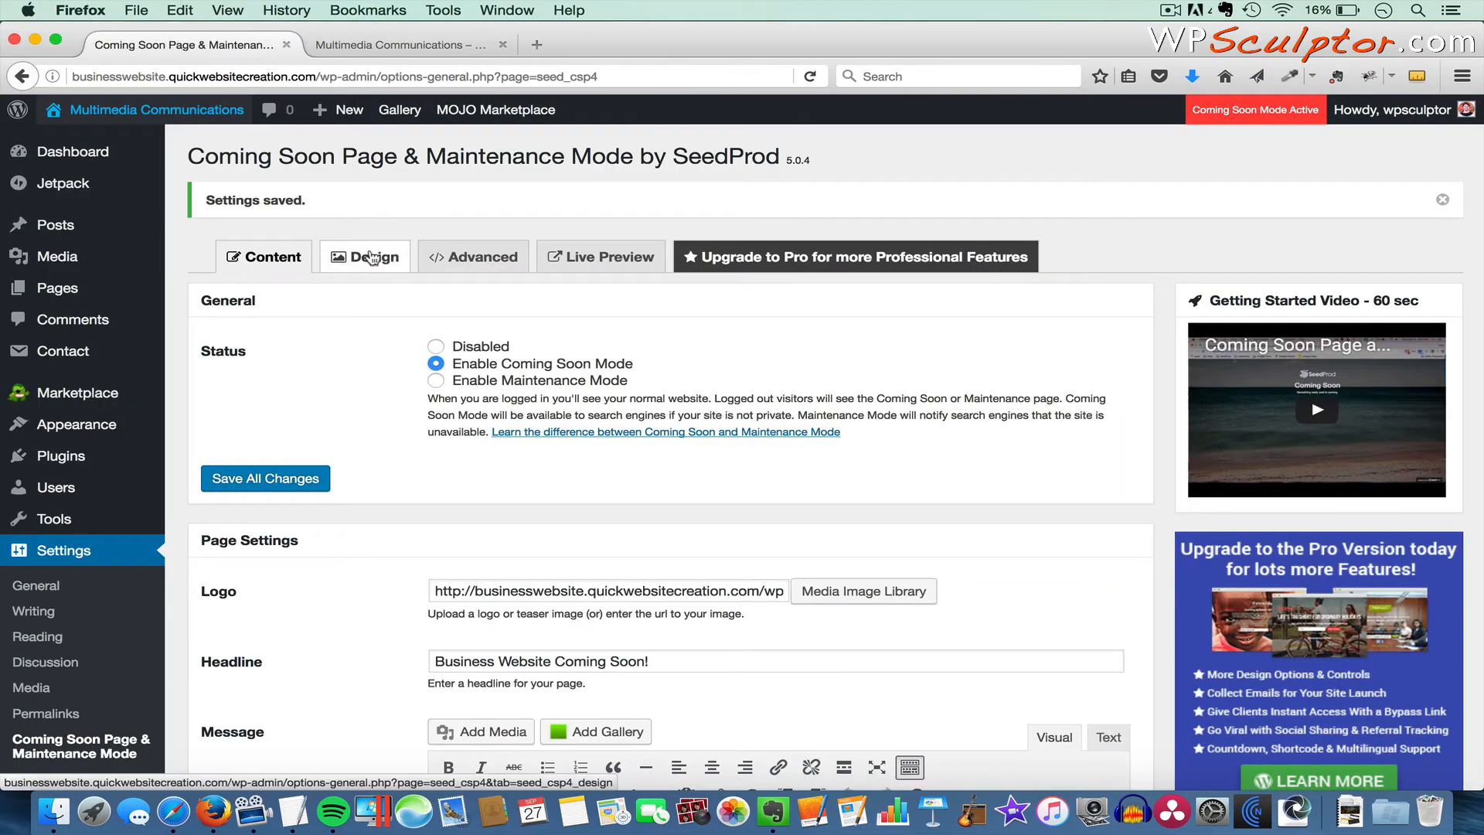
left_click(374, 256)
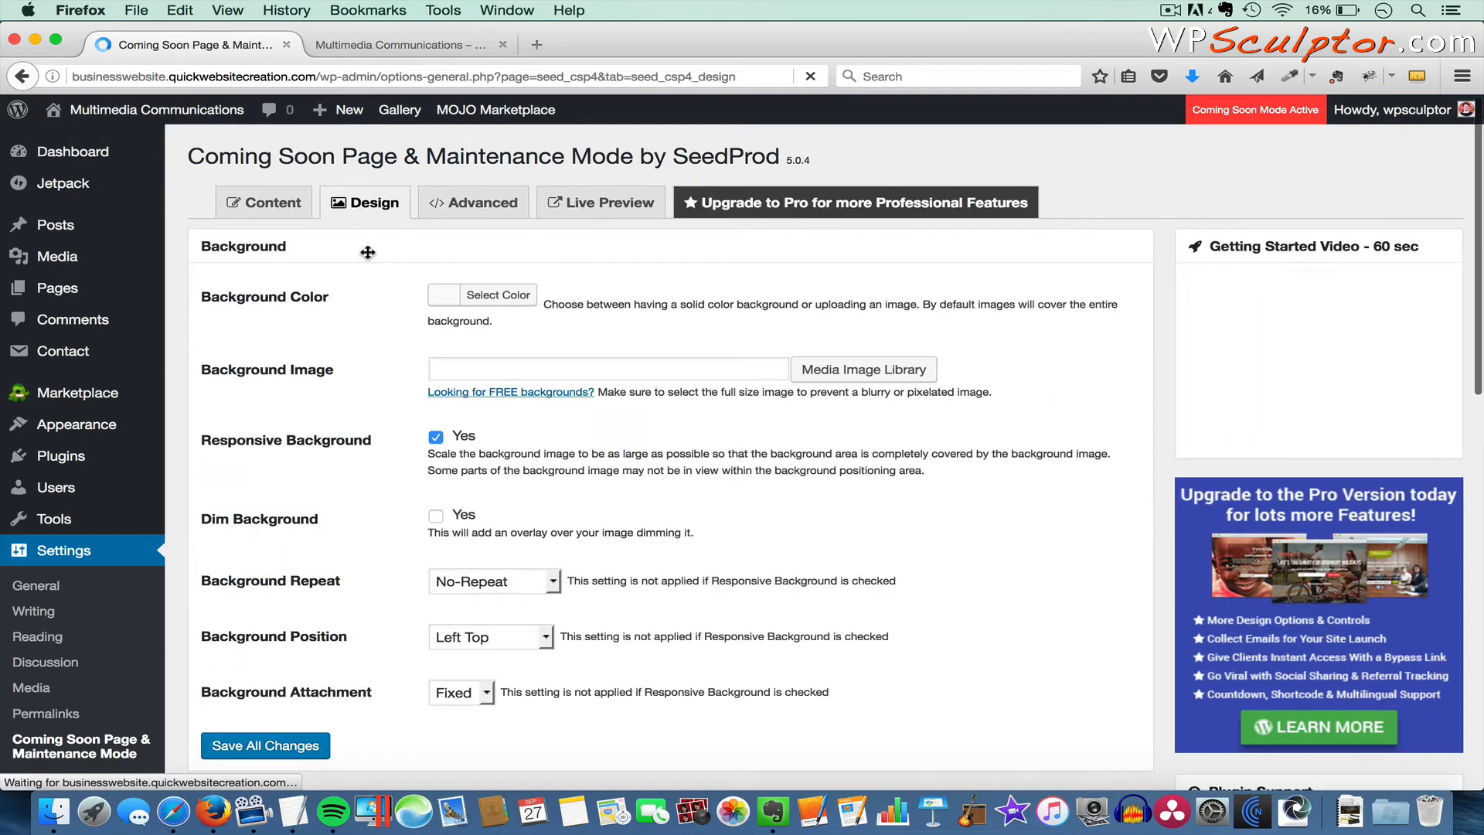
left_click(497, 294)
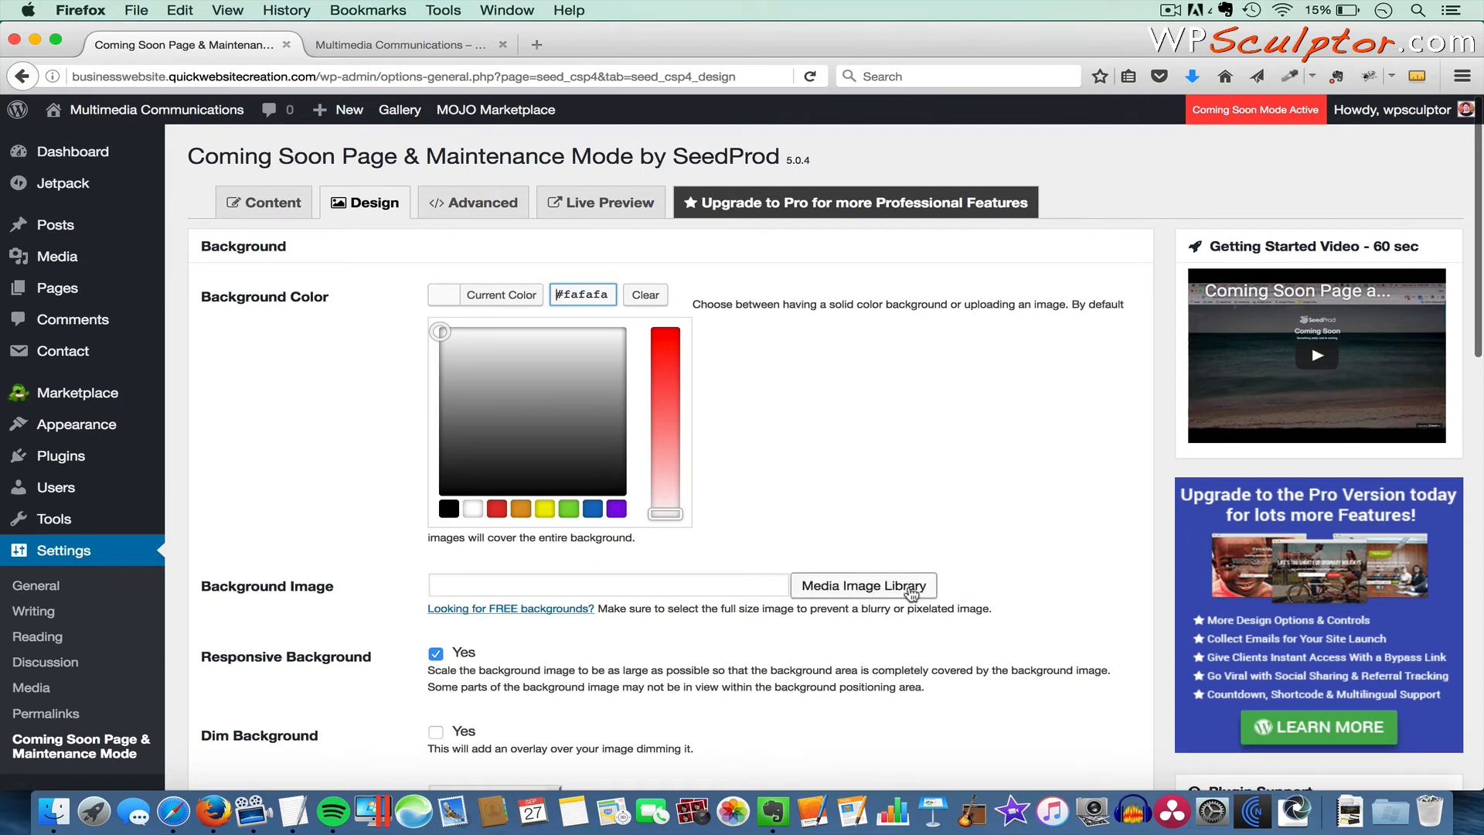
left_click(863, 585)
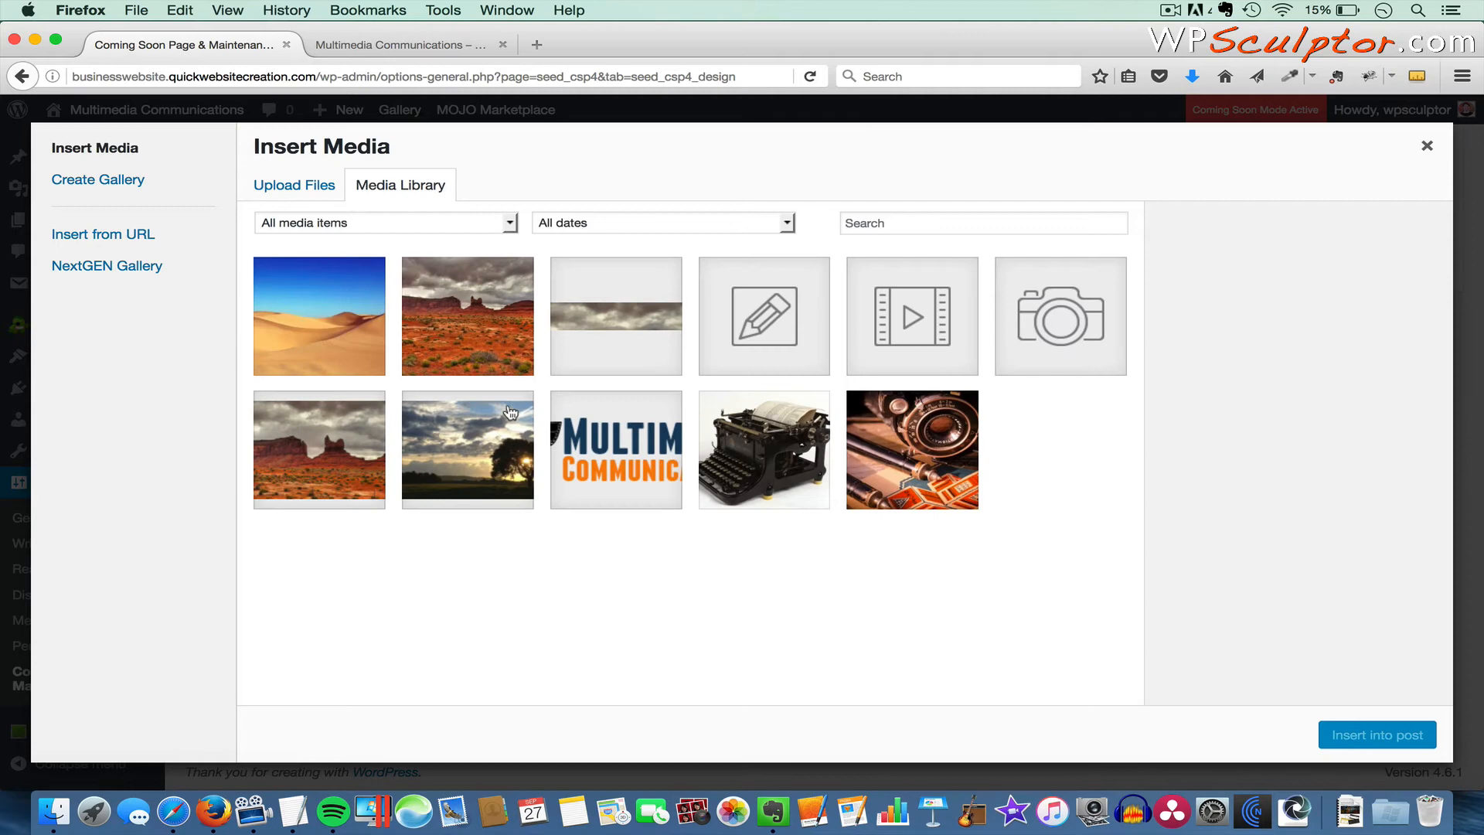
left_click(319, 316)
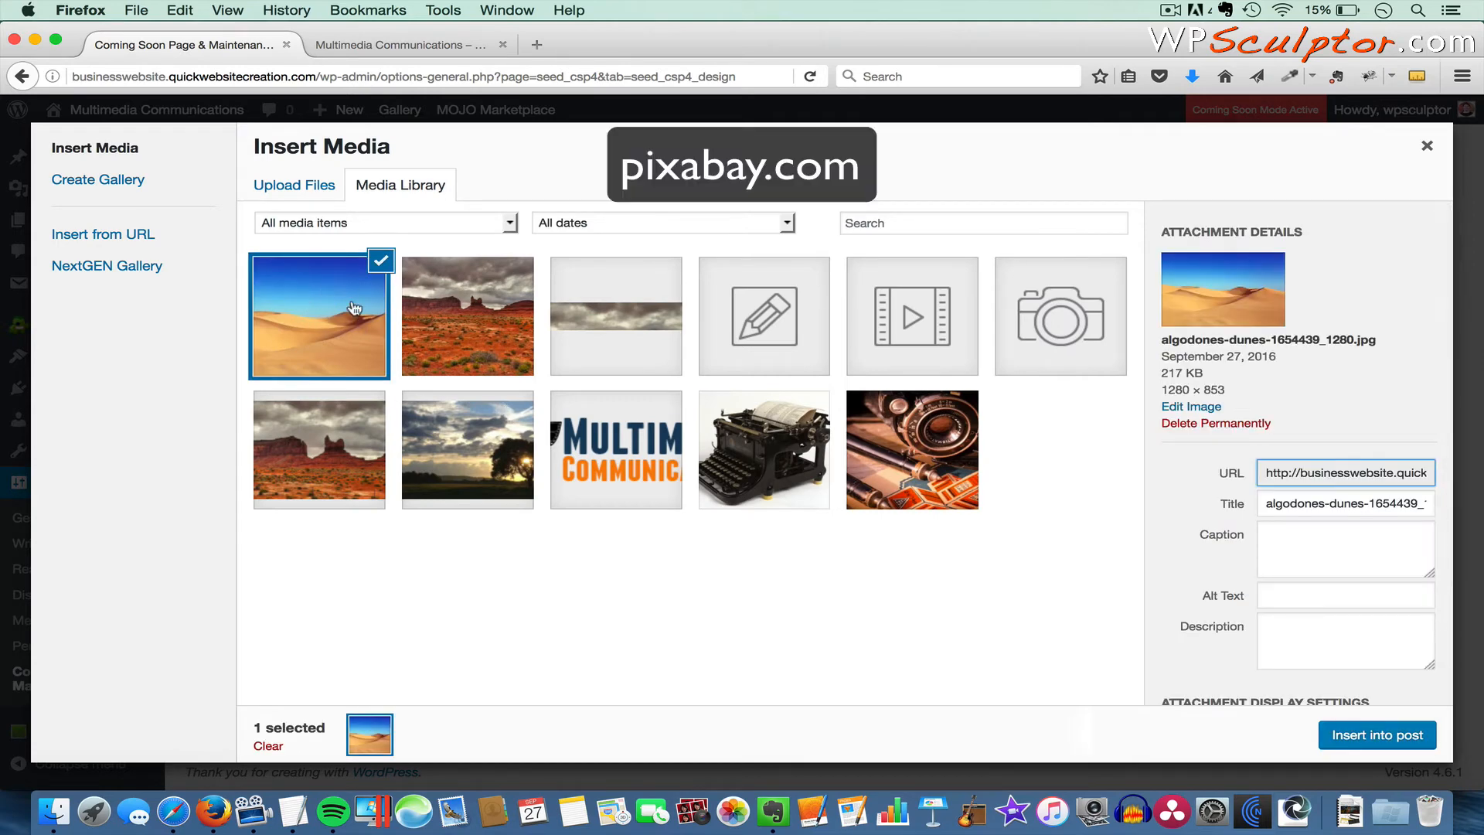
mouse_move(1359, 742)
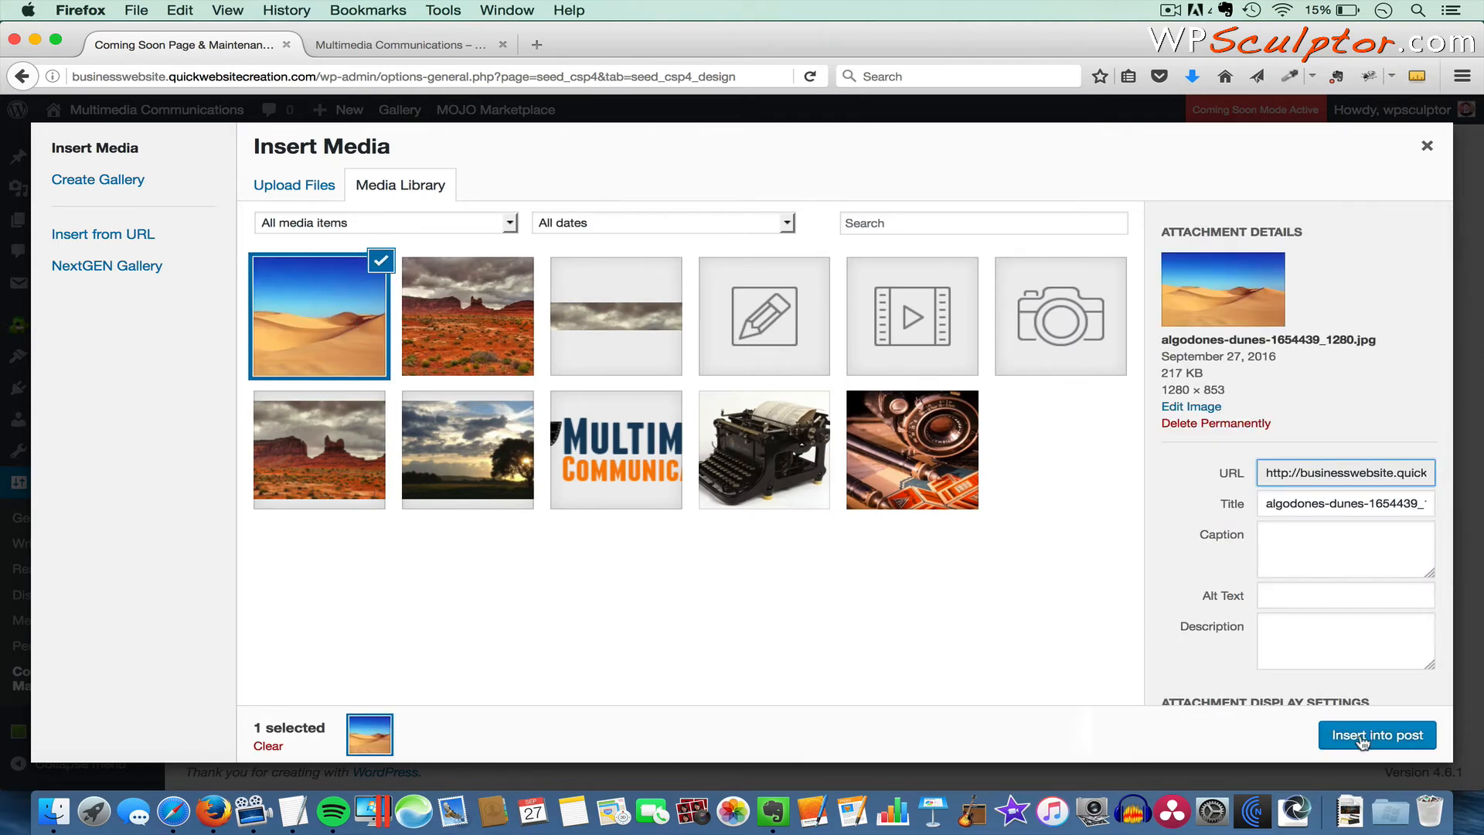
left_click(1378, 735)
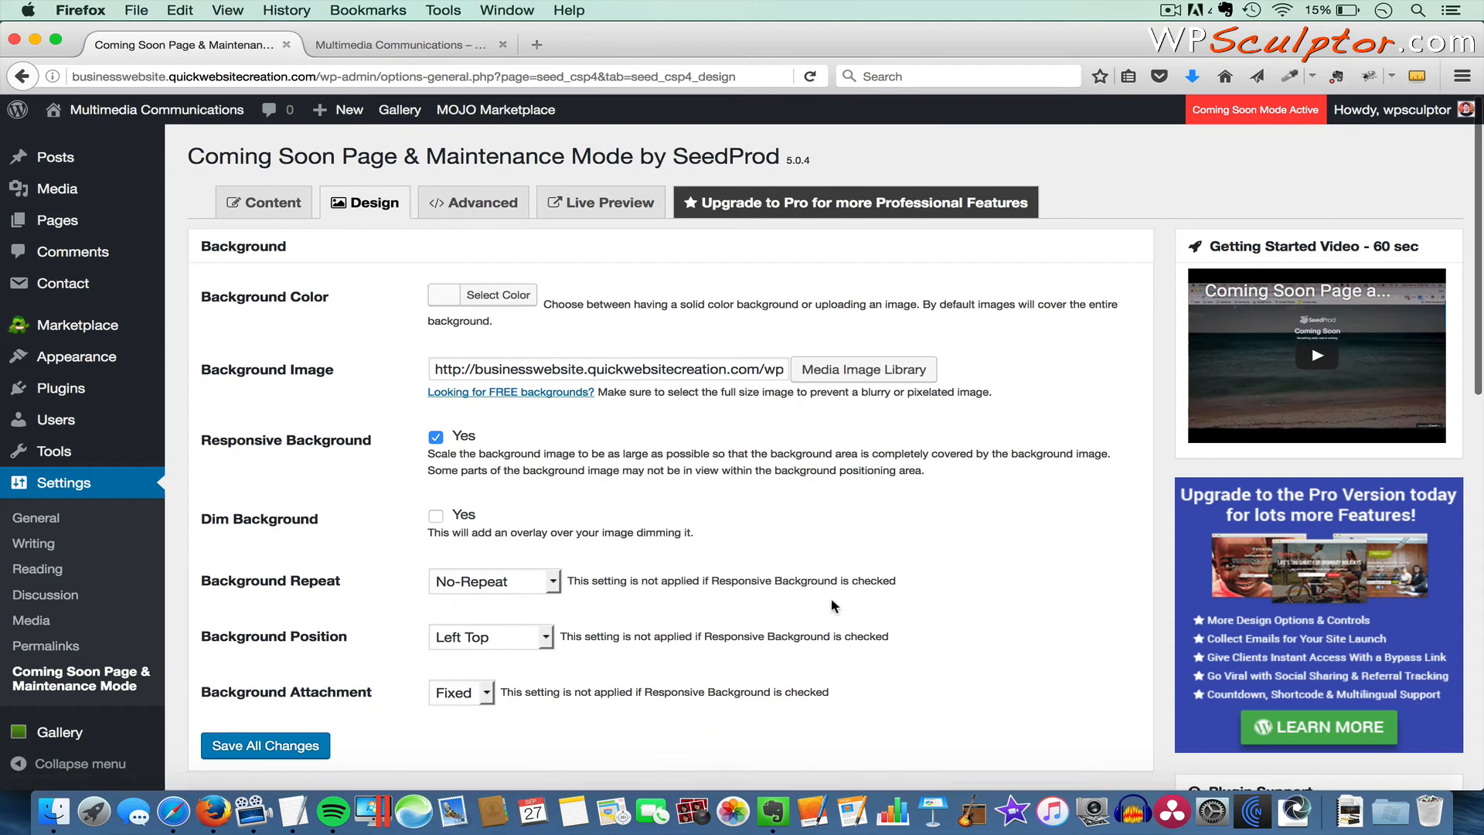
left_click(265, 745)
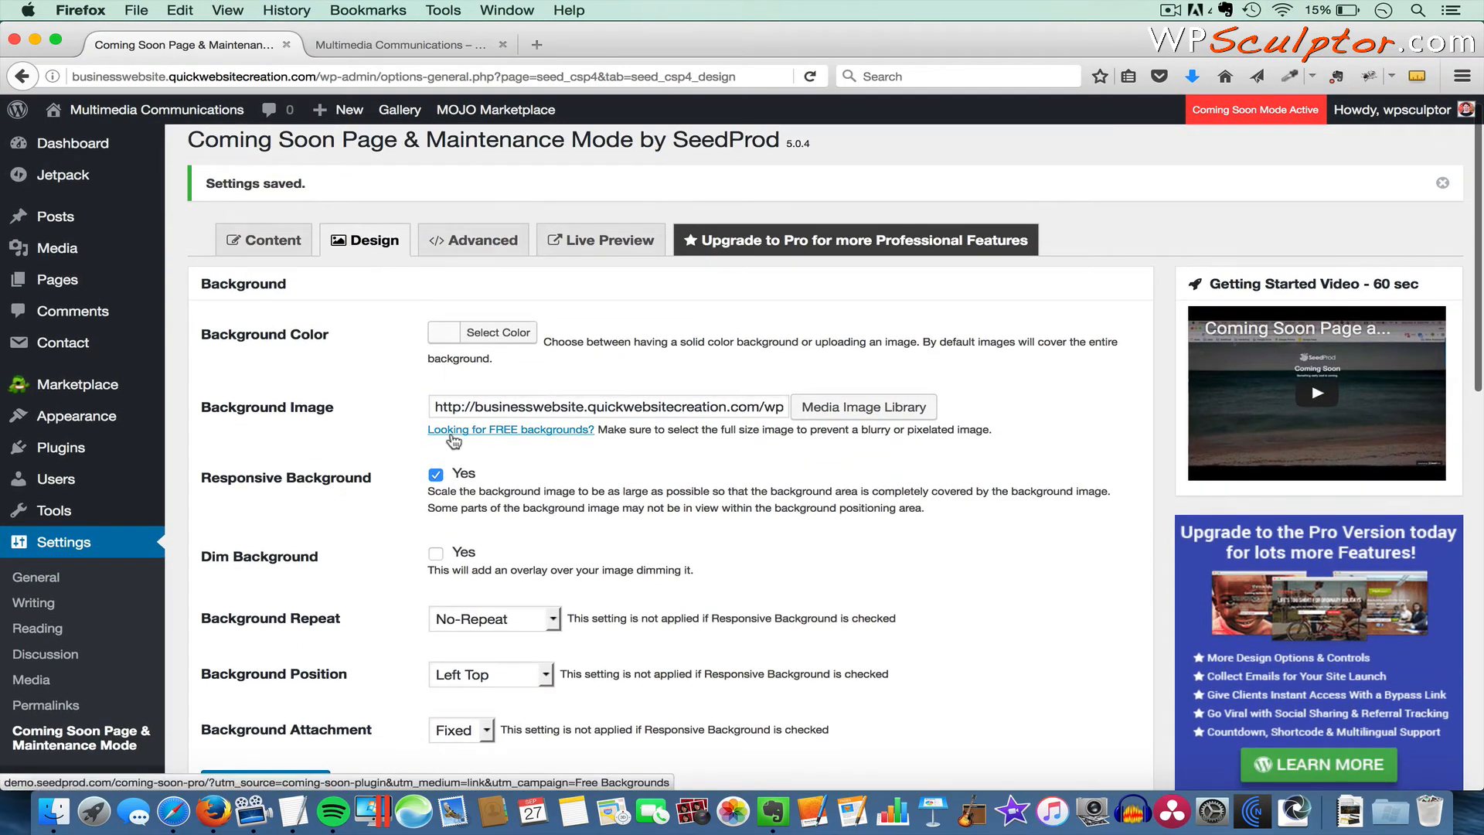
- Set SeedProd's Text Color and Headline Color to white
scroll("down", 3)
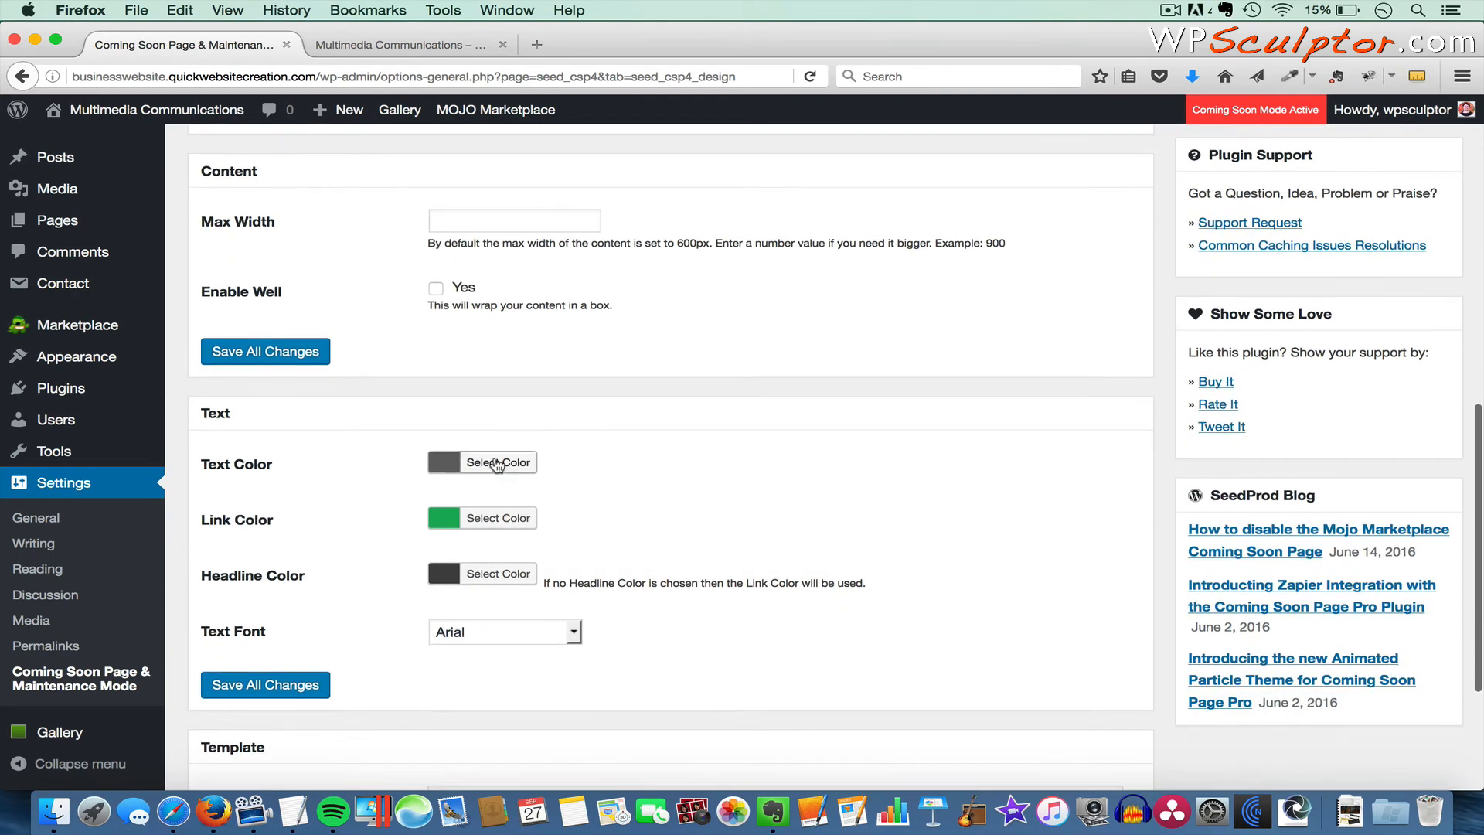
left_click(498, 462)
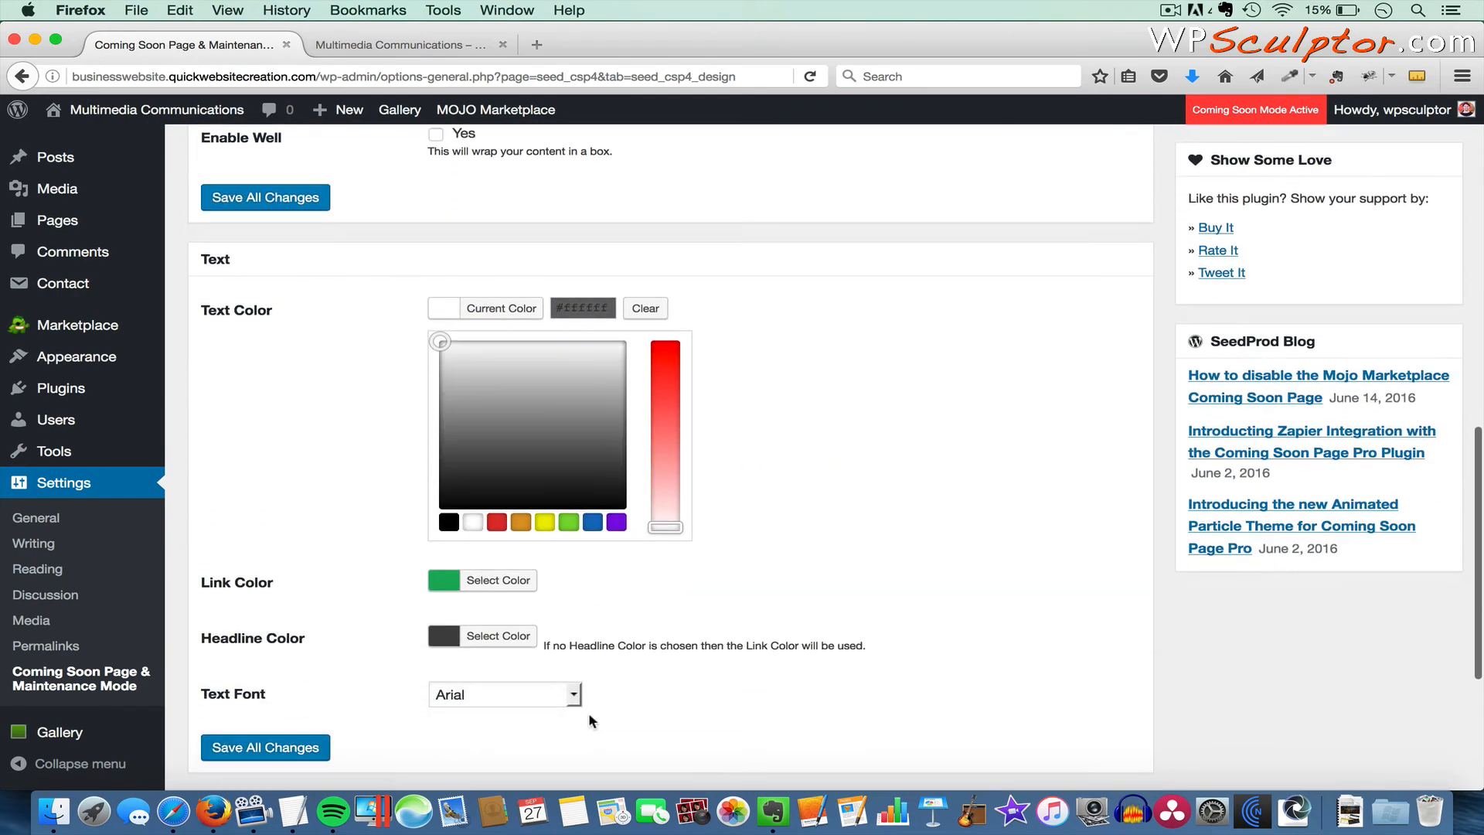
left_click(498, 635)
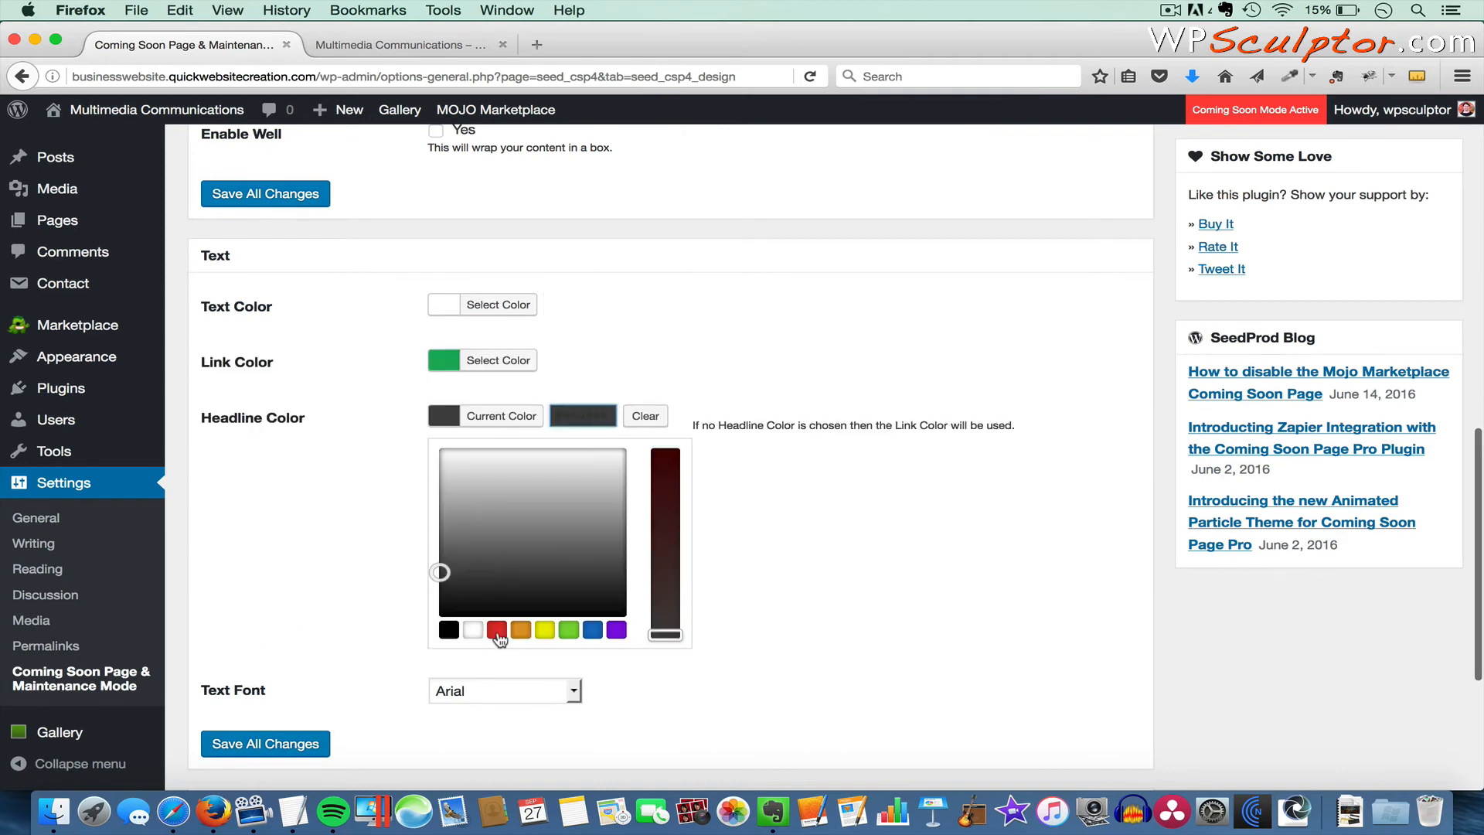
left_click(496, 630)
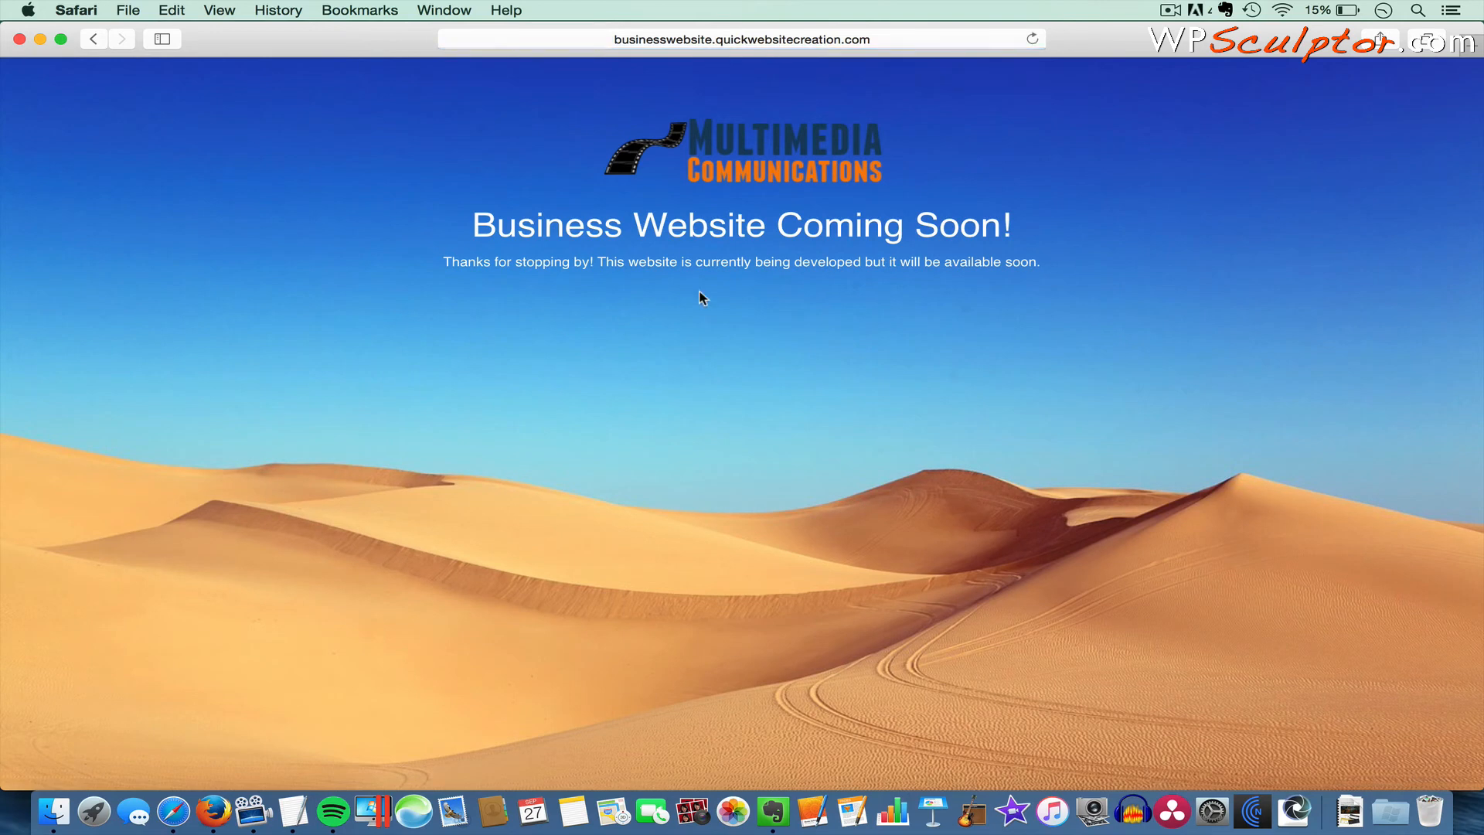
mouse_move(626, 196)
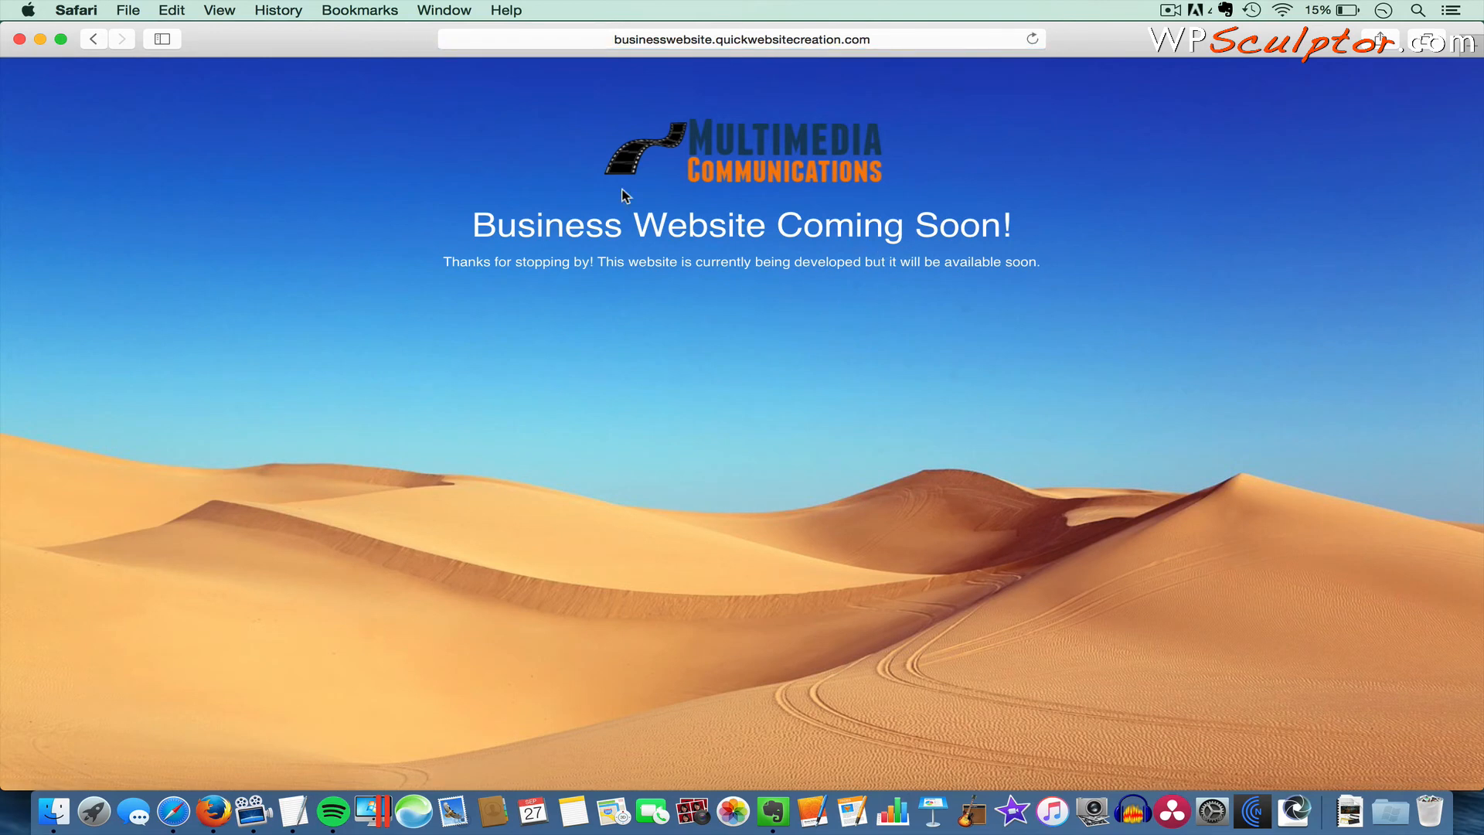
mouse_move(823, 321)
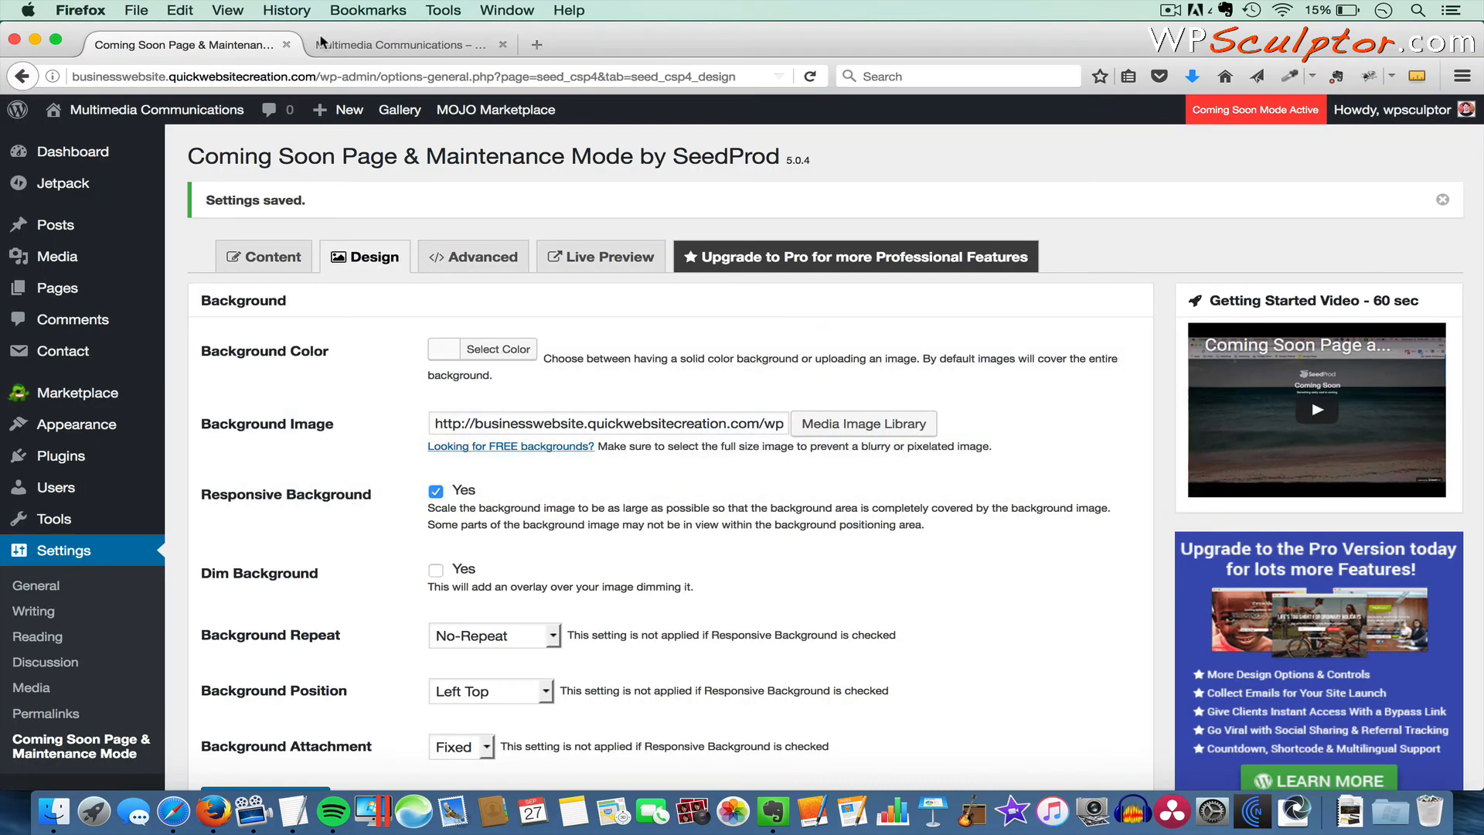
- Check the live site, then set SeedProd's Status to Disabled and save all changes
left_click(411, 44)
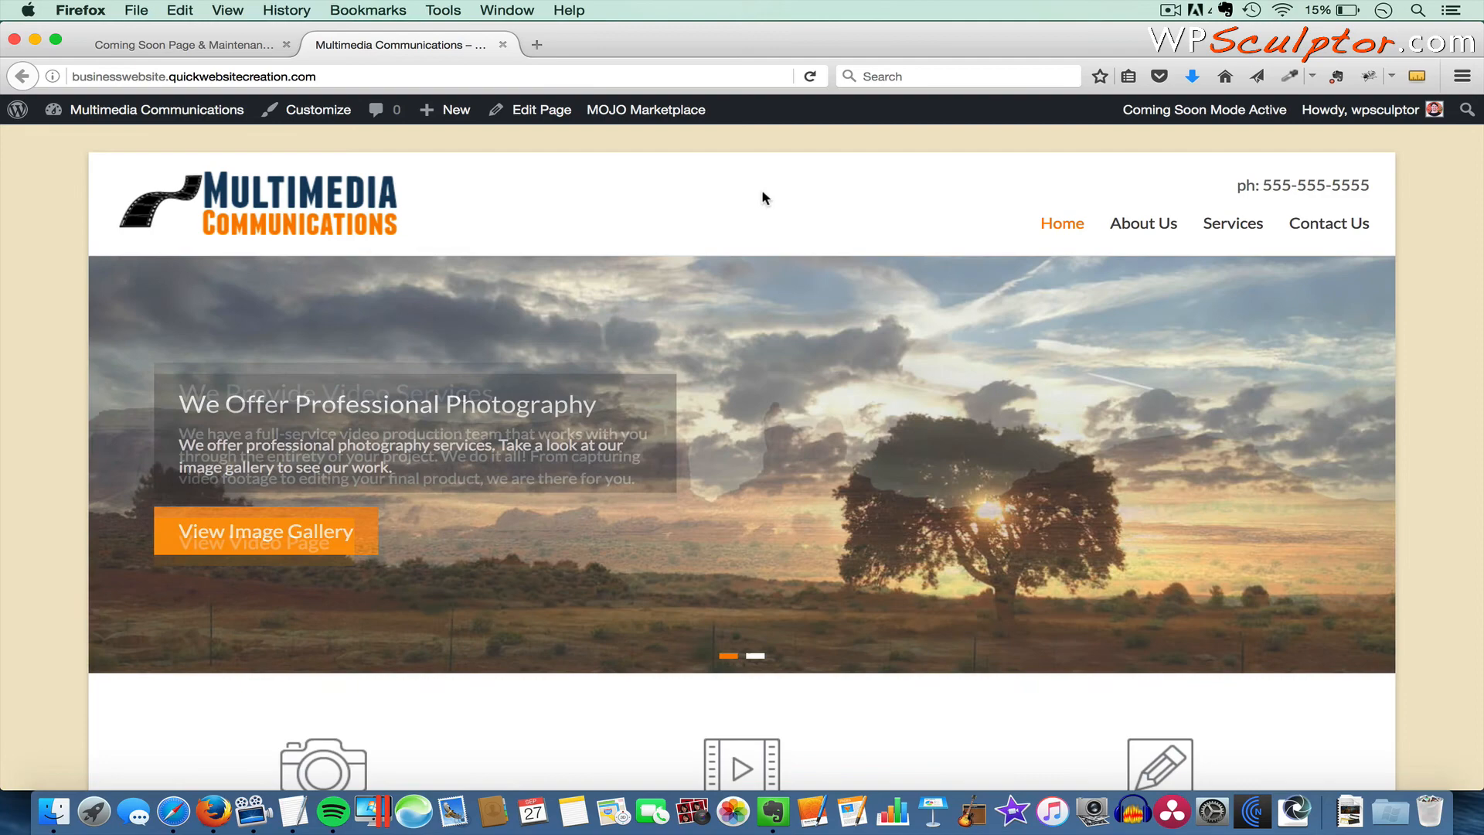
left_click(185, 44)
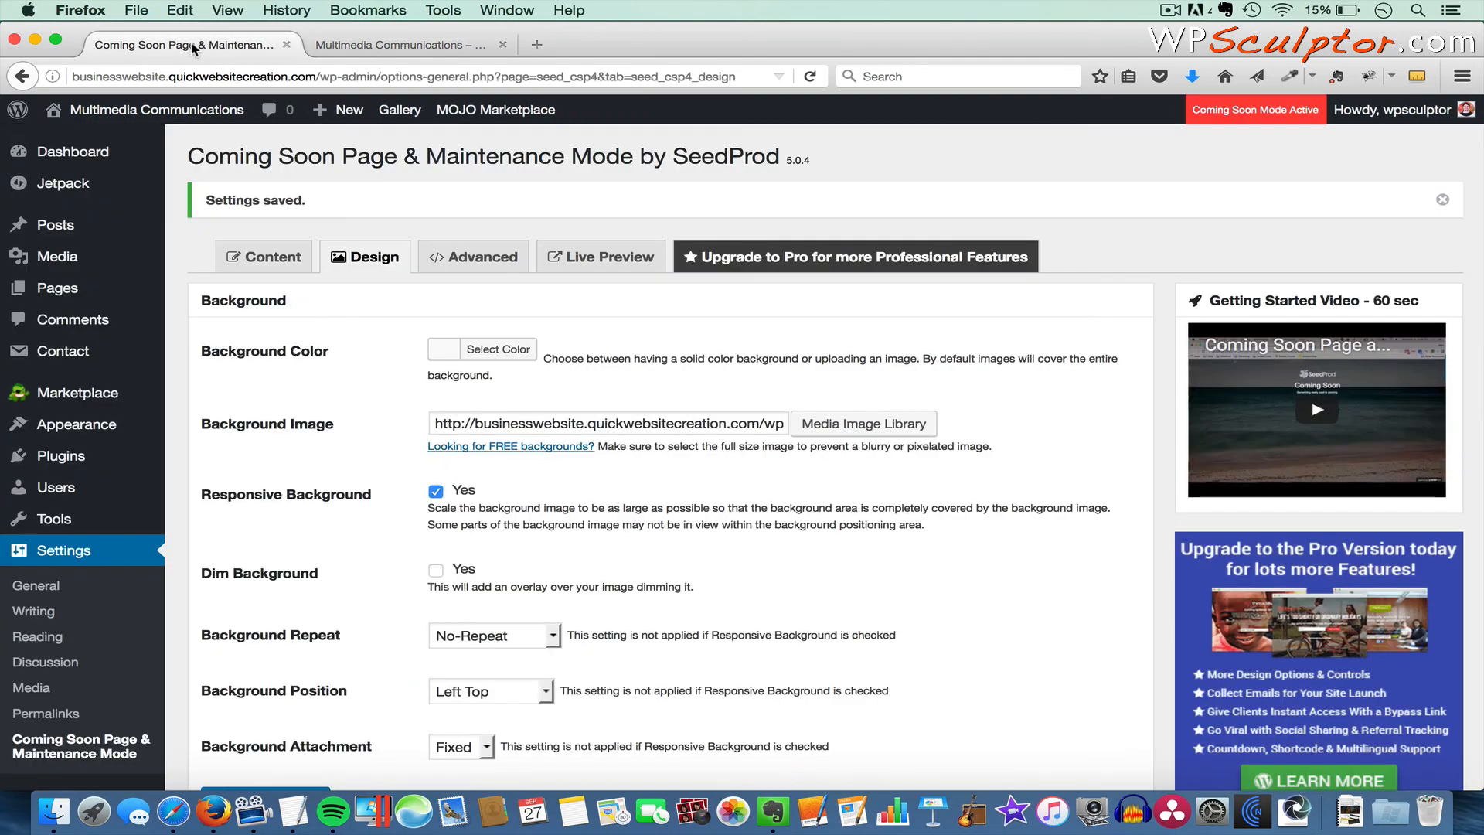
mouse_move(105, 751)
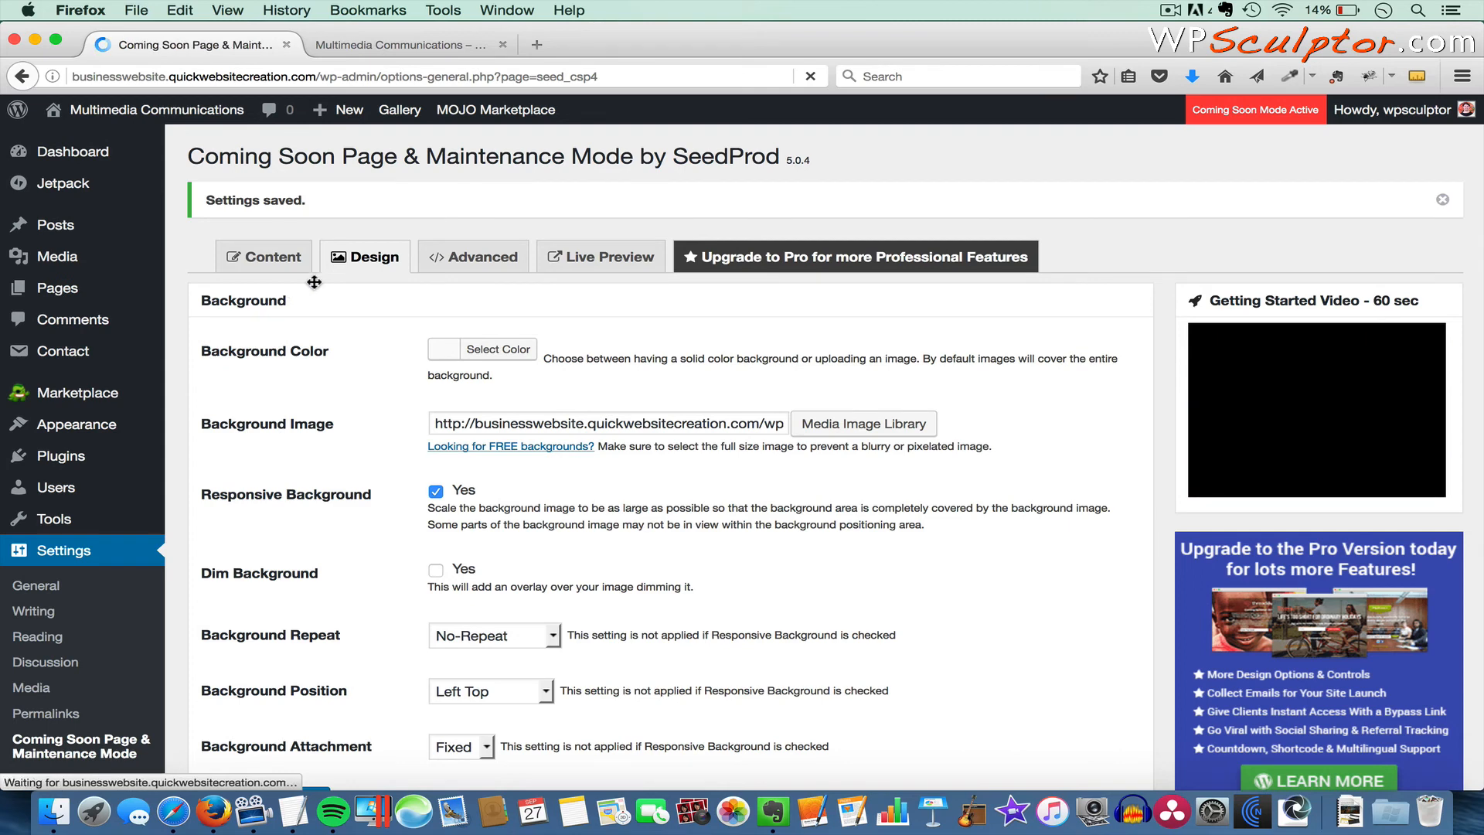
left_click(265, 256)
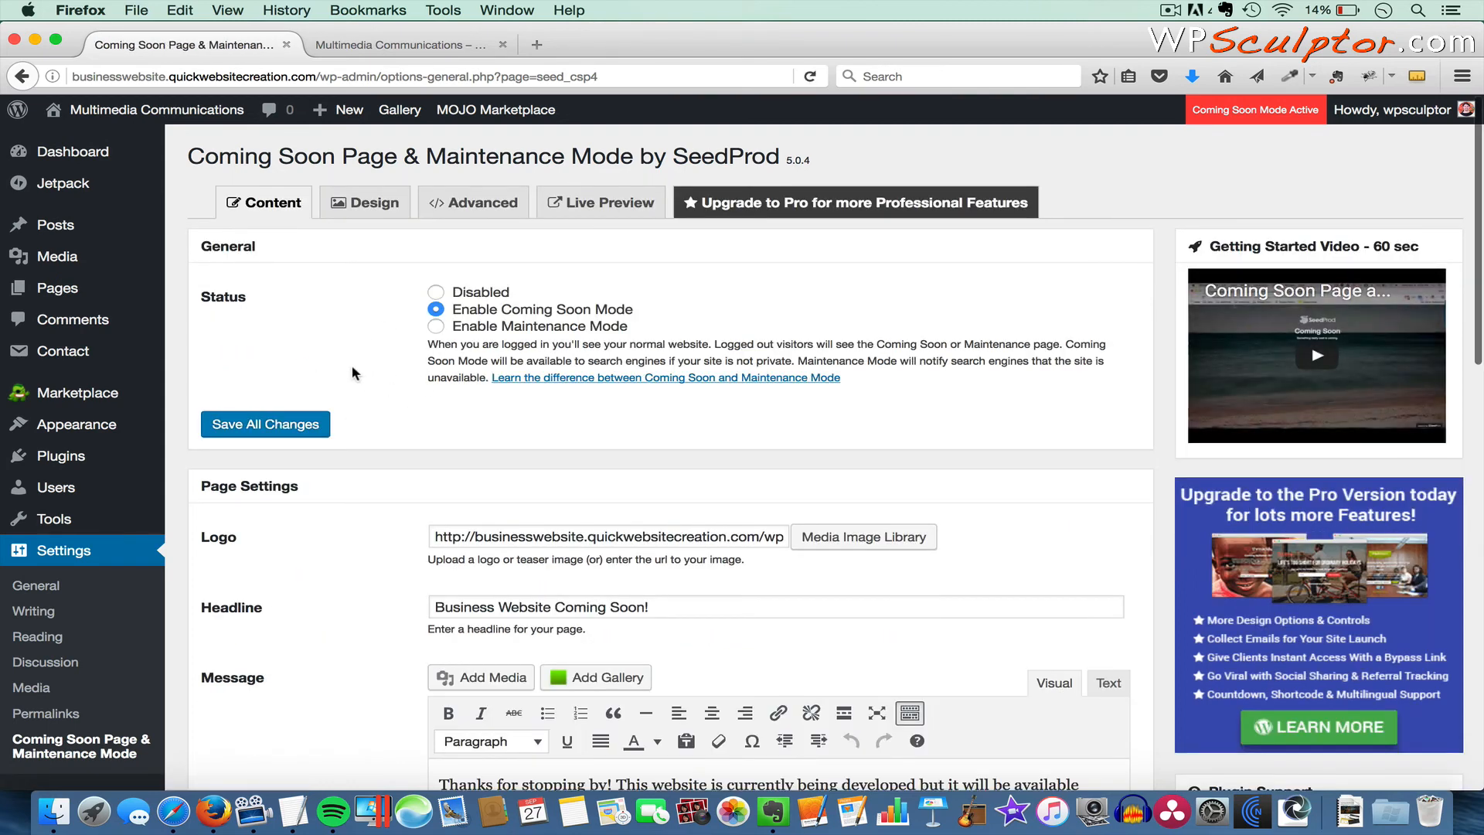
left_click(435, 293)
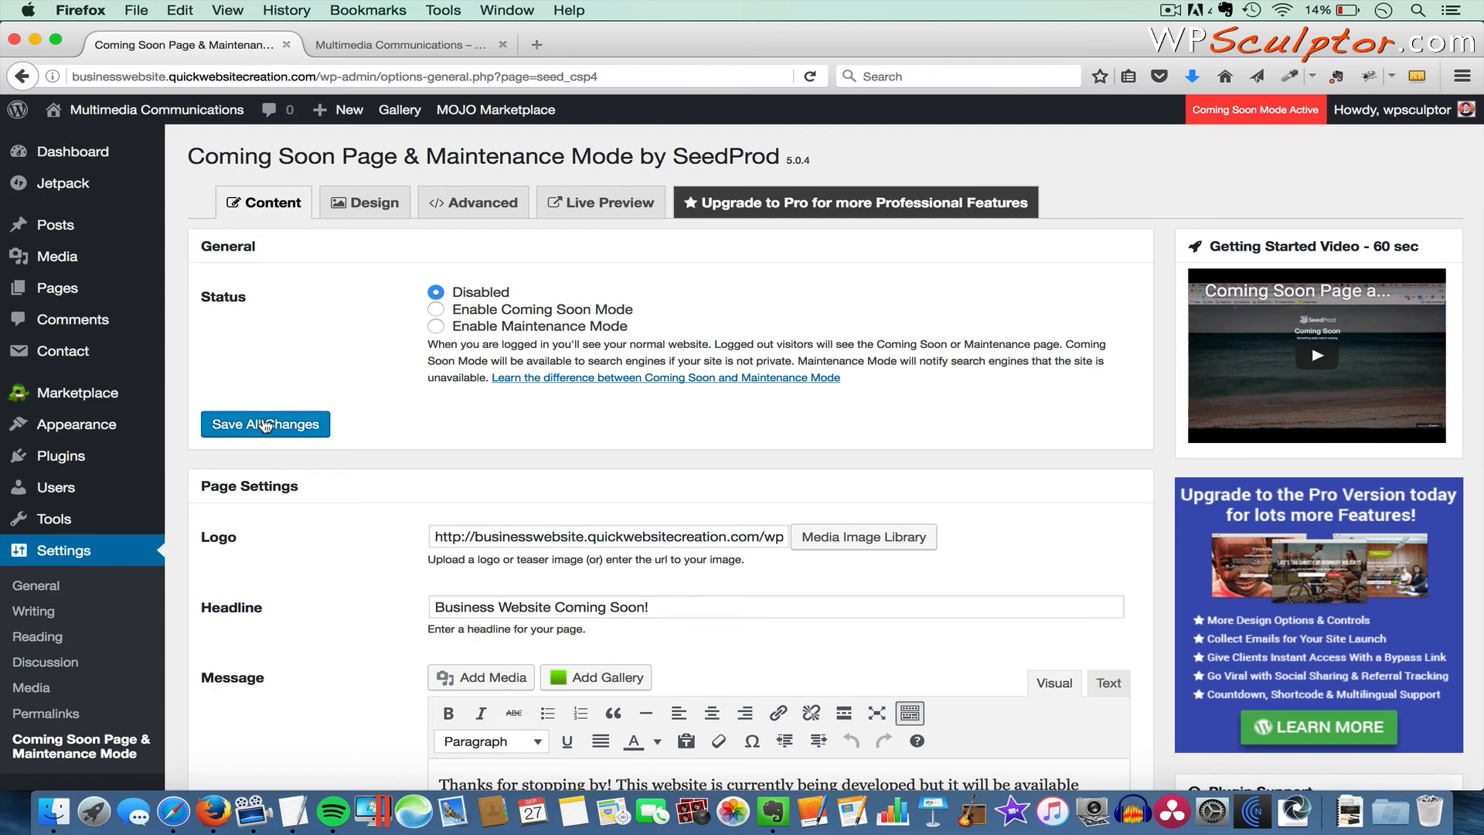
left_click(265, 424)
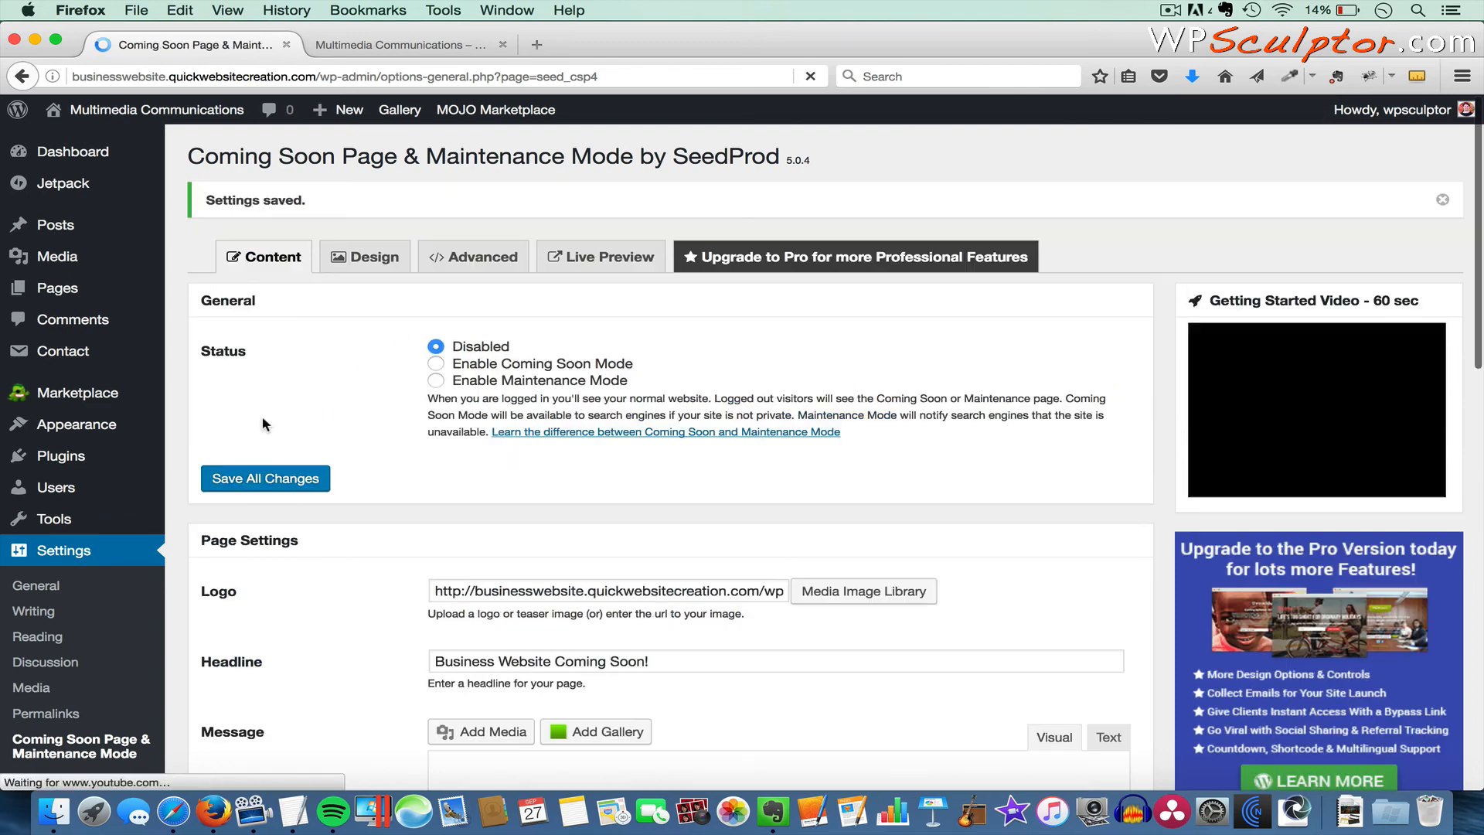